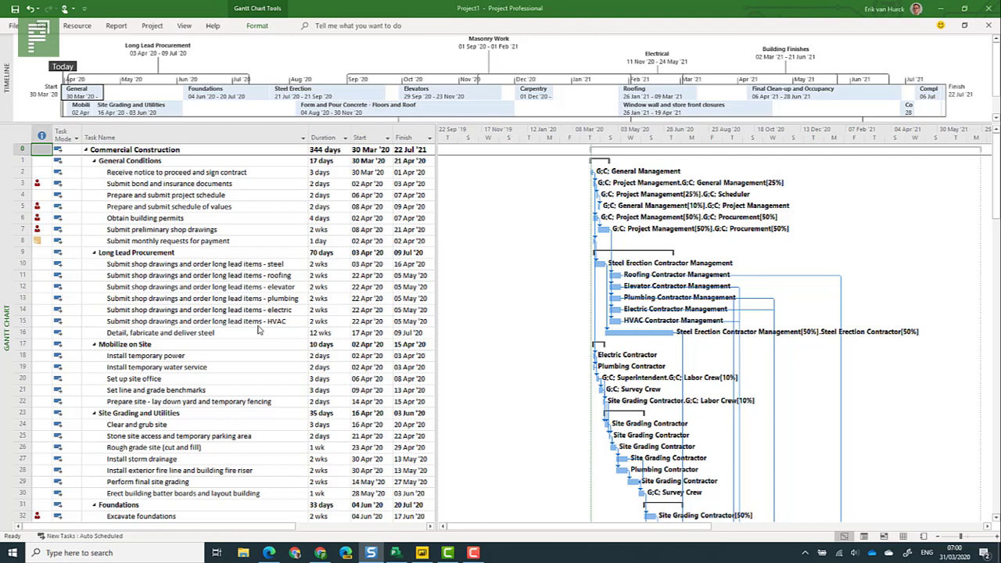
# - In the Gantt Timescale settings, set the middle tier to Months
pyautogui.rightClick(587, 140)
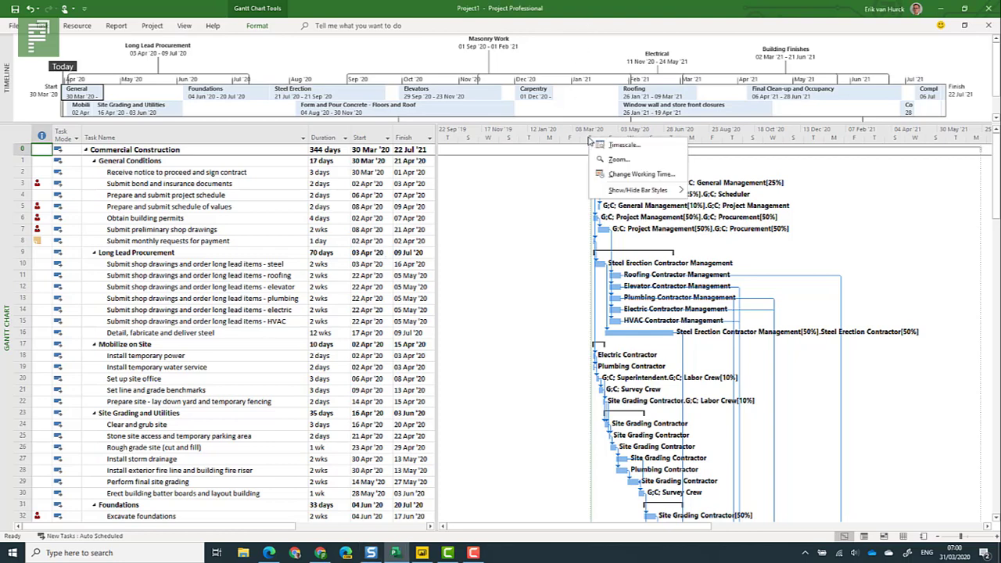
pyautogui.click(624, 144)
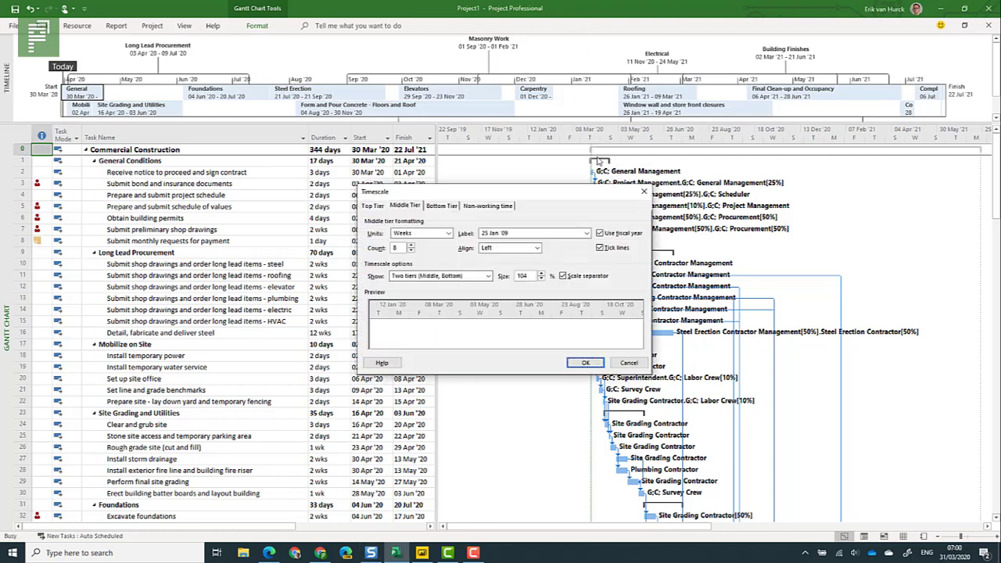
pyautogui.click(447, 233)
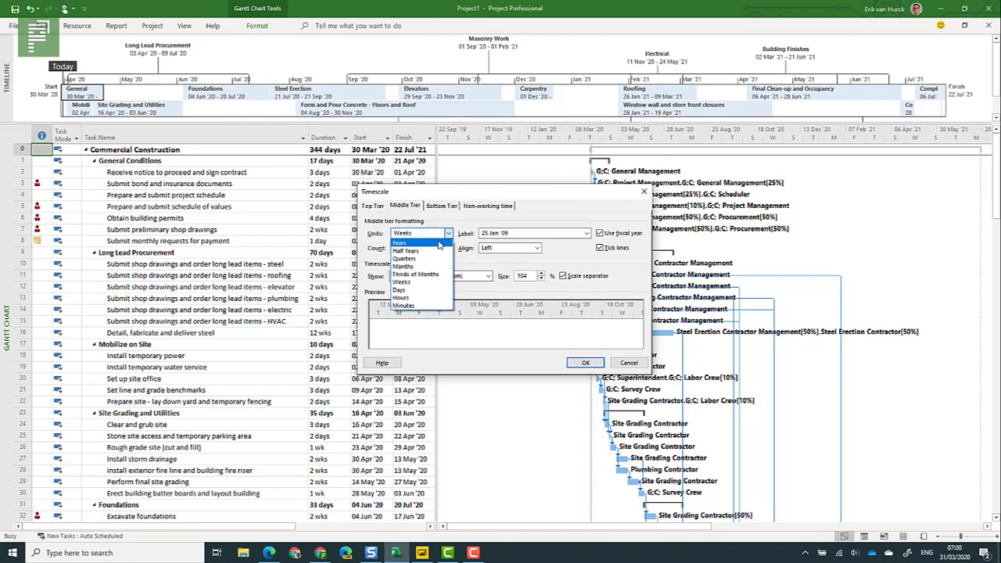
pyautogui.click(402, 266)
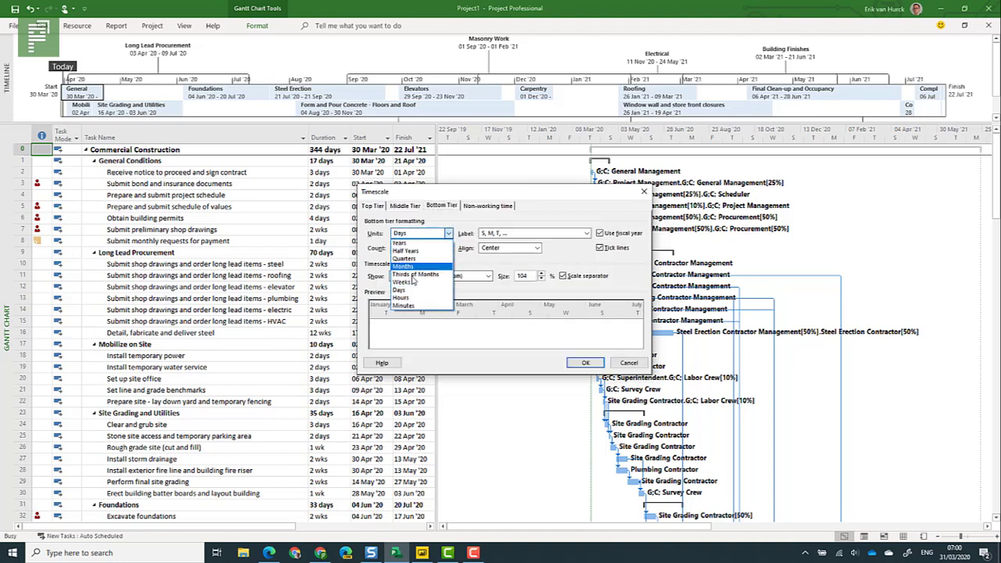
# - Set the bottom tier to Weeks, dismissing the tier-limit warning, and confirm the timescale
pyautogui.click(400, 282)
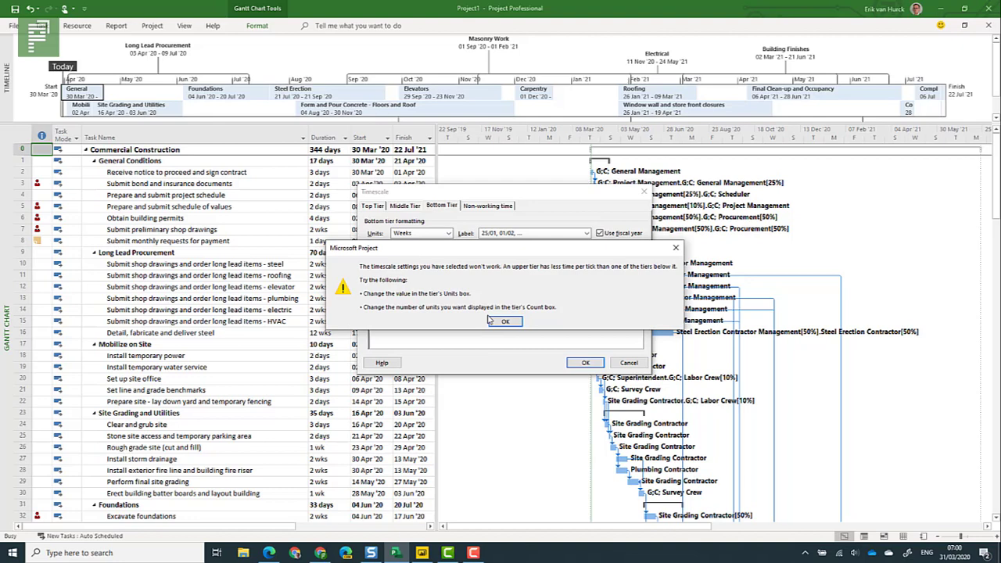
pyautogui.click(504, 321)
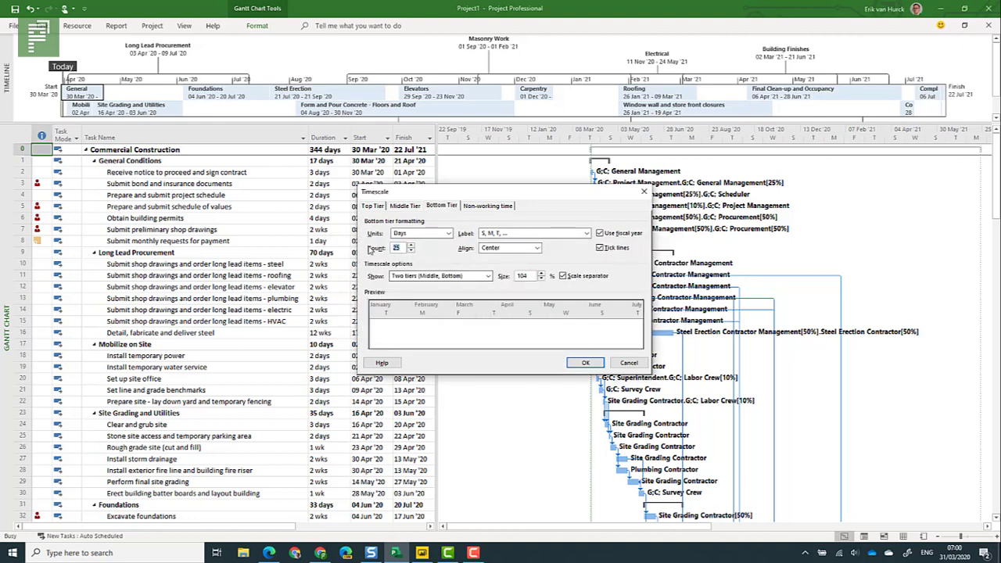
pyautogui.click(446, 233)
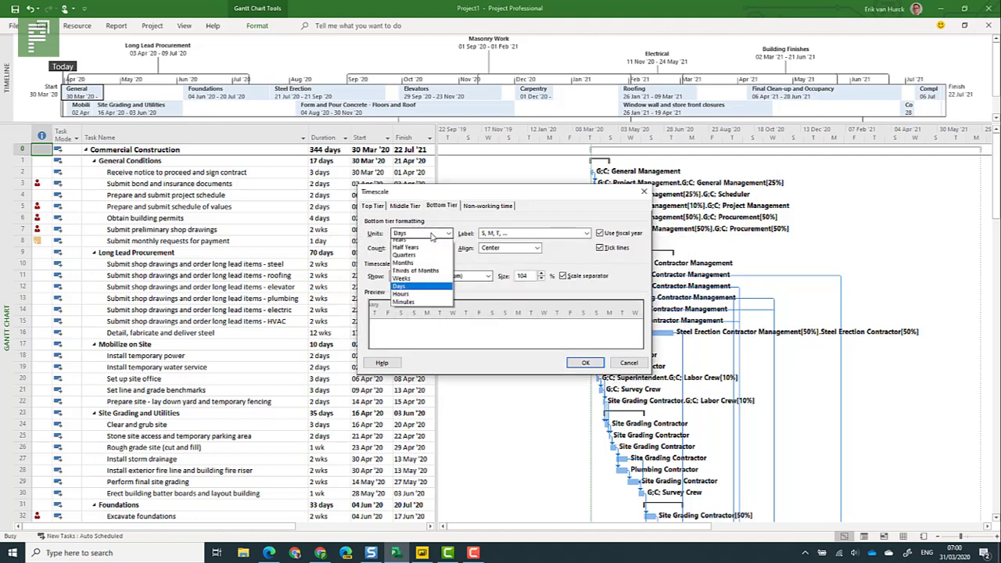
pyautogui.click(401, 278)
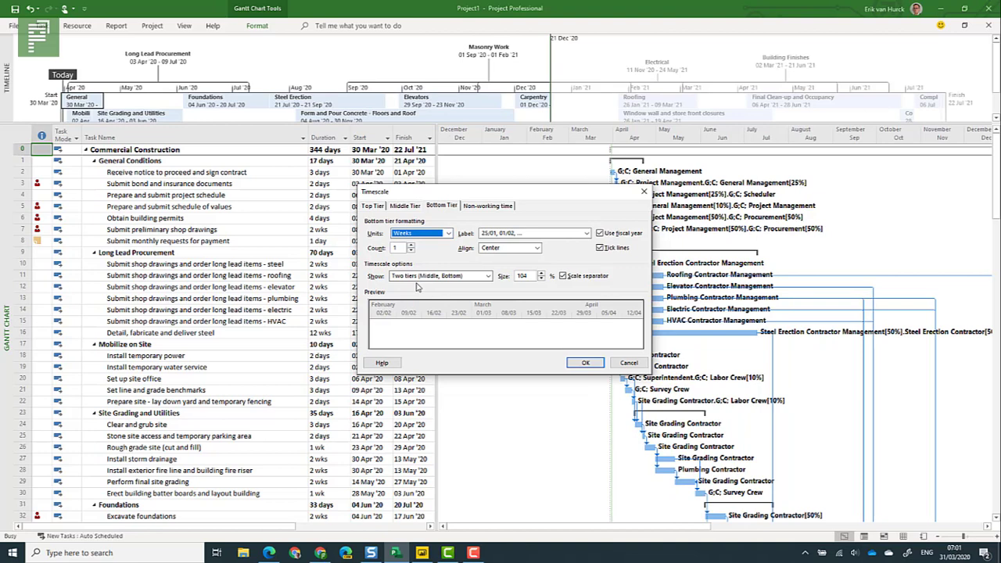
pyautogui.moveTo(470, 316)
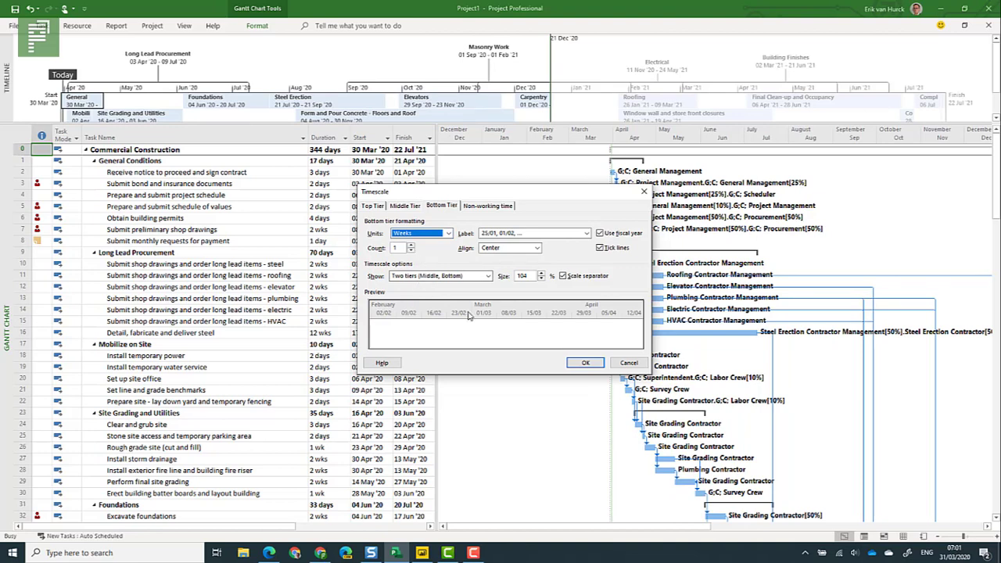
pyautogui.click(585, 363)
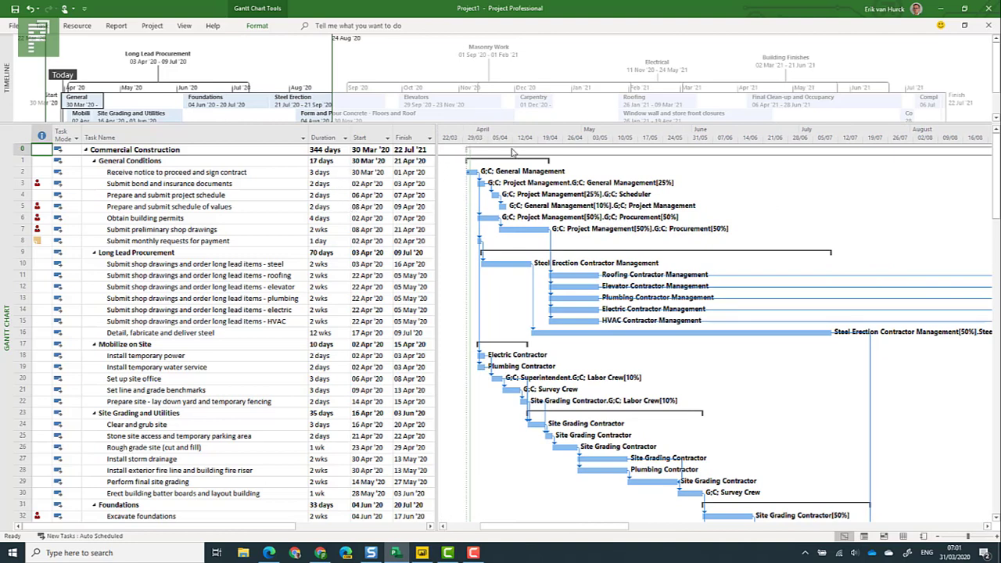
pyautogui.moveTo(593, 145)
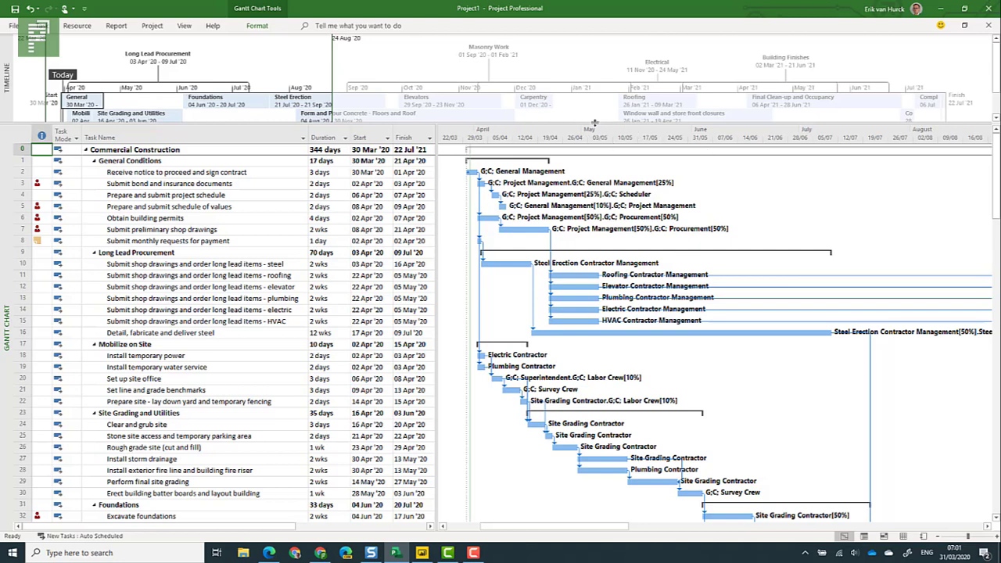
pyautogui.moveTo(275, 158)
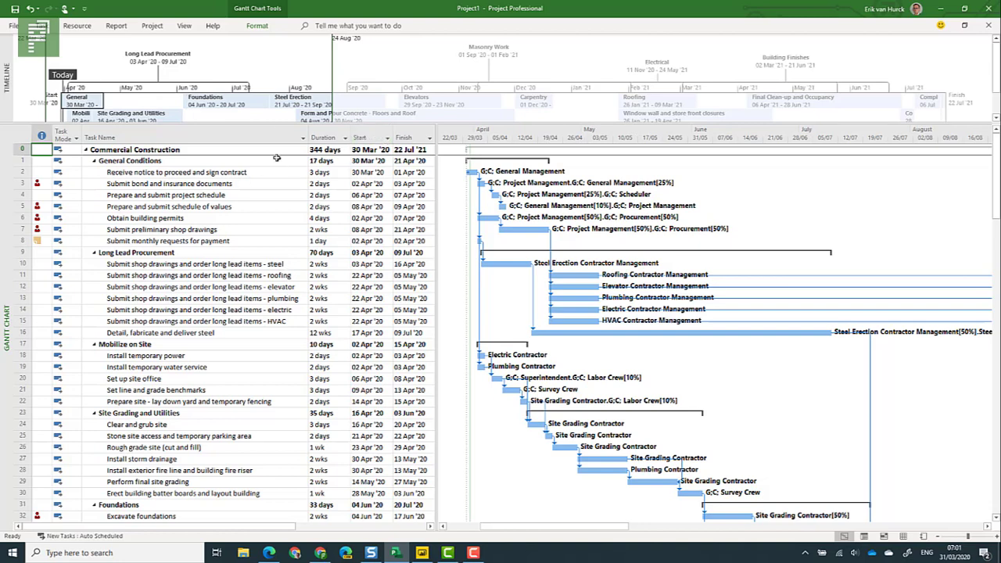
pyautogui.moveTo(263, 119)
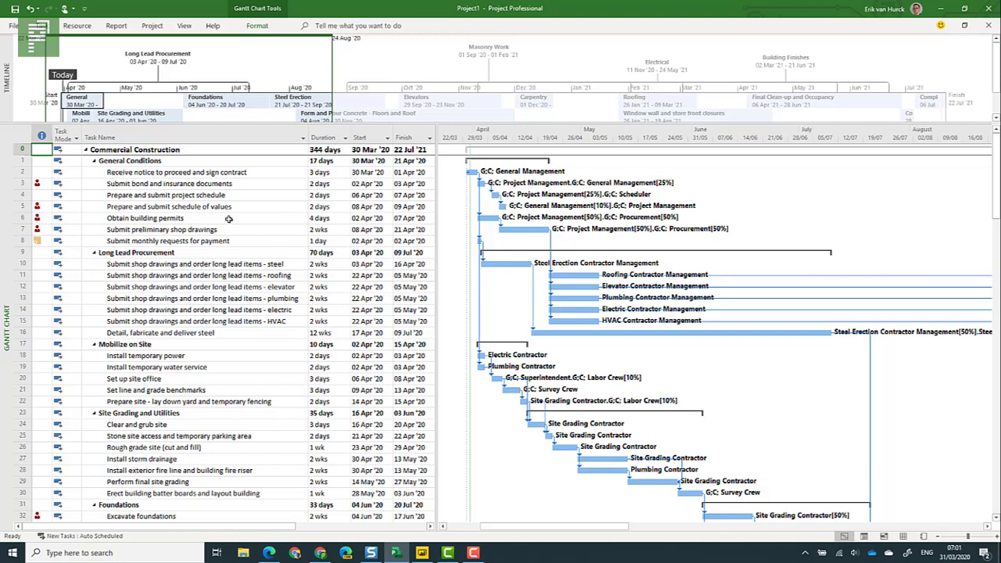
pyautogui.moveTo(185, 25)
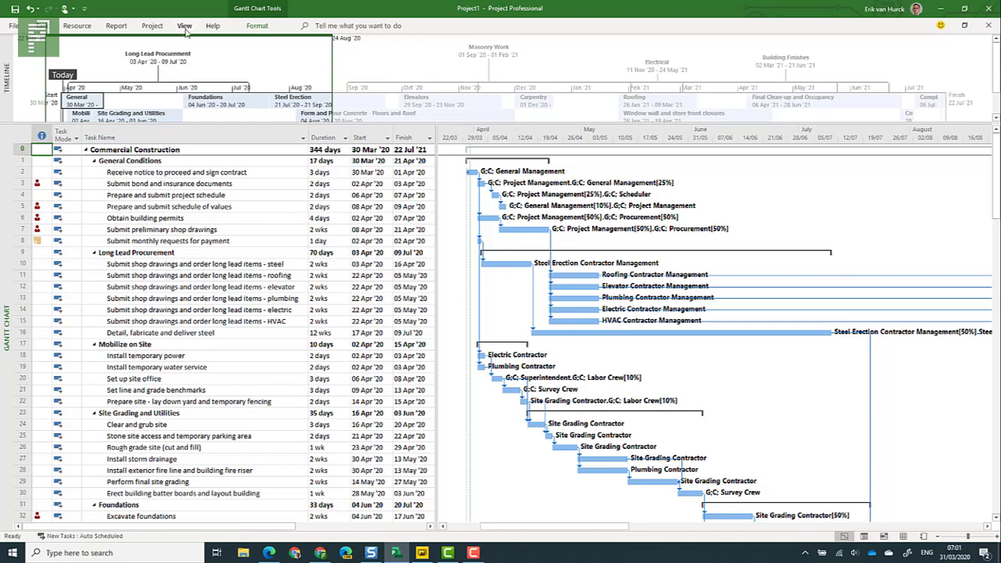
# - Apply the Tasks Due This Week filter from More Filters to the task list
pyautogui.click(185, 25)
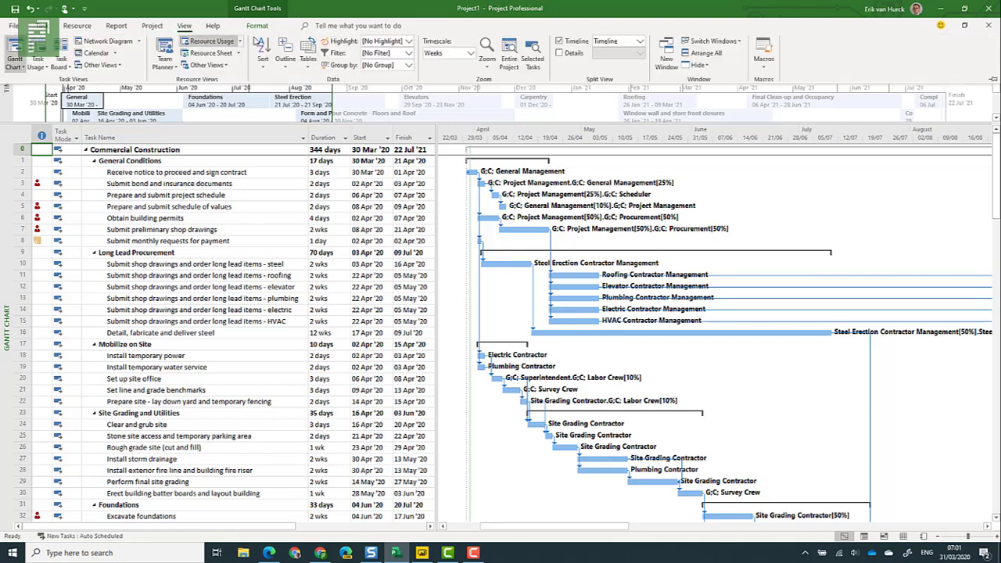
pyautogui.moveTo(337, 54)
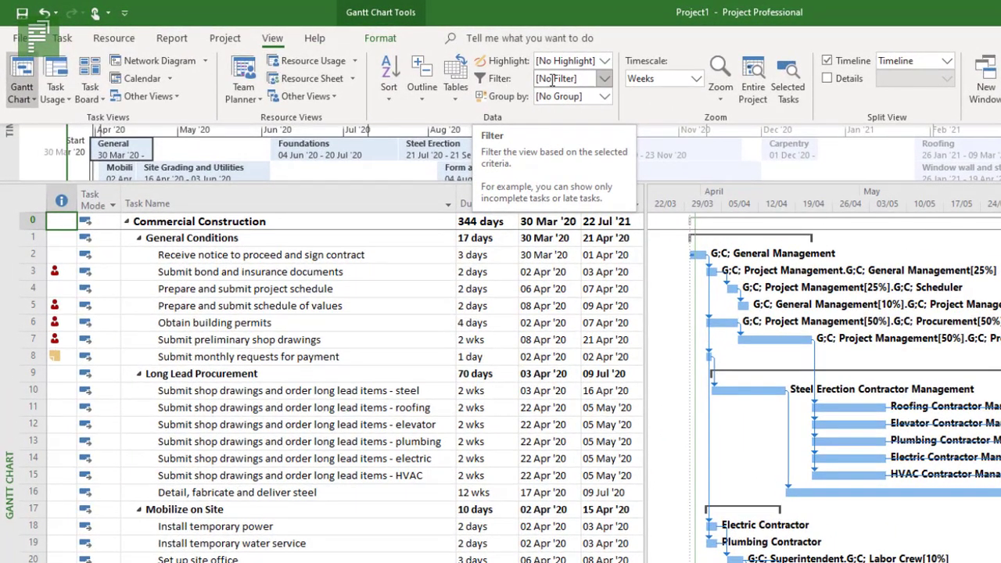
pyautogui.click(609, 78)
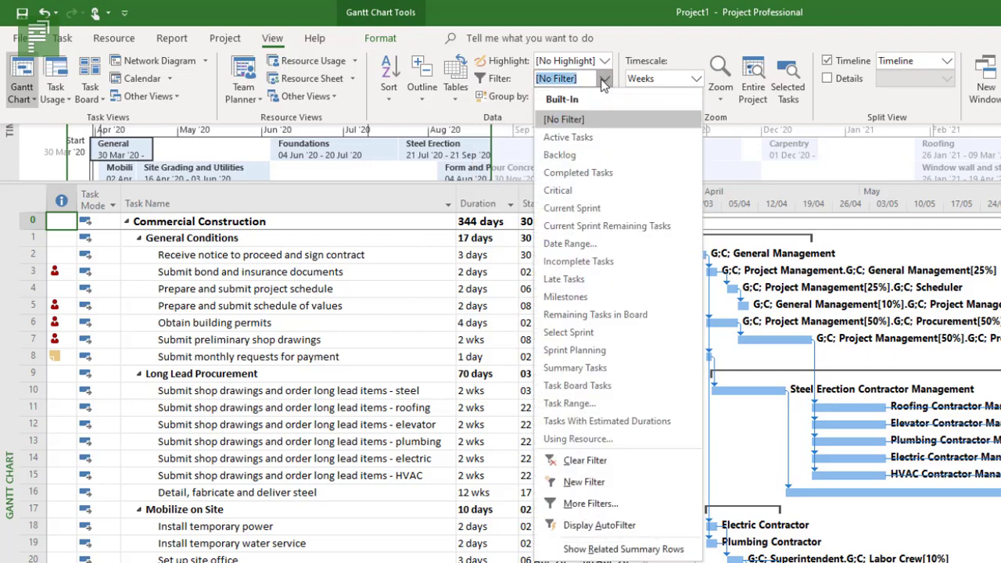
pyautogui.moveTo(588, 504)
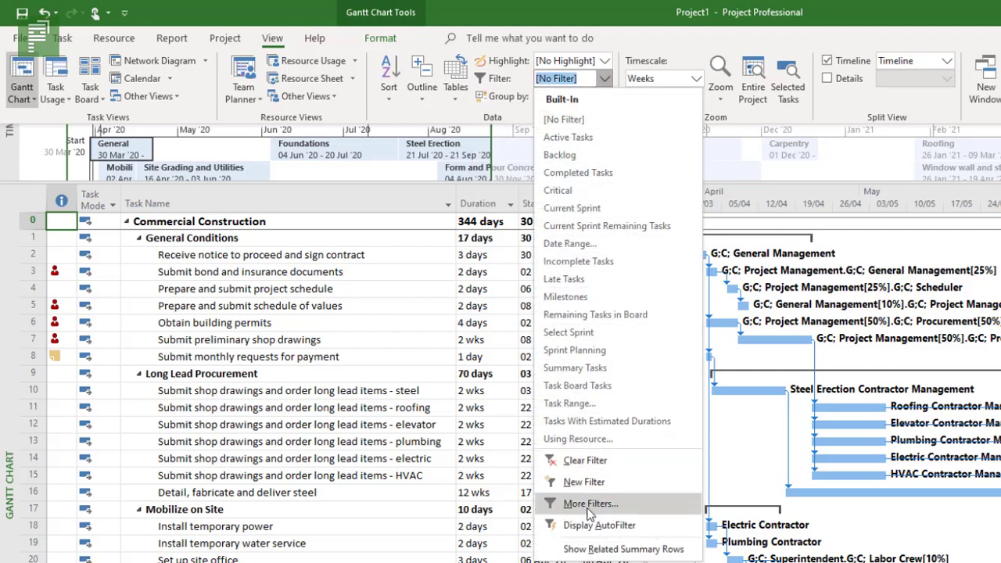
pyautogui.click(592, 504)
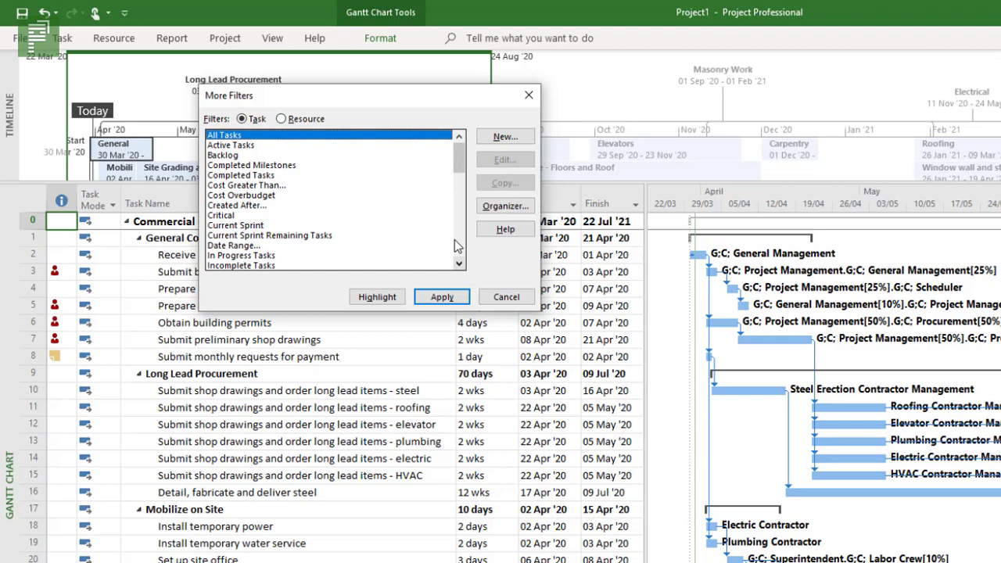
pyautogui.scroll(-3)
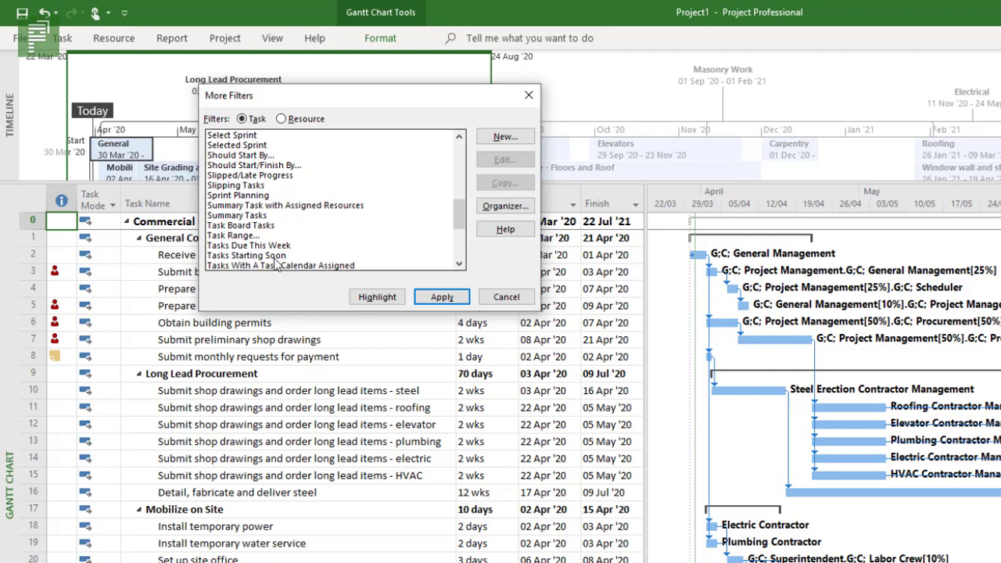
pyautogui.click(248, 244)
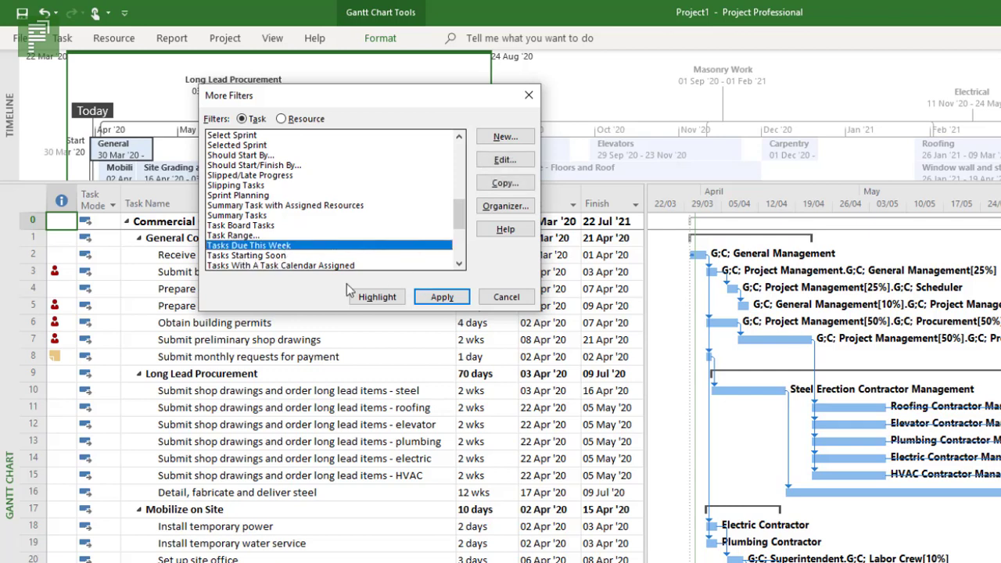
pyautogui.moveTo(422, 278)
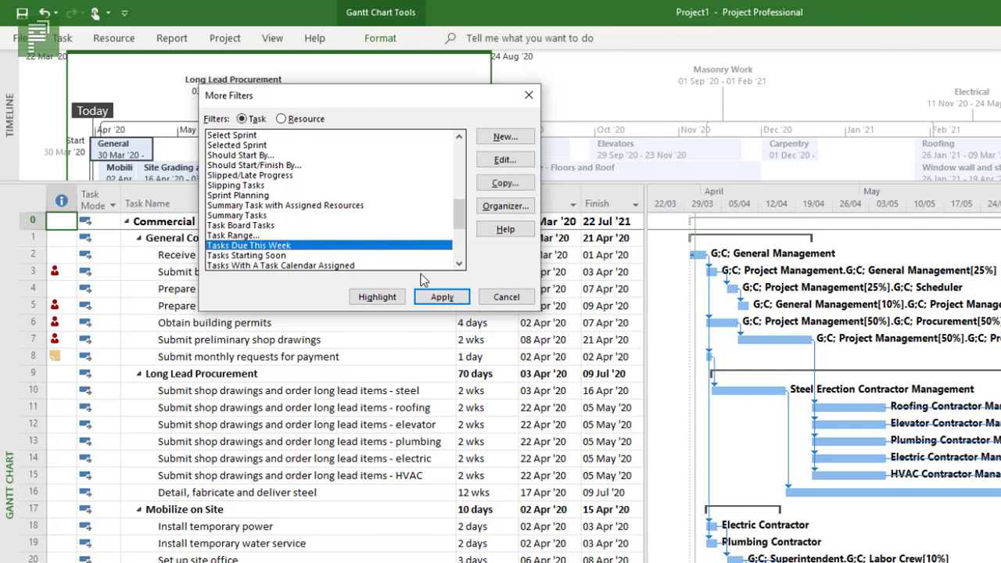
pyautogui.click(441, 298)
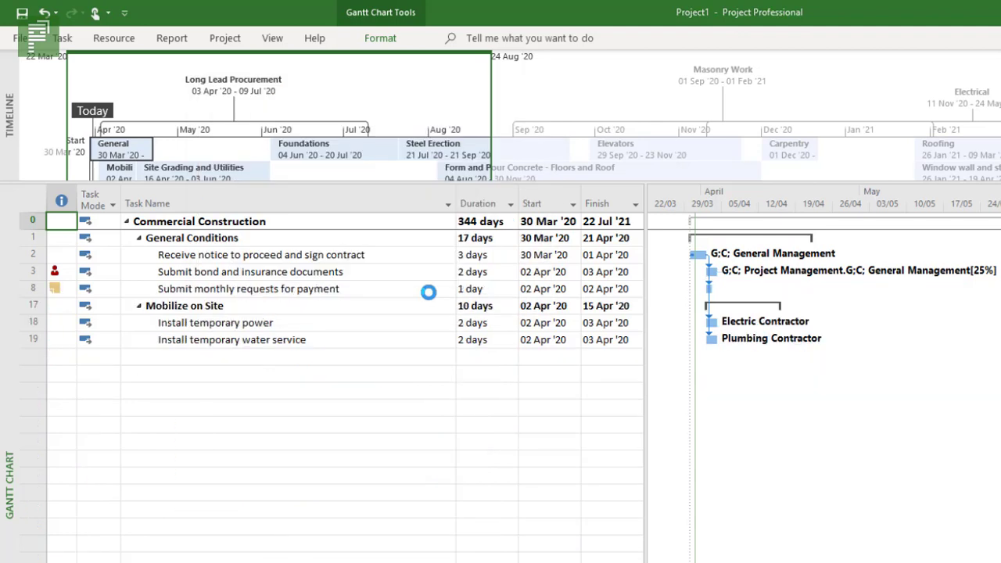
# - Apply the Tasks Starting Soon filter from More Filters to the task list
pyautogui.click(274, 288)
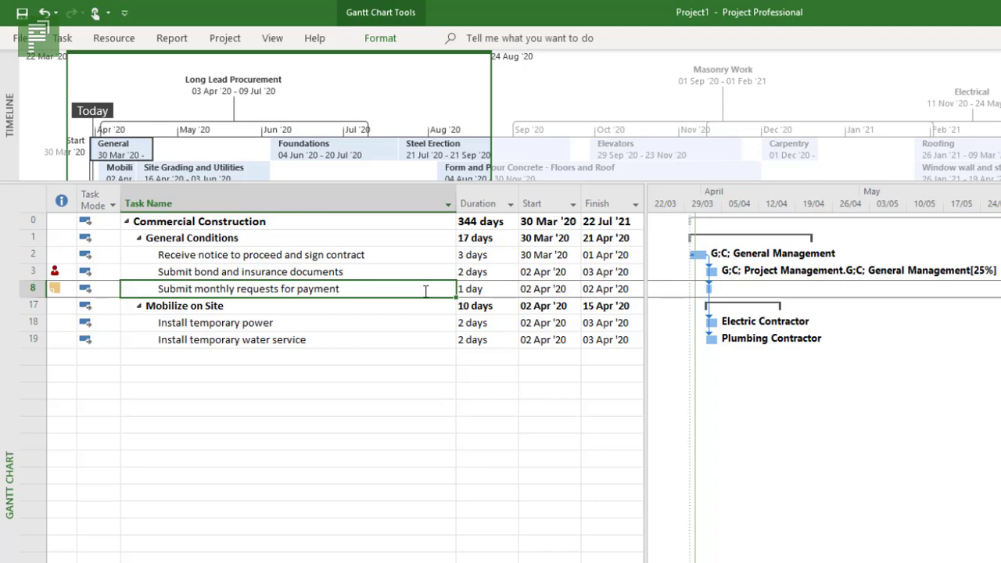
pyautogui.click(272, 37)
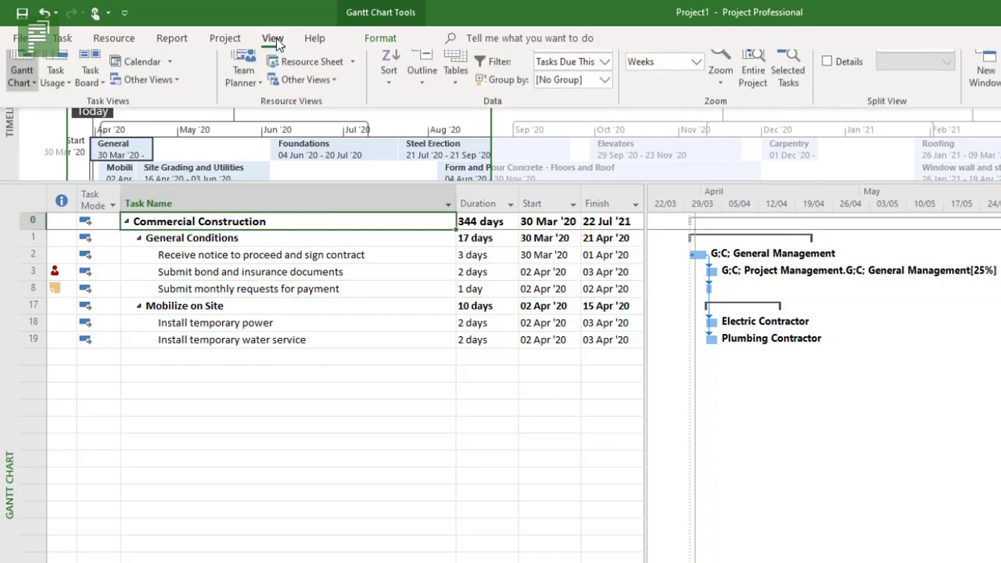
pyautogui.click(613, 78)
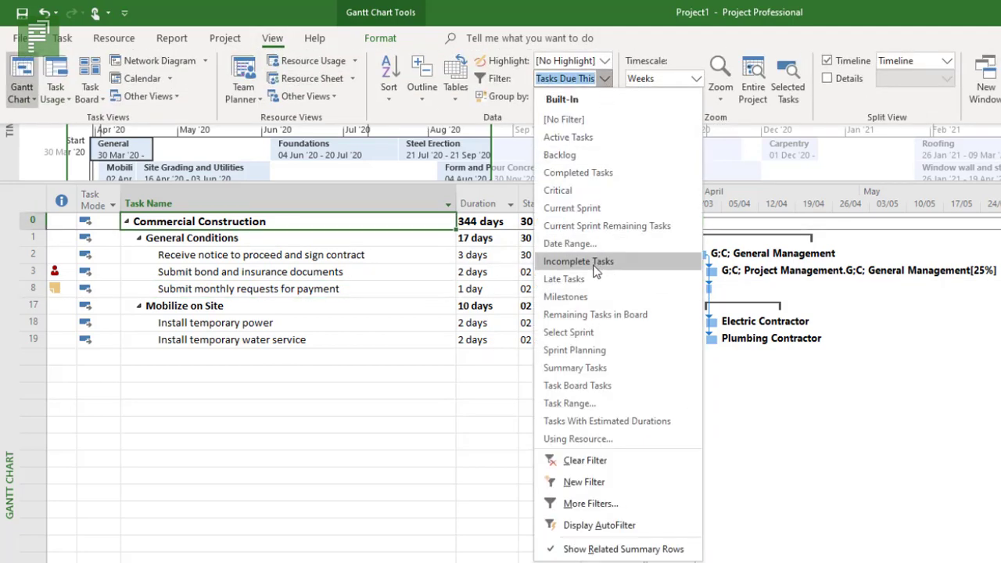
pyautogui.click(592, 503)
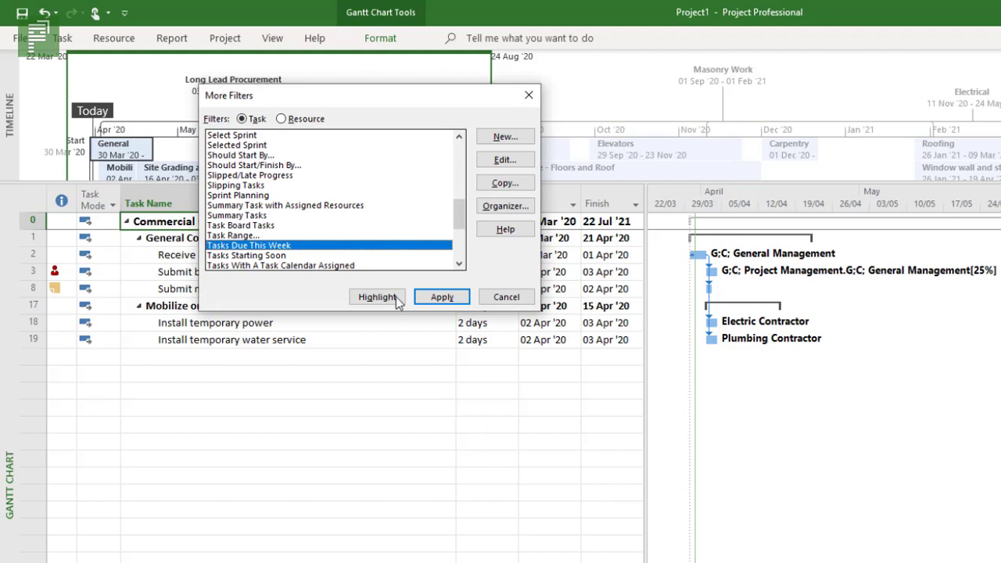
pyautogui.click(247, 255)
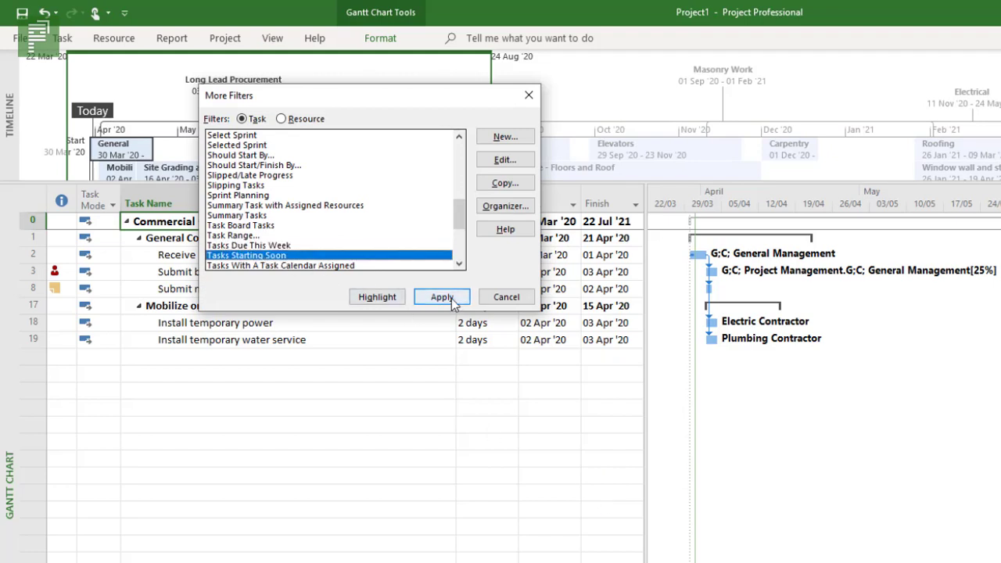
pyautogui.click(441, 297)
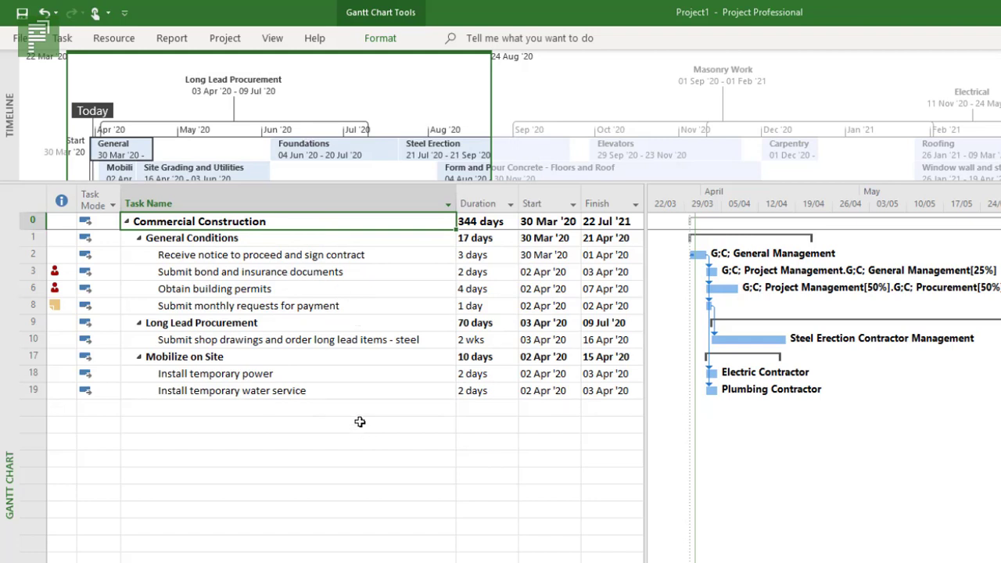
pyautogui.click(547, 338)
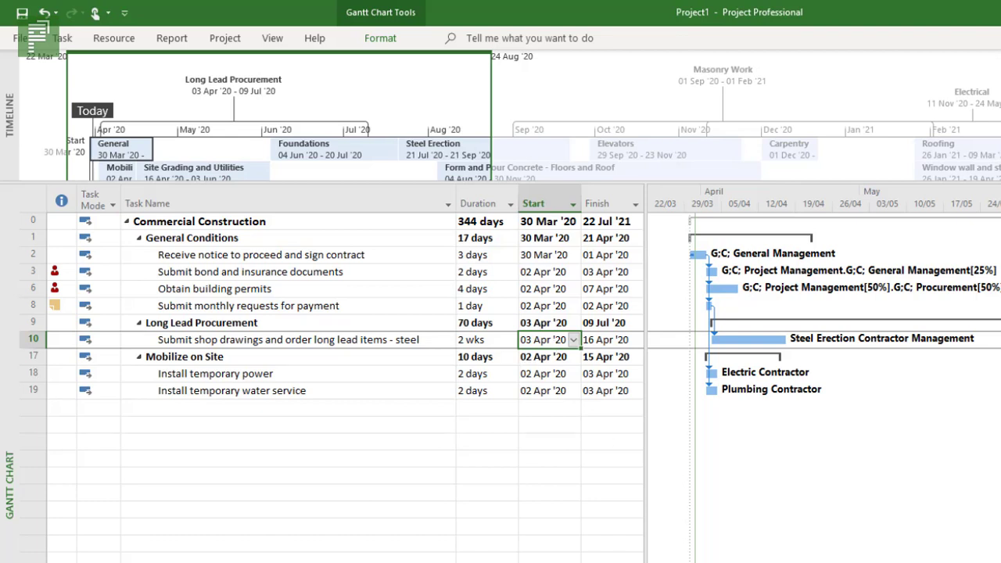
pyautogui.moveTo(545, 560)
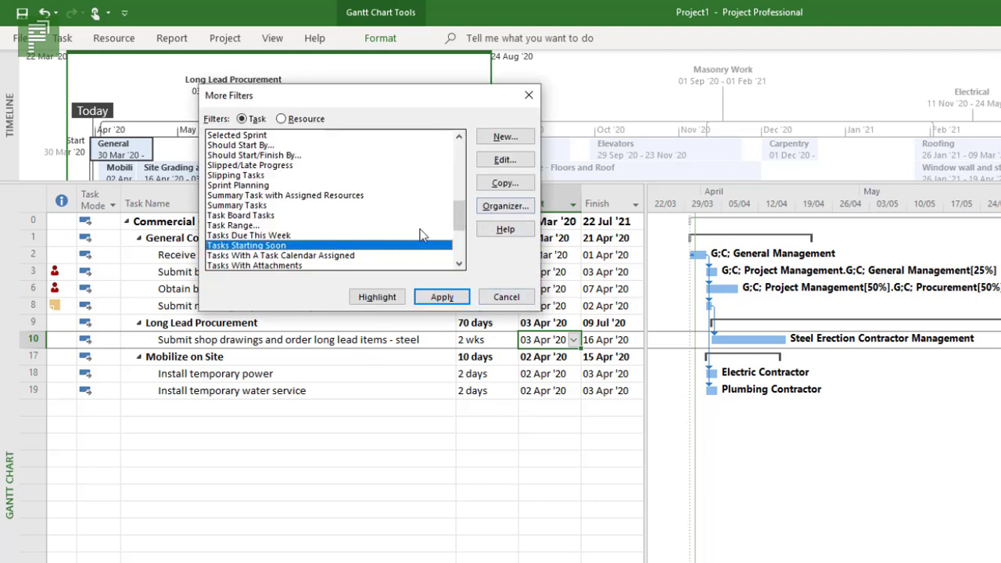
pyautogui.moveTo(503, 159)
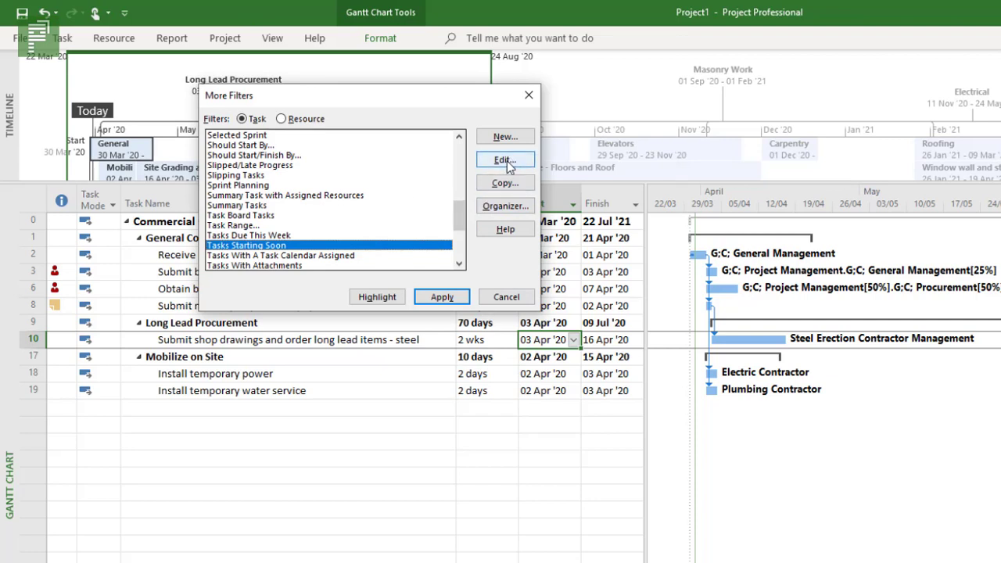
# - Review the Tasks Starting Soon filter criteria via Edit without changing them
pyautogui.click(504, 159)
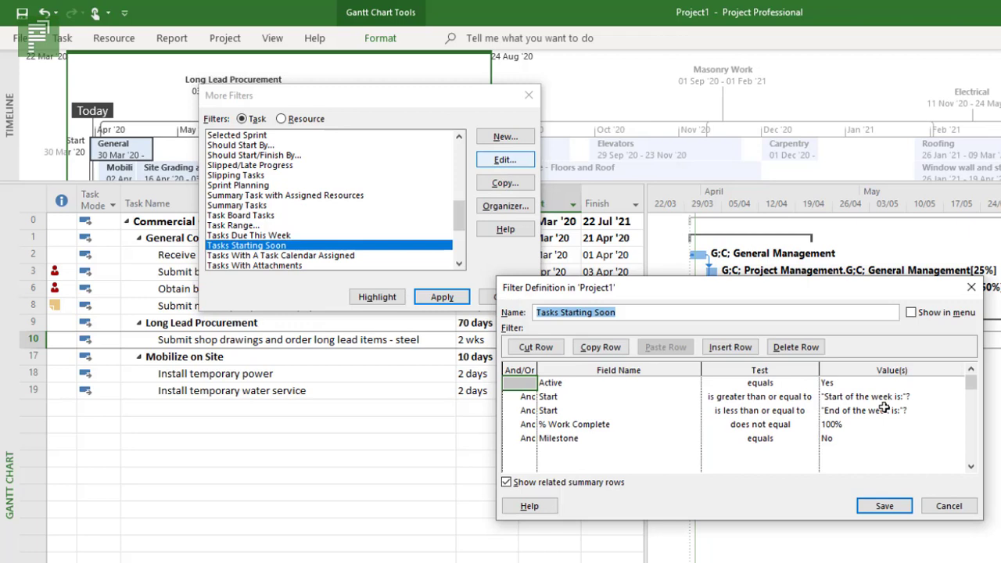
pyautogui.moveTo(889, 413)
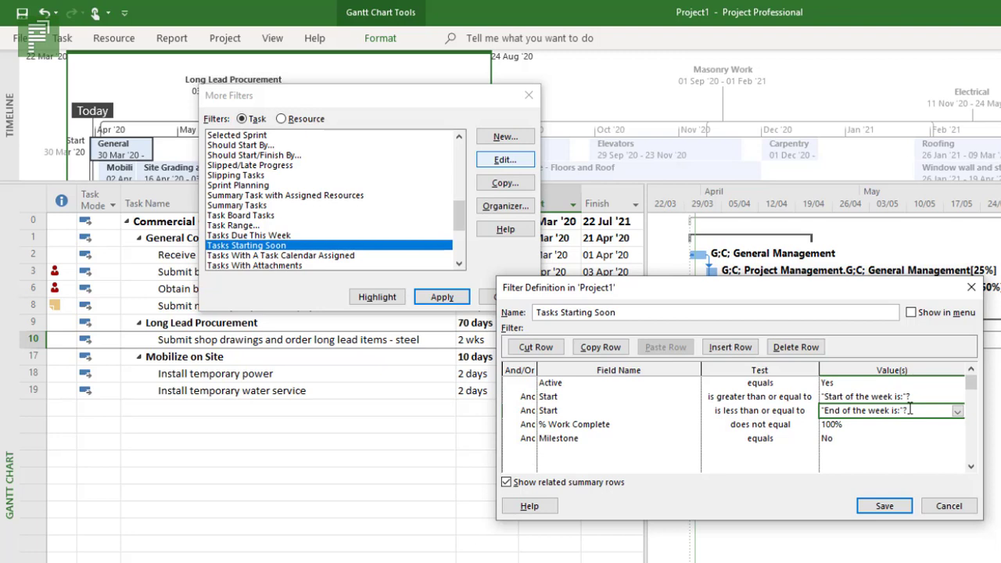
pyautogui.moveTo(909, 406)
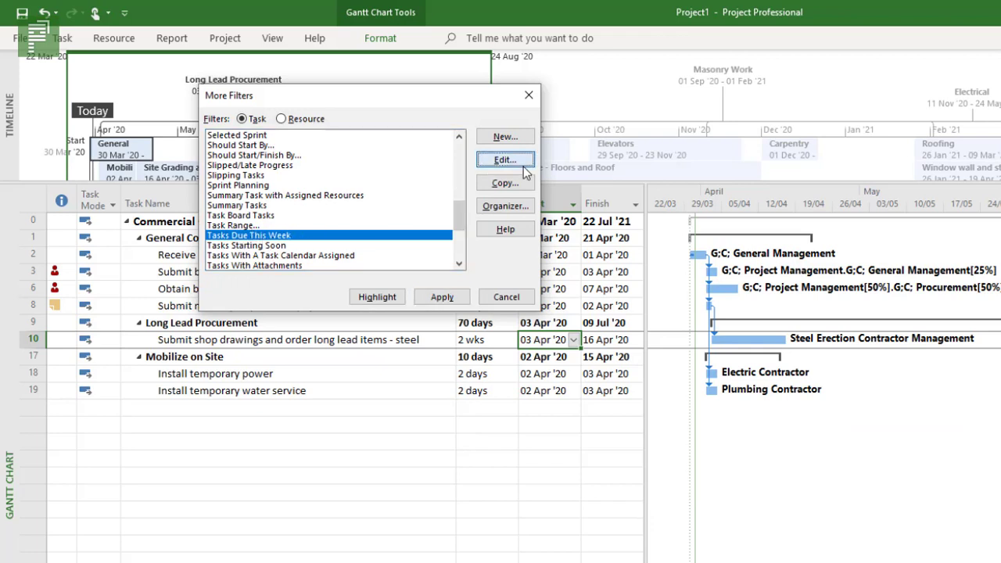
pyautogui.click(504, 160)
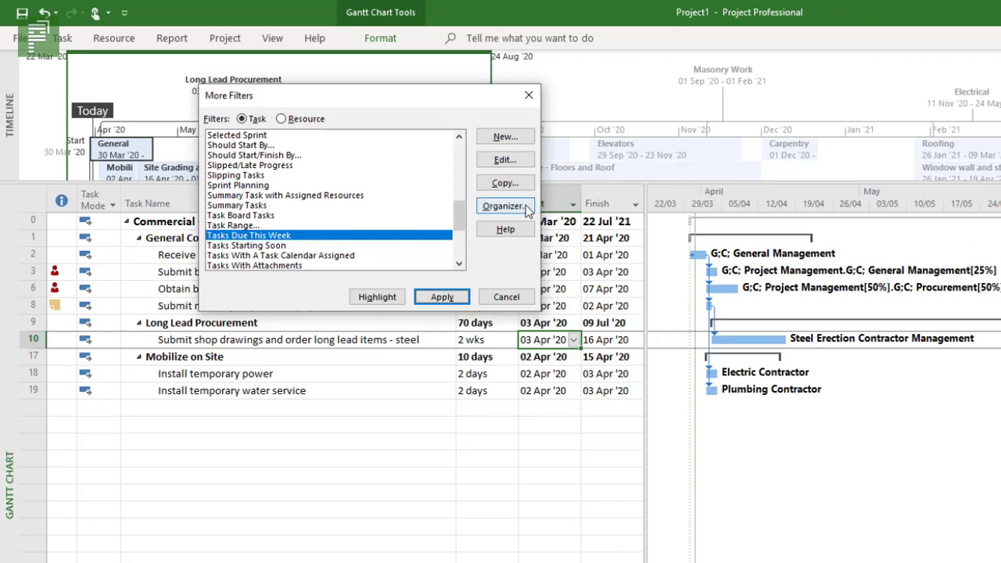
pyautogui.moveTo(354, 184)
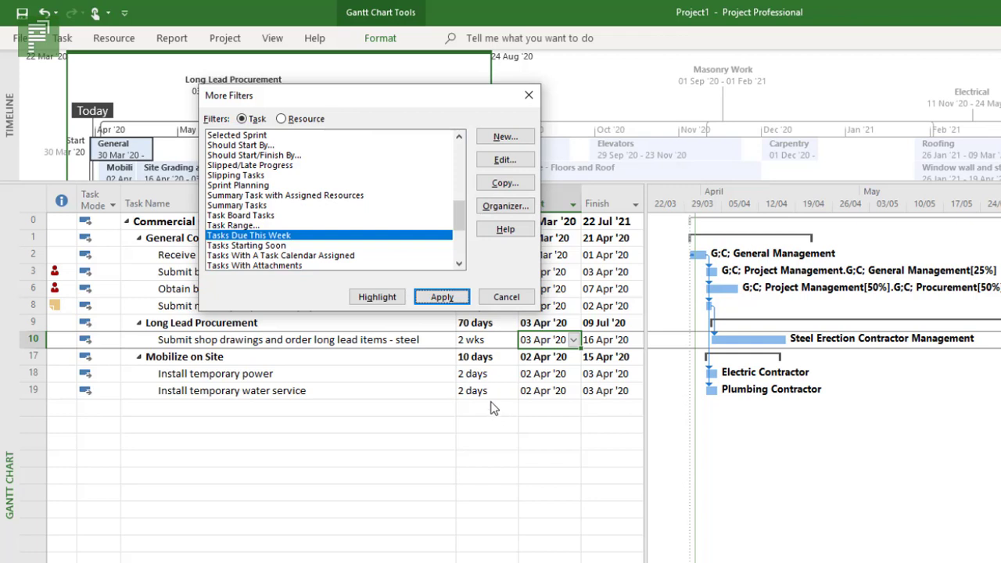
pyautogui.moveTo(285, 228)
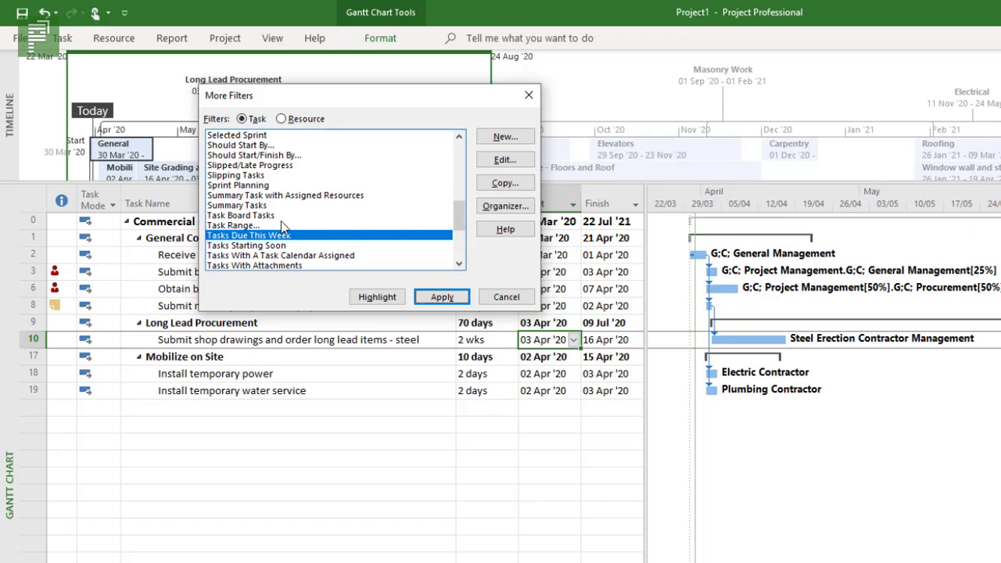
pyautogui.moveTo(452, 241)
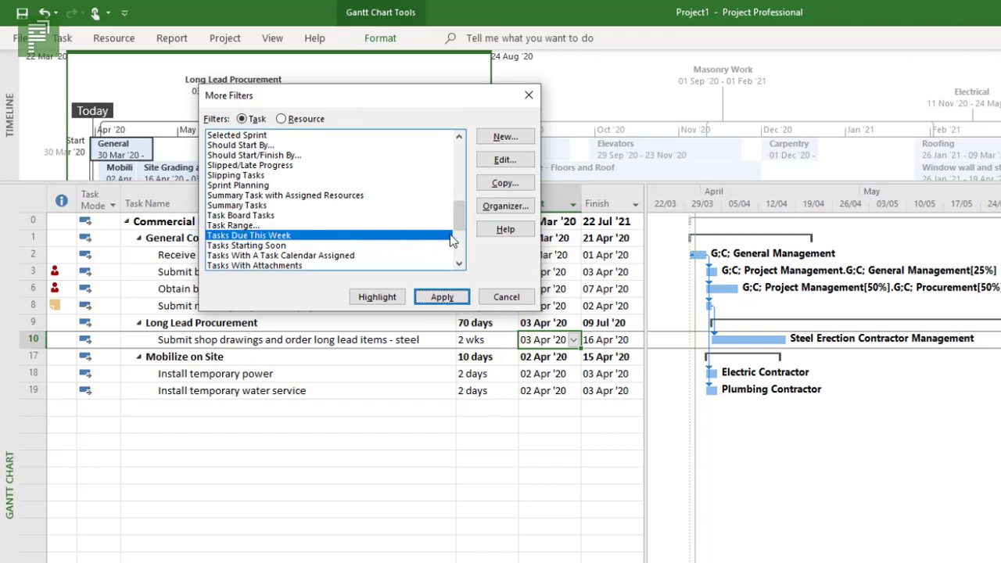
pyautogui.scroll(3)
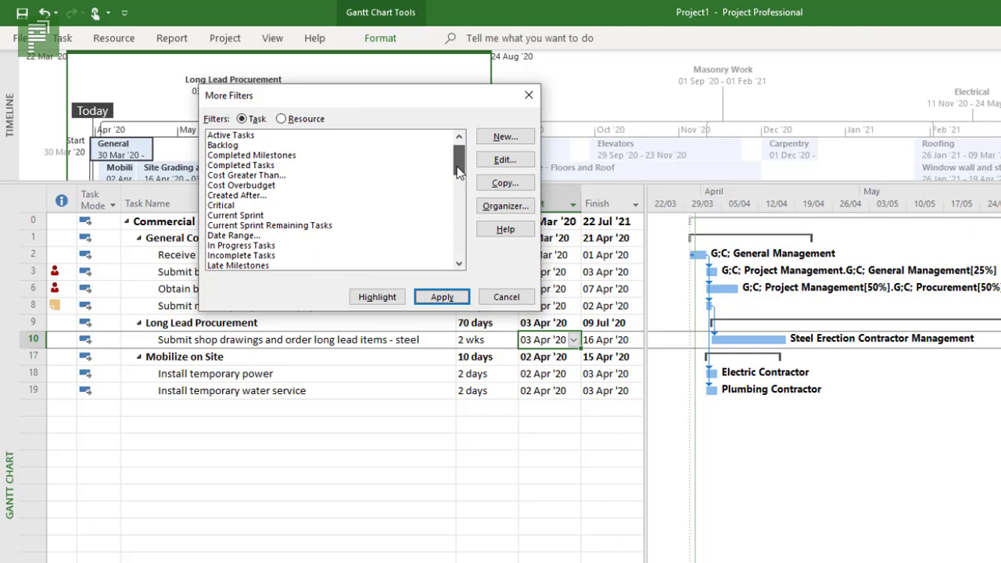
# - Run the Date Range filter in Highlight mode instead of hiding tasks
pyautogui.scroll(3)
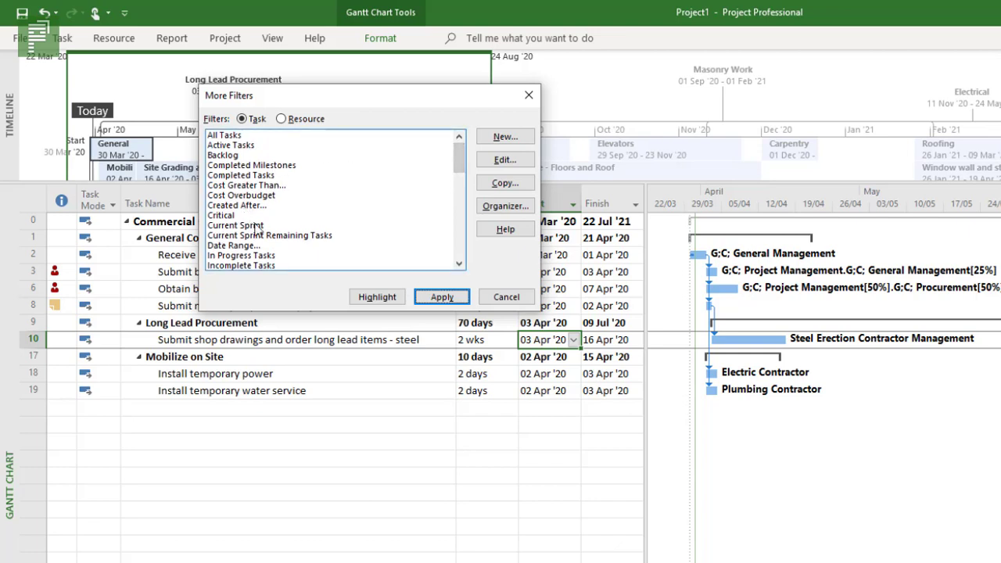
pyautogui.click(233, 244)
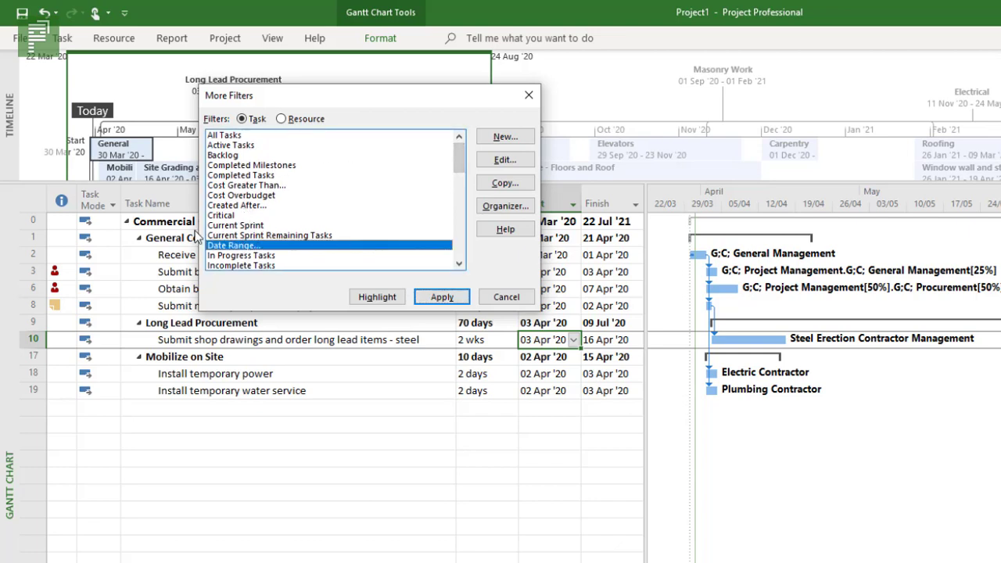
pyautogui.moveTo(361, 298)
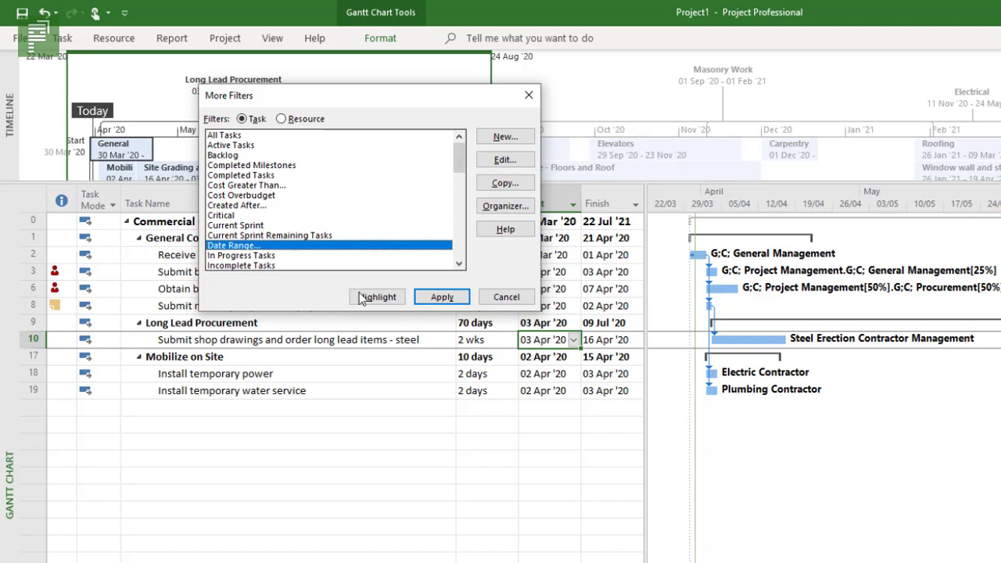
pyautogui.click(441, 297)
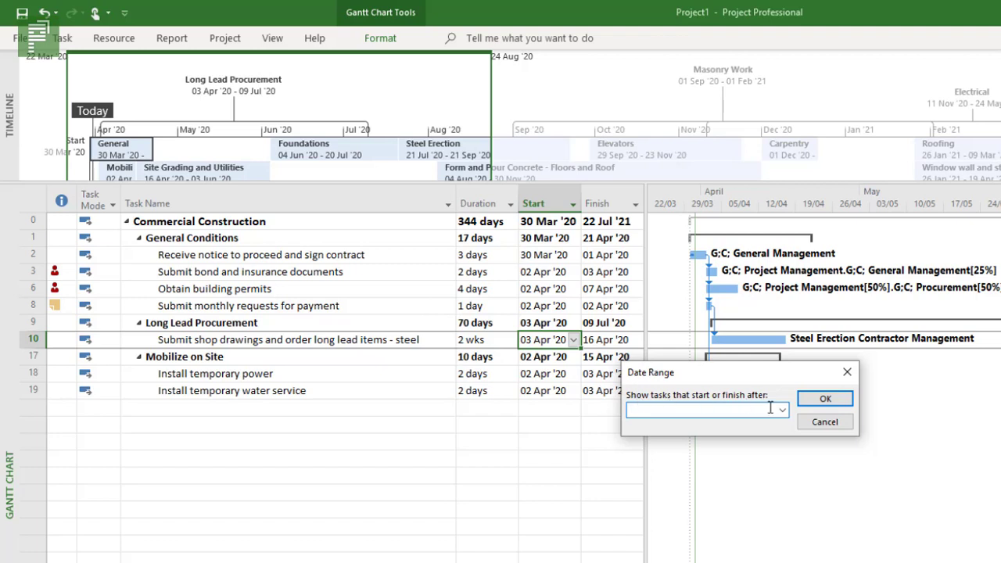
# - Work through the after/before date prompts and return to the Project ribbon
pyautogui.click(779, 410)
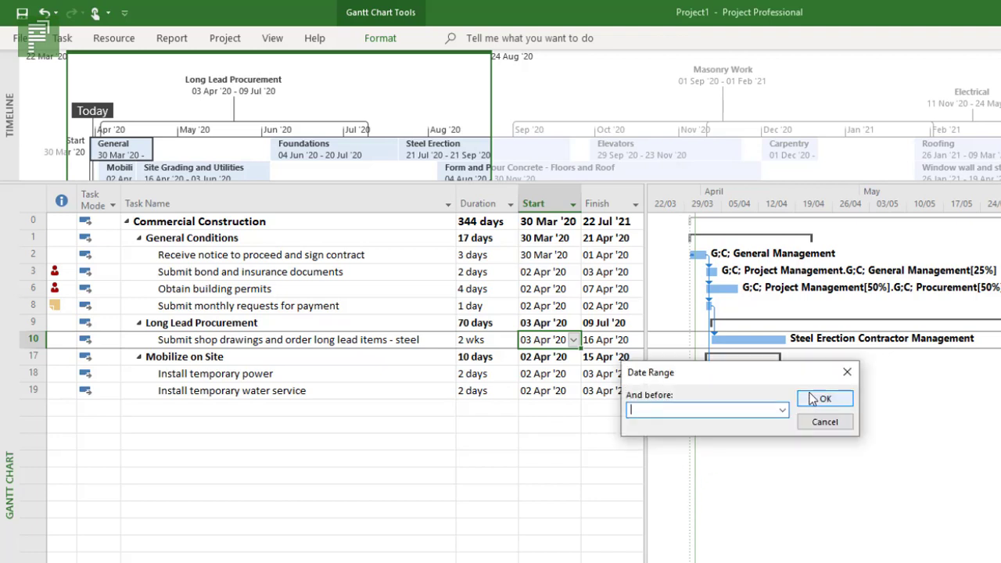
pyautogui.click(781, 409)
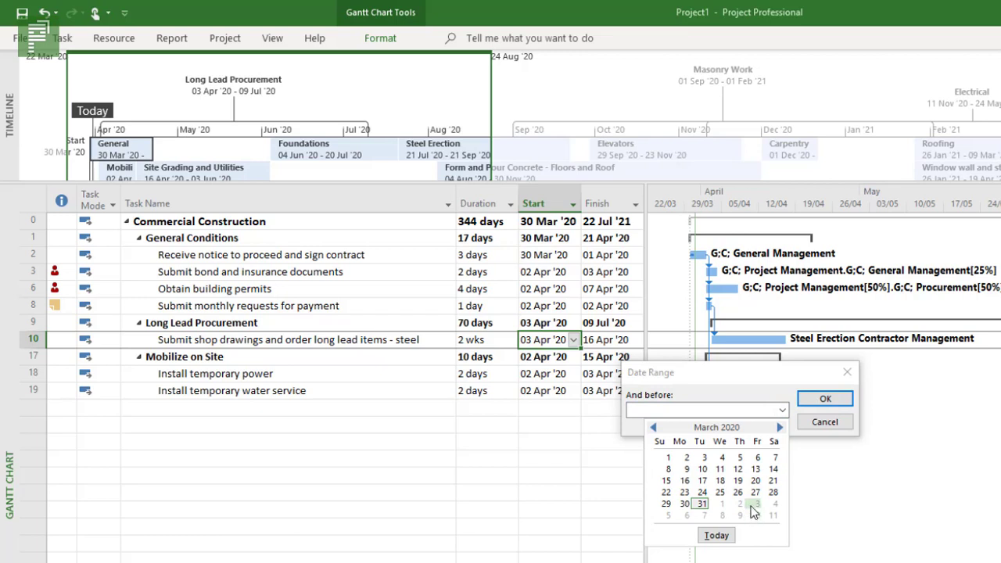
pyautogui.click(757, 504)
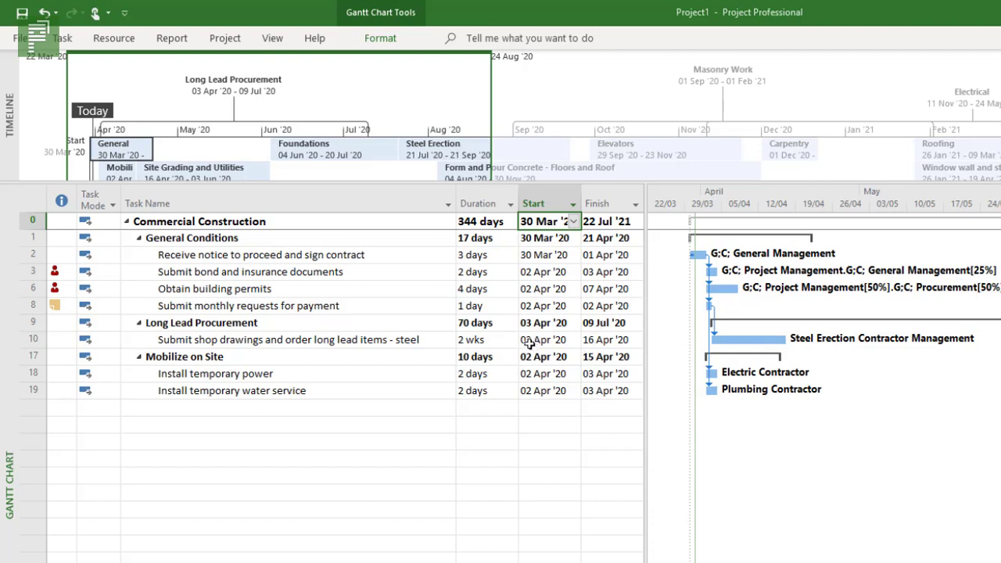
pyautogui.click(545, 339)
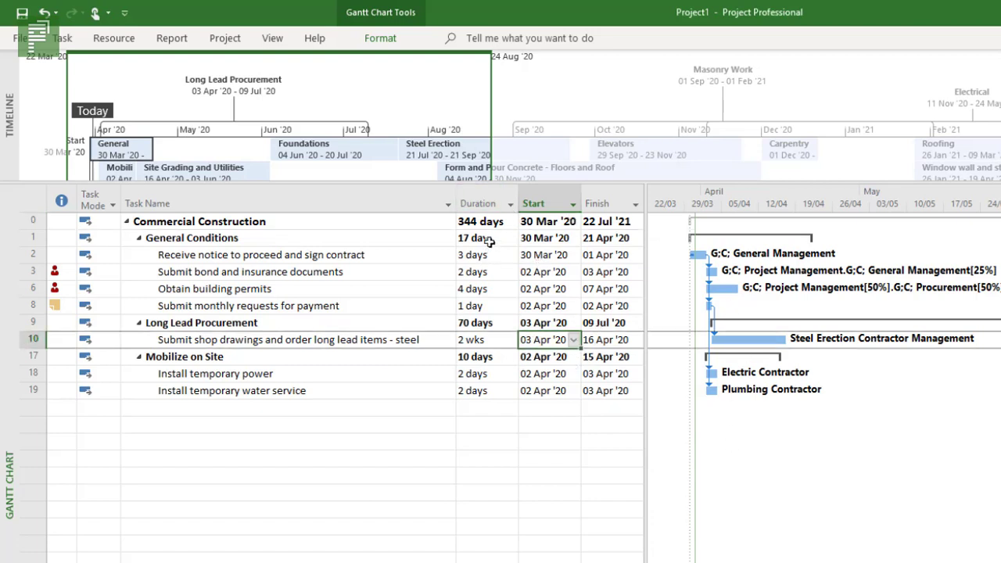
pyautogui.click(225, 38)
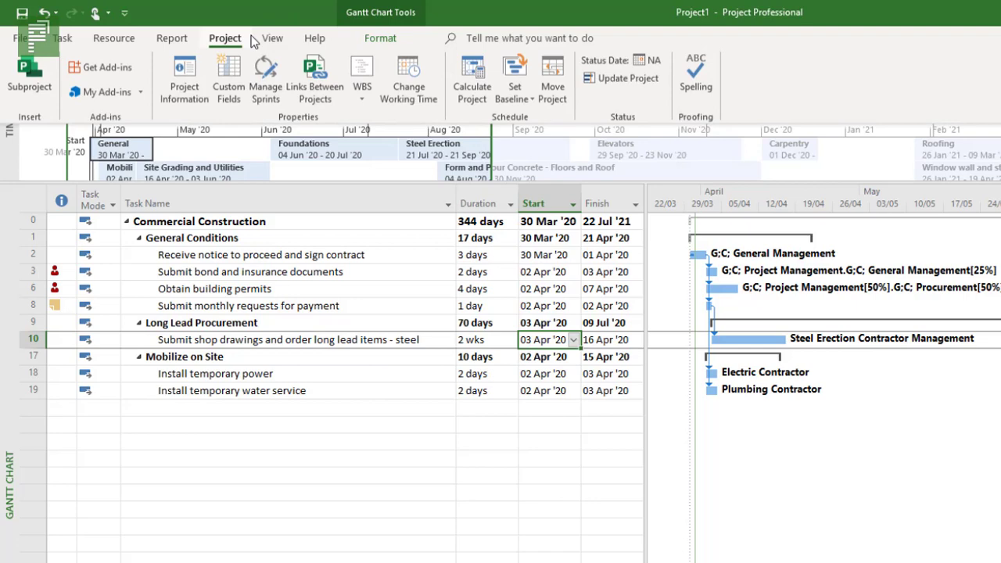
# - Rerun the Date Range filter with a March start date and an April 2020 end date
pyautogui.click(272, 37)
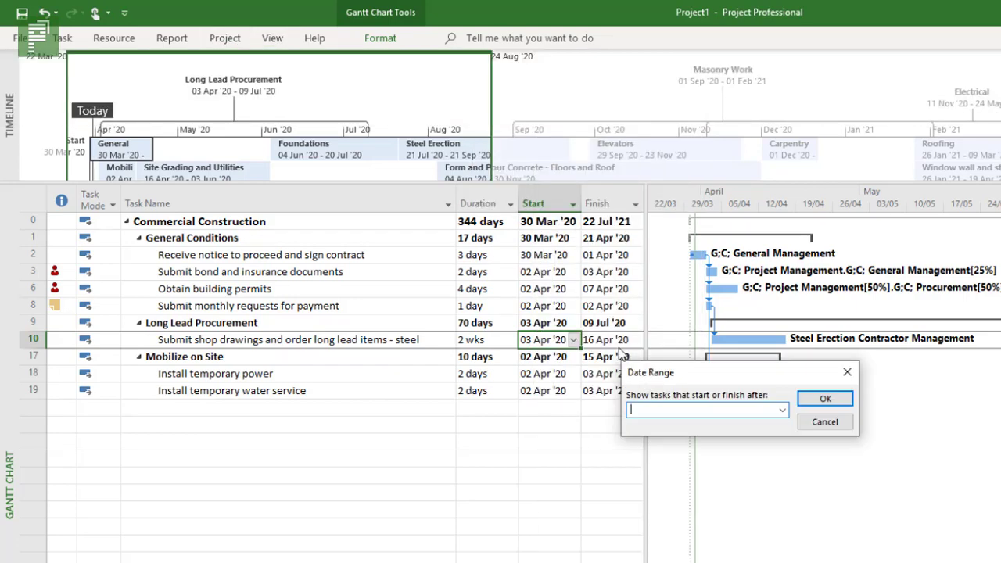
pyautogui.click(779, 410)
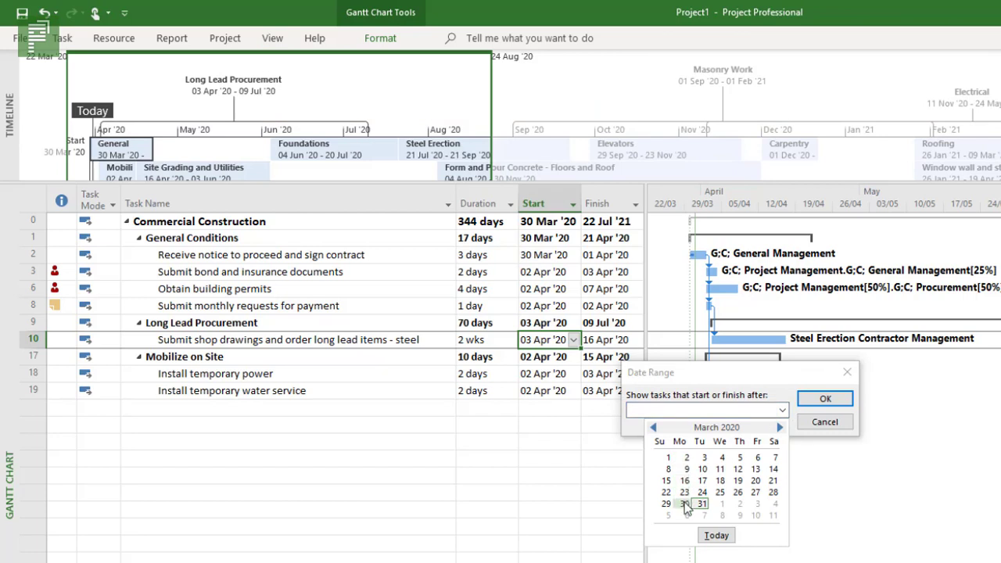
pyautogui.click(684, 504)
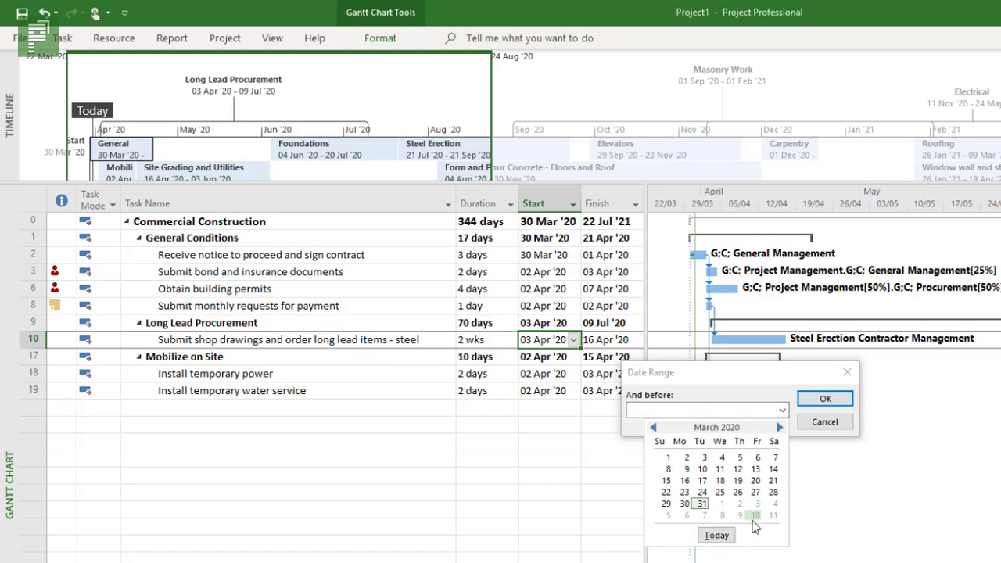
pyautogui.click(779, 427)
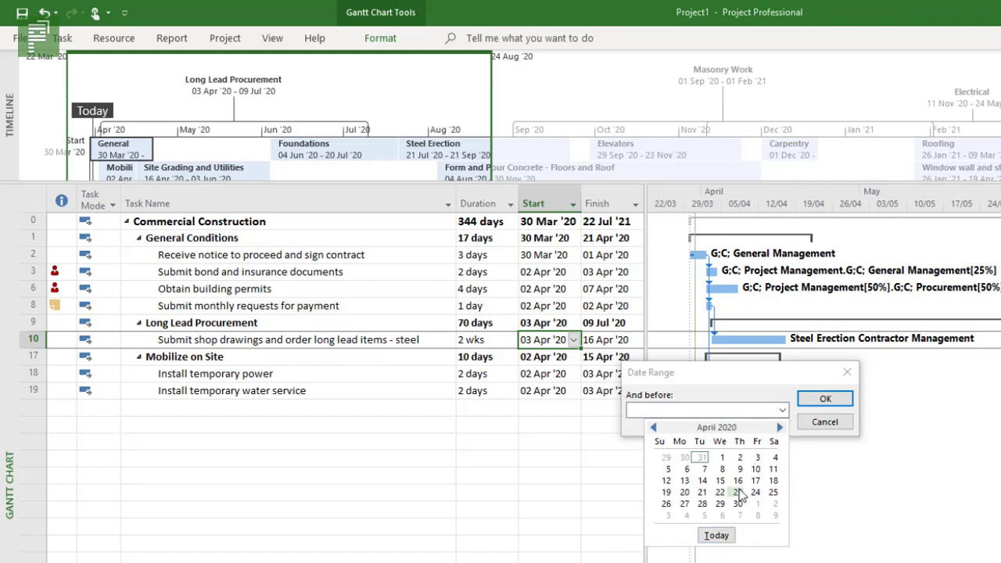
pyautogui.click(755, 480)
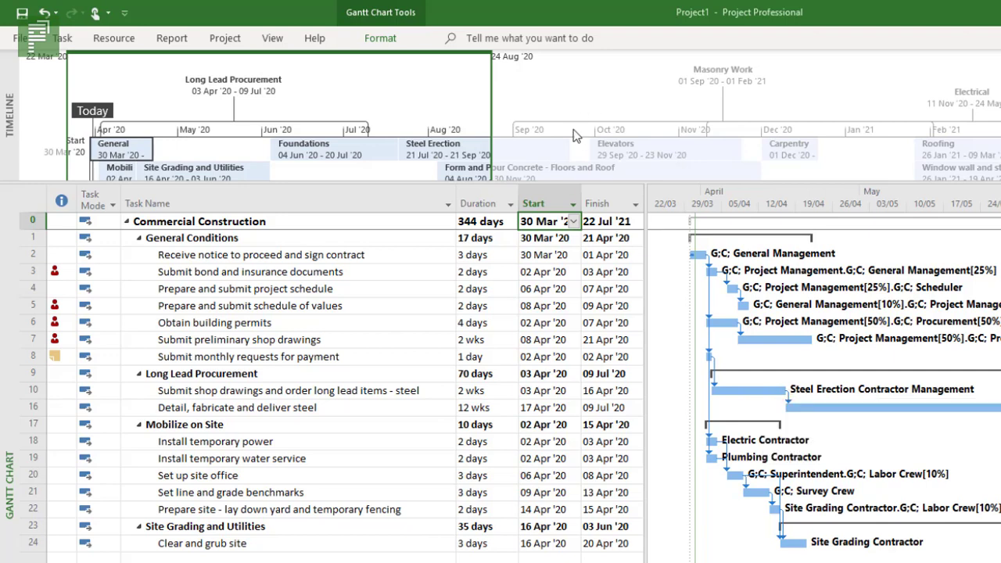
pyautogui.moveTo(451, 560)
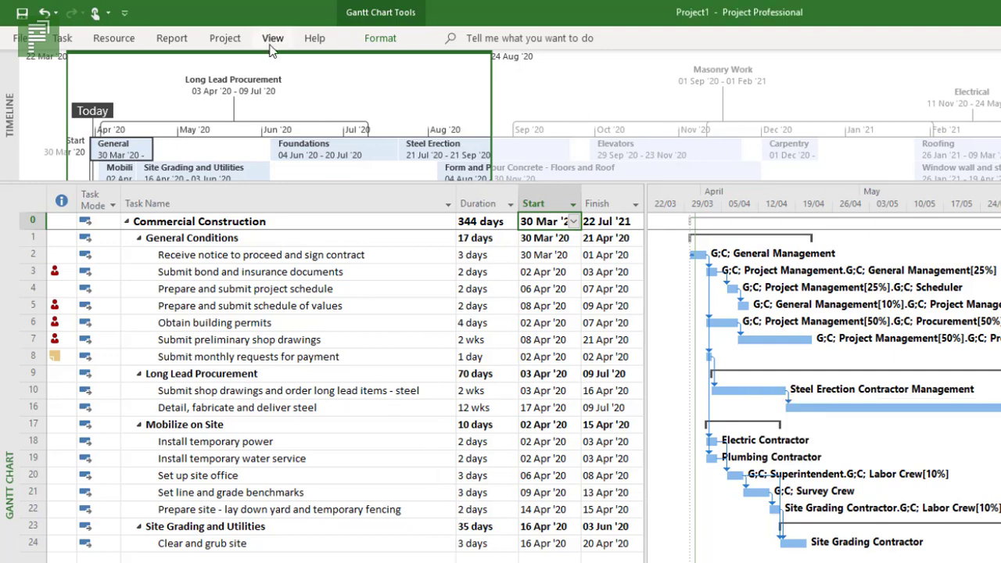
# - Clear the date-range filter to restore the full construction schedule
pyautogui.click(272, 38)
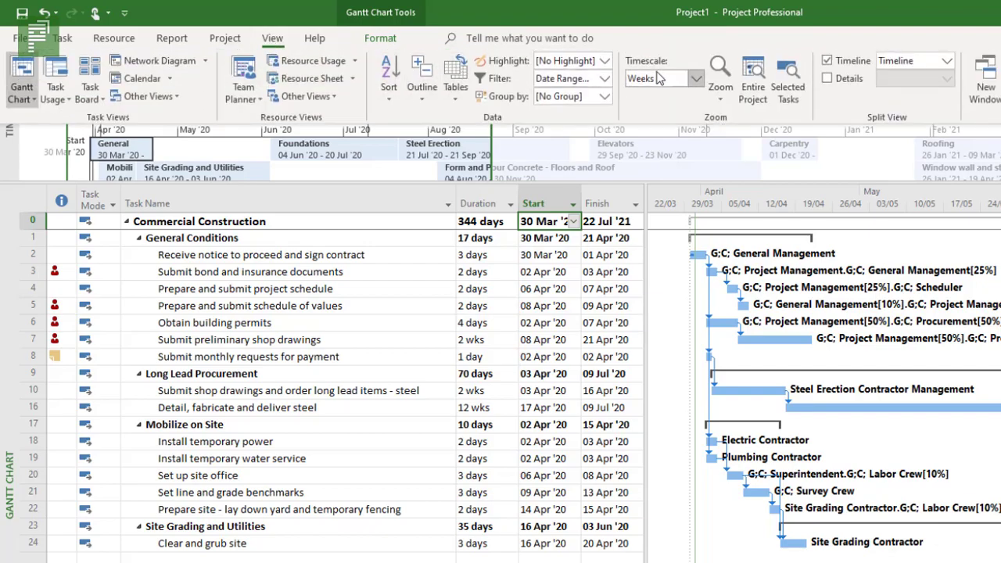
pyautogui.click(614, 78)
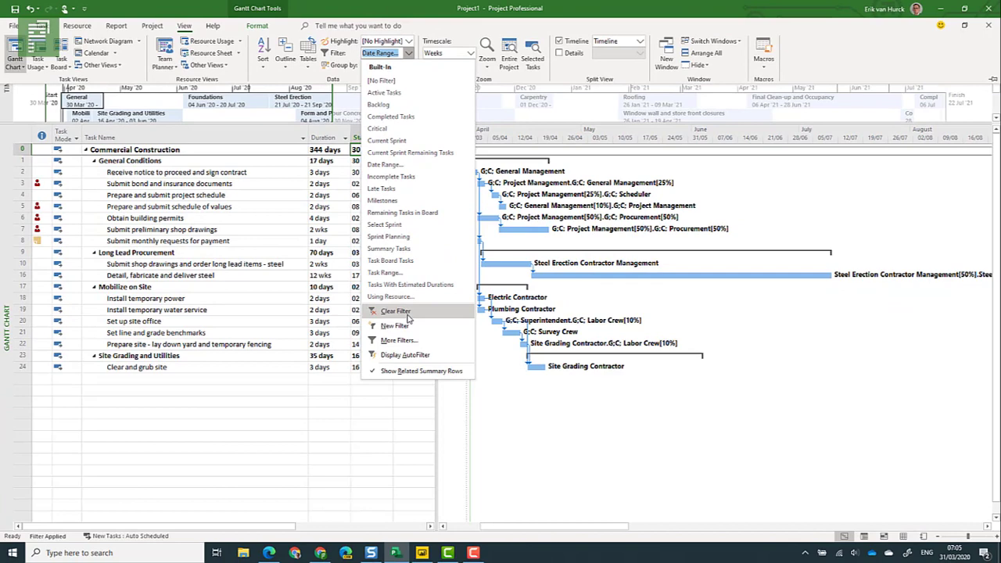
pyautogui.click(394, 310)
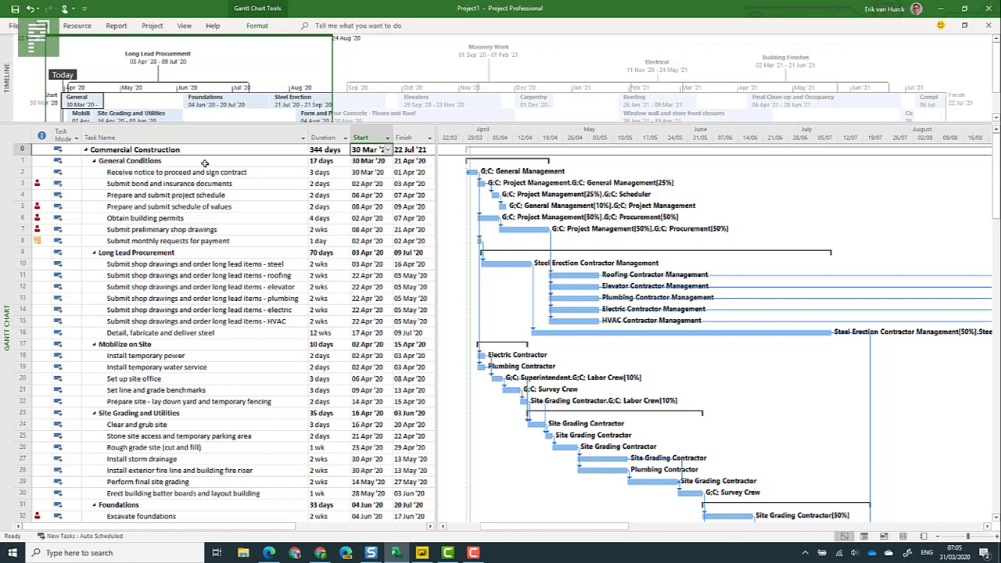
pyautogui.moveTo(191, 97)
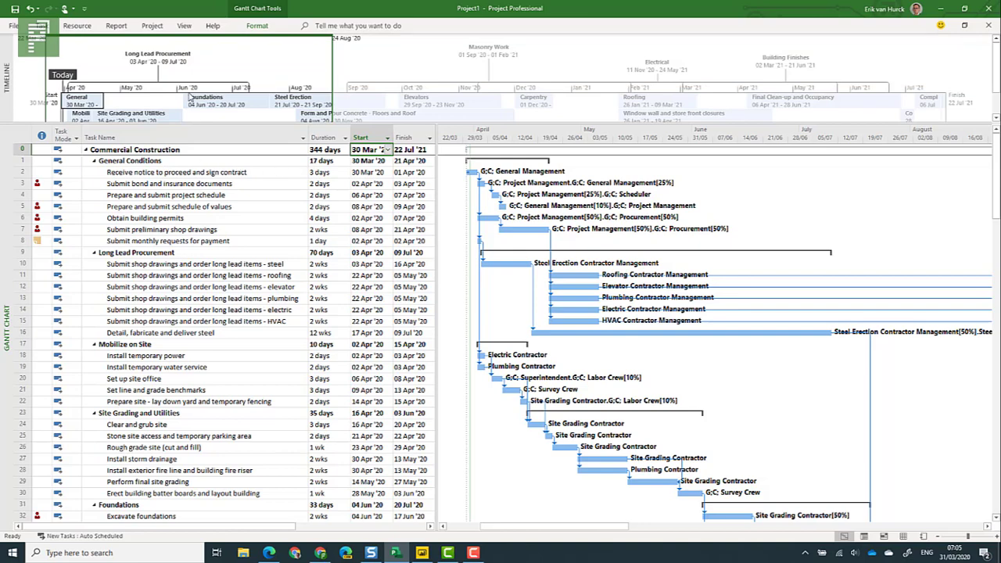
# - Reopen the More Filters catalogue from the View tab's Filter dropdown
pyautogui.click(184, 25)
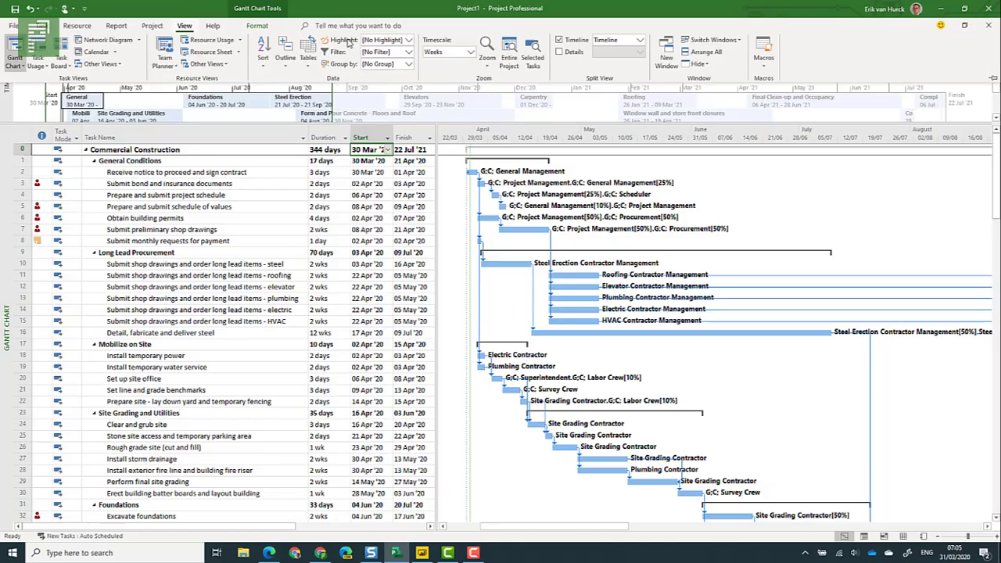
pyautogui.click(410, 53)
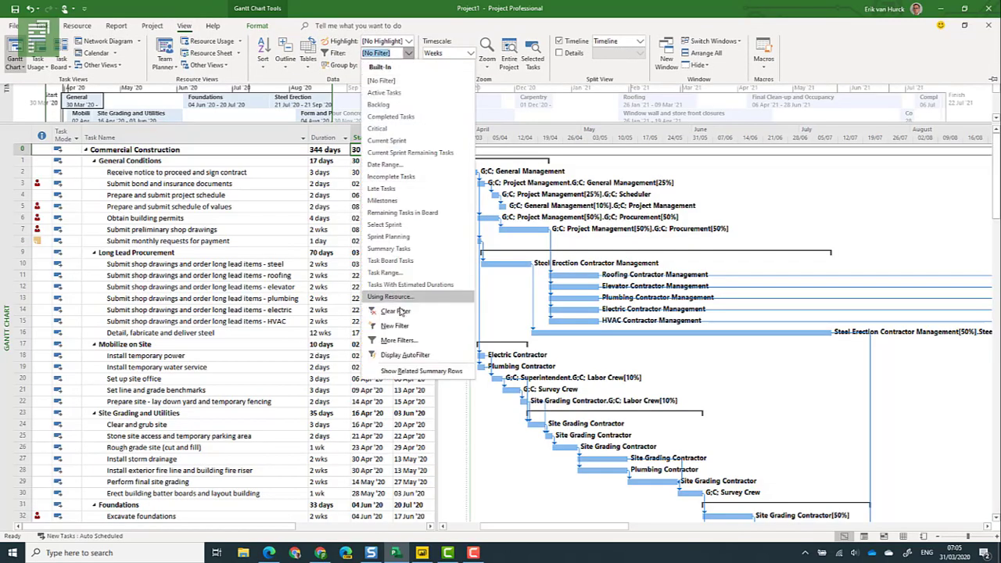
pyautogui.click(399, 339)
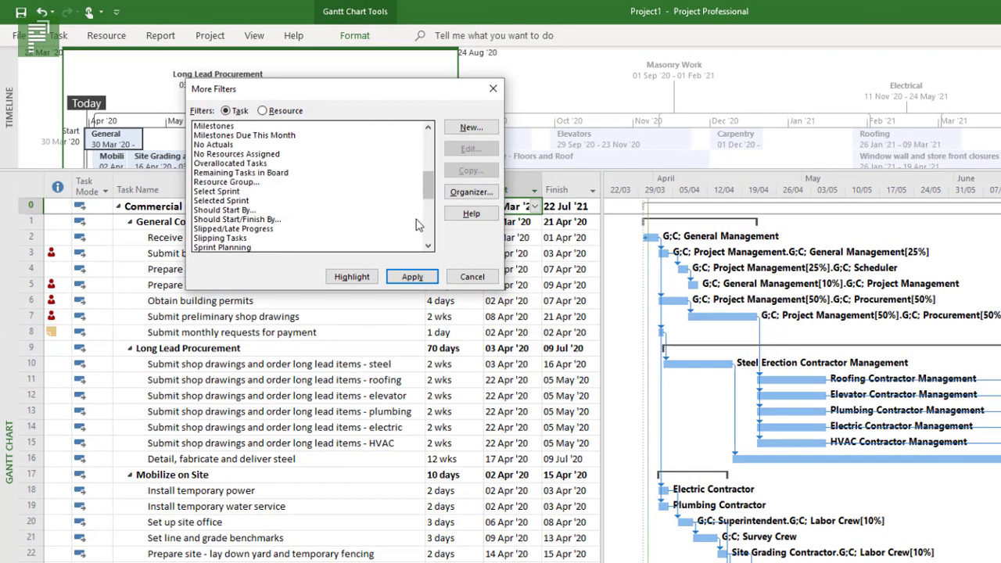
# - Apply Tasks Due This Week again and select all the filtered rows
pyautogui.scroll(-3)
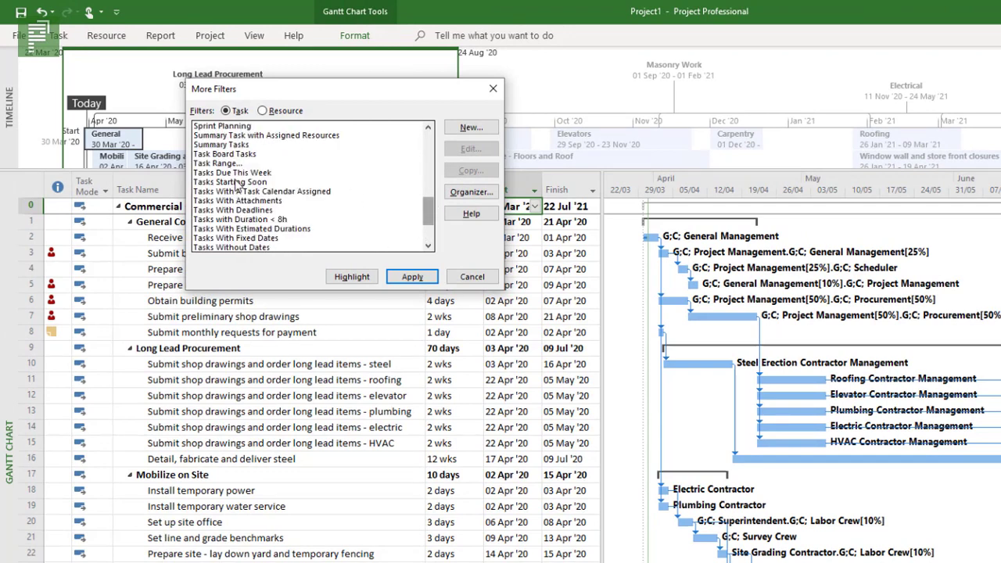
pyautogui.click(231, 172)
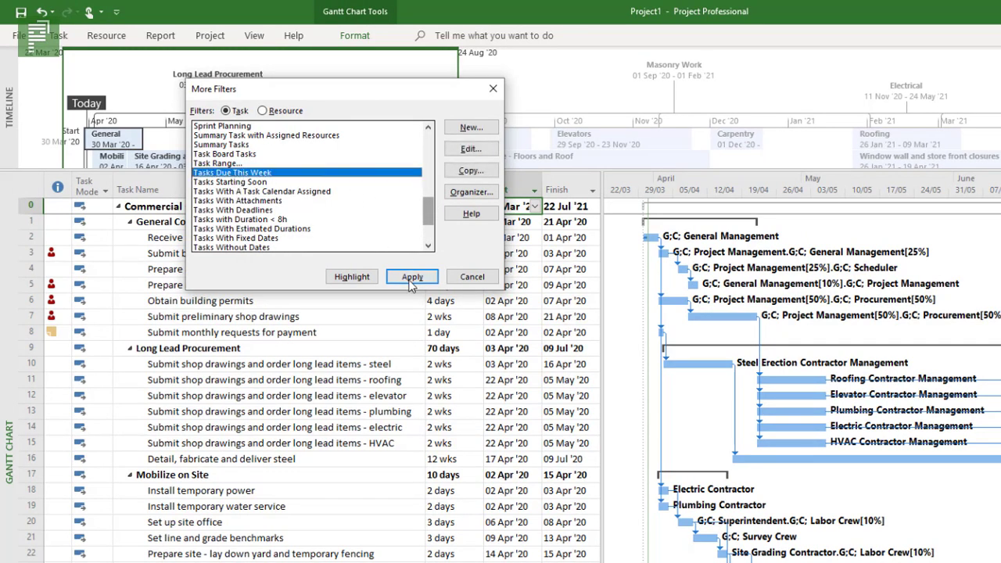
pyautogui.click(412, 275)
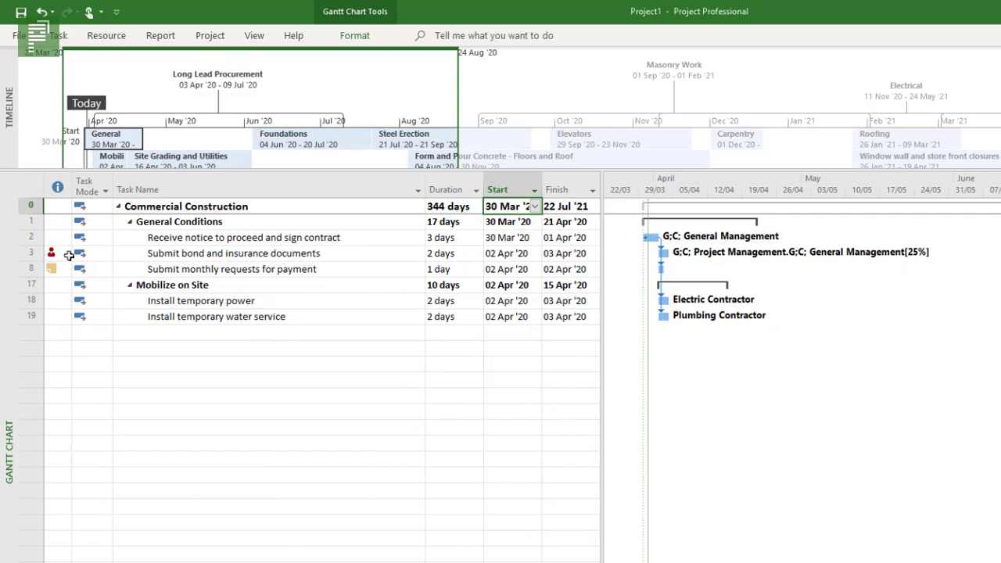
pyautogui.click(179, 222)
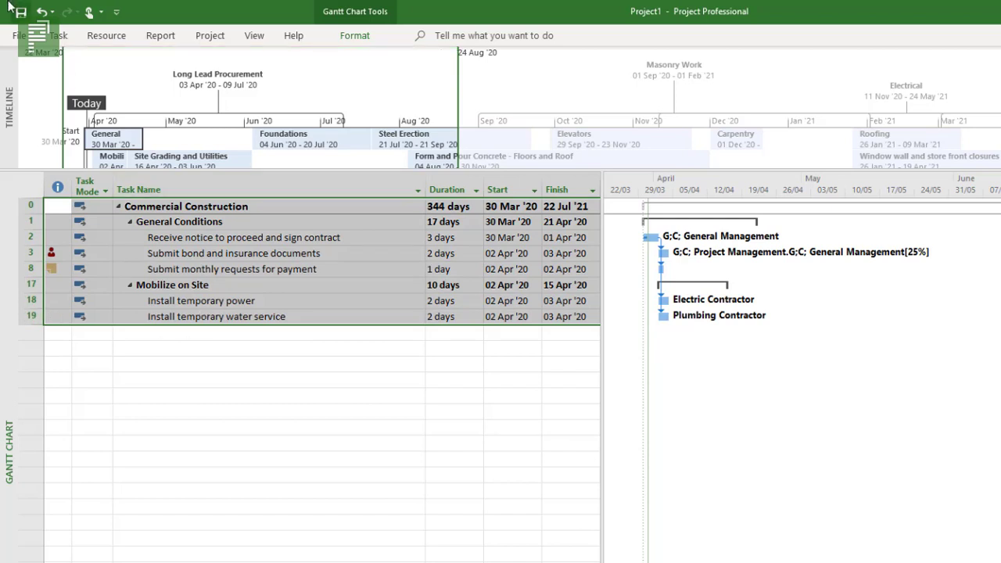
pyautogui.moveTo(66, 38)
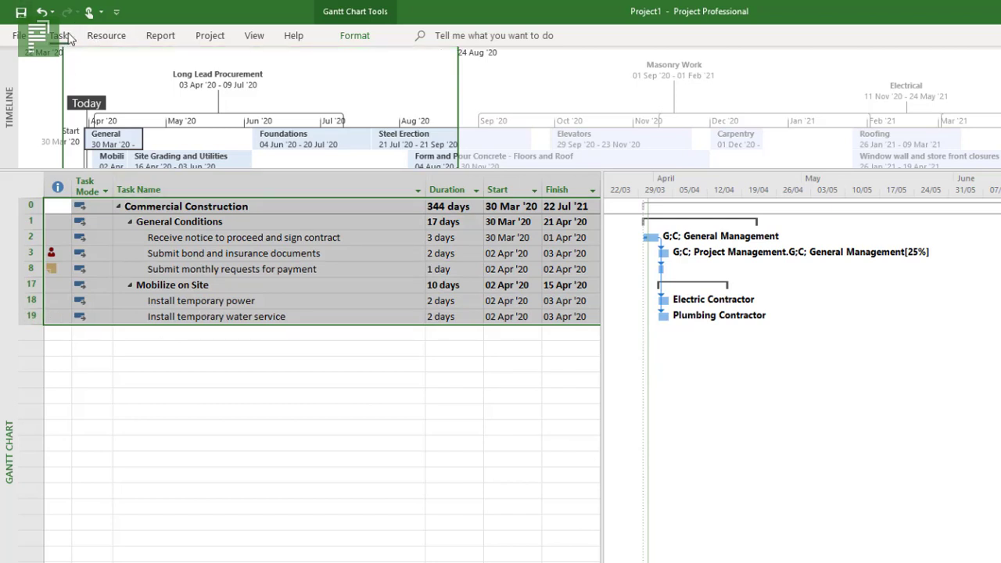
# - Bring up the Copy Picture settings from the Task tab's Copy dropdown
pyautogui.click(59, 34)
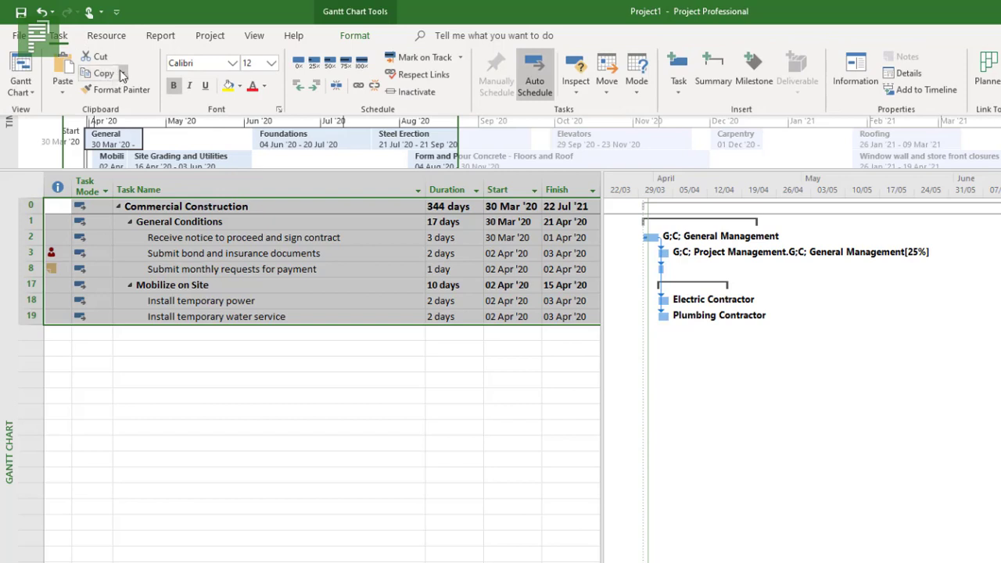
pyautogui.click(103, 73)
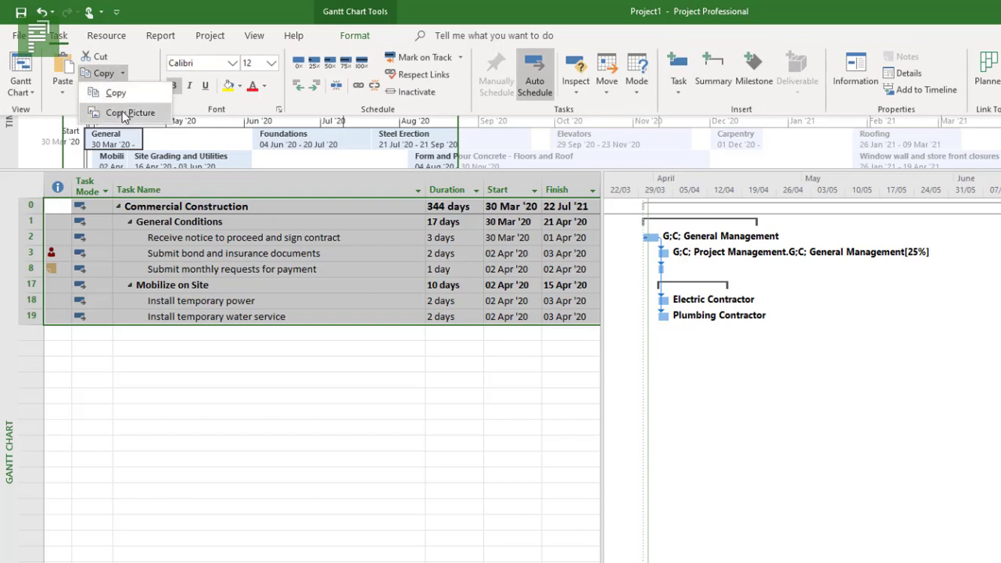
pyautogui.moveTo(119, 119)
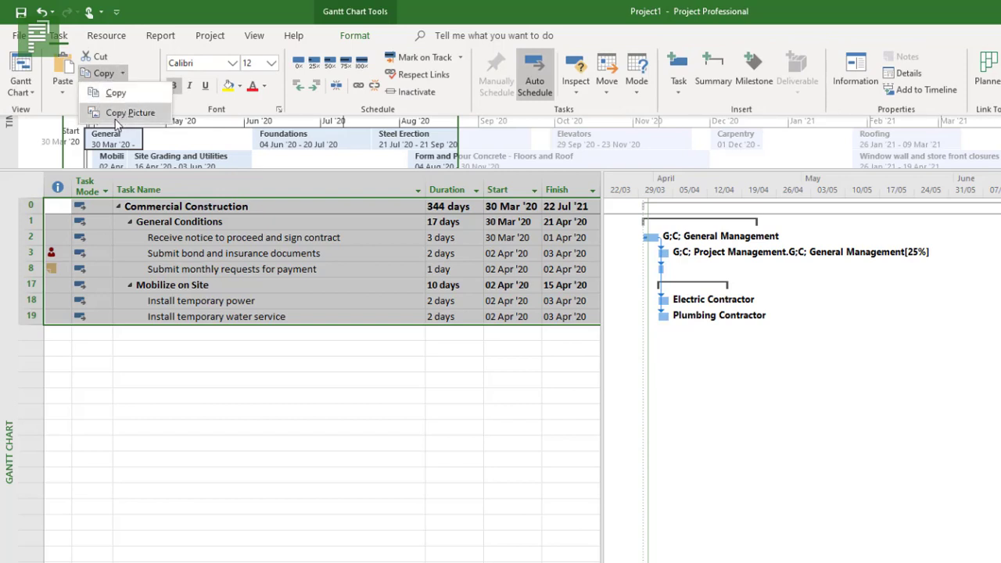
pyautogui.click(131, 112)
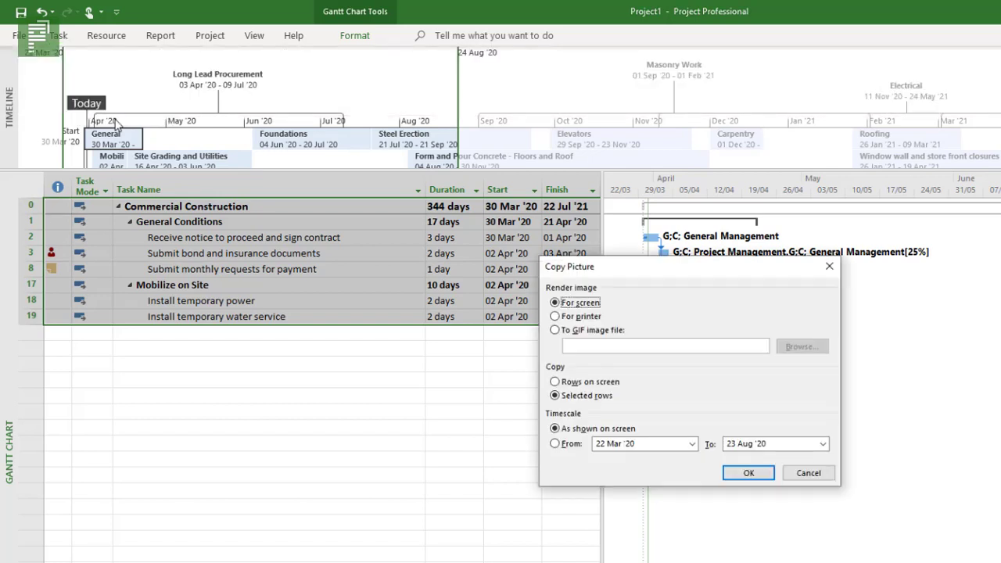
# - Set Copy Picture to a GIF file in Pictures, capturing rows on screen
pyautogui.click(555, 328)
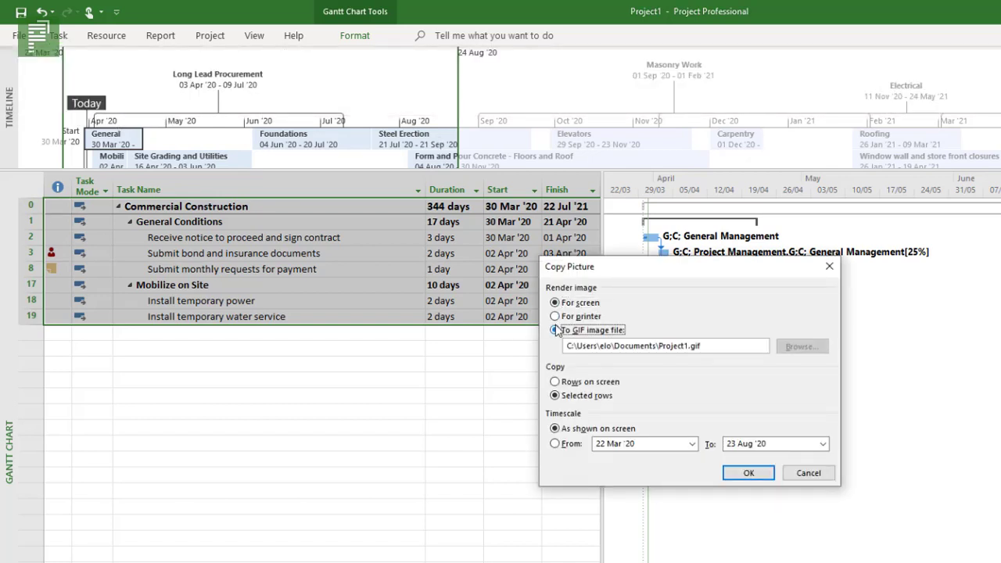
pyautogui.click(555, 329)
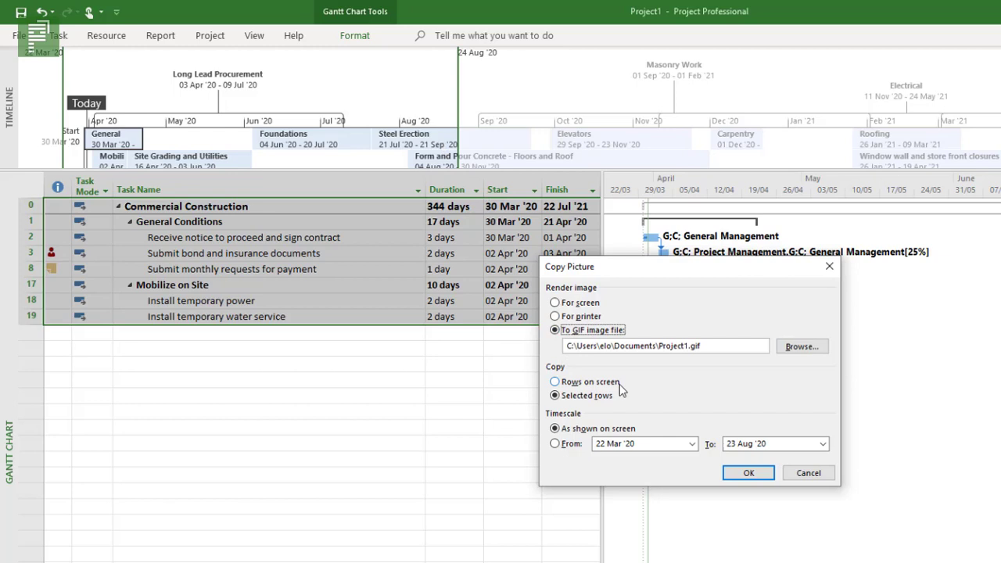
pyautogui.moveTo(649, 369)
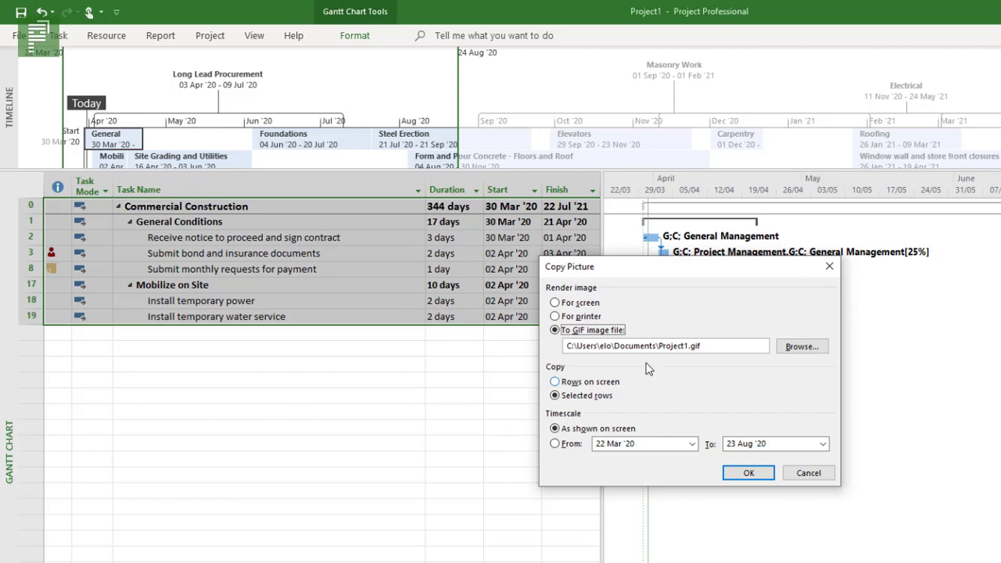
pyautogui.click(801, 346)
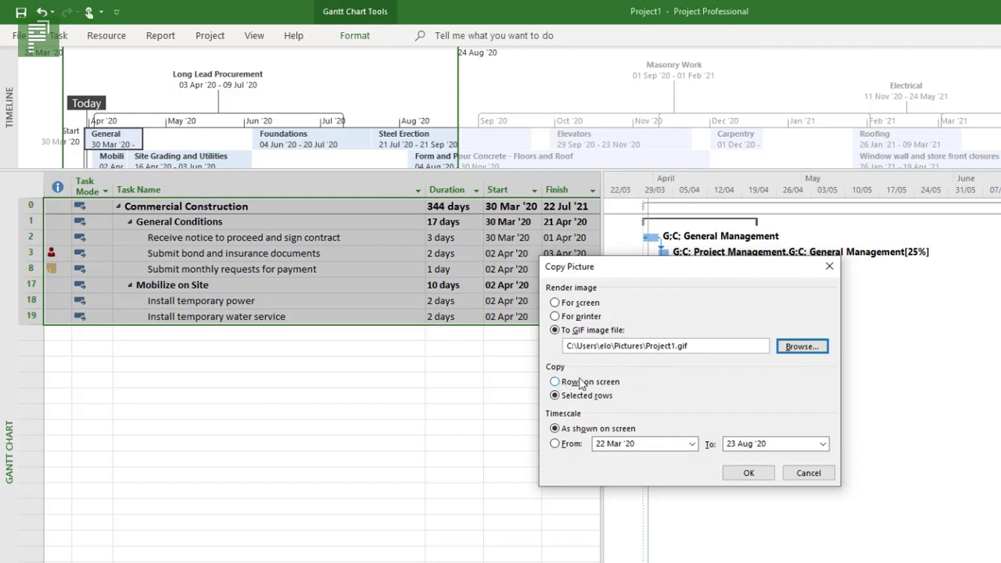
pyautogui.moveTo(578, 375)
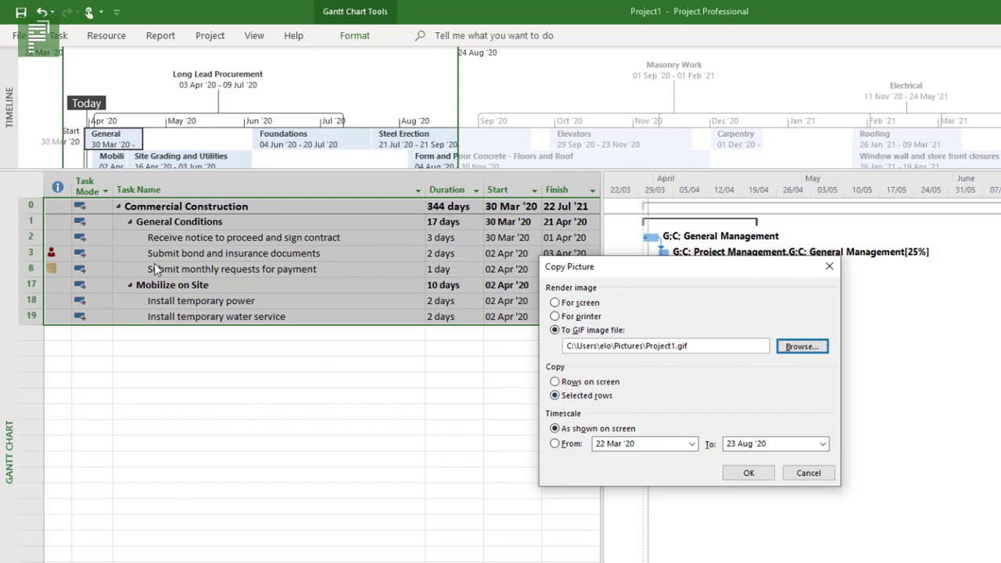
pyautogui.click(556, 382)
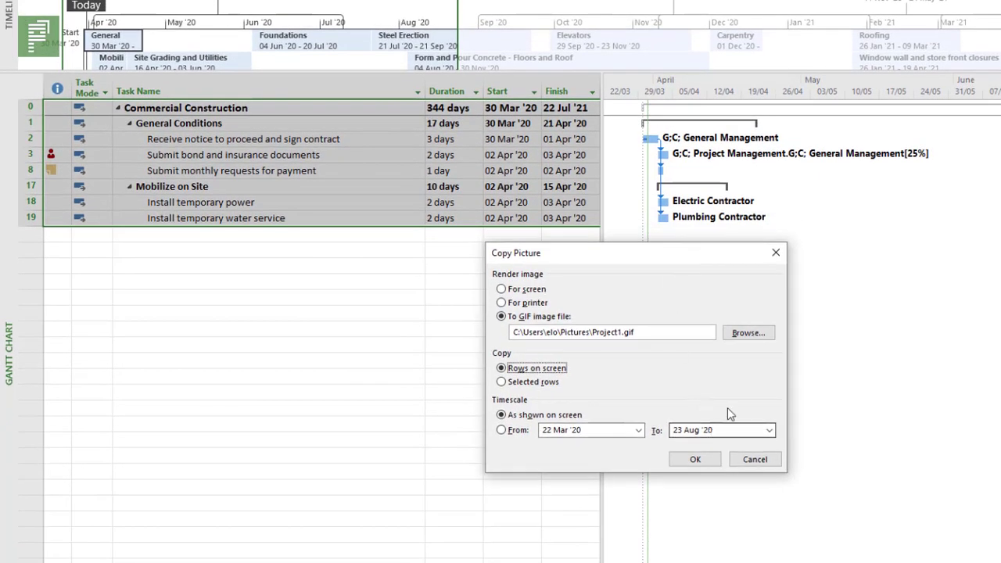
pyautogui.moveTo(697, 394)
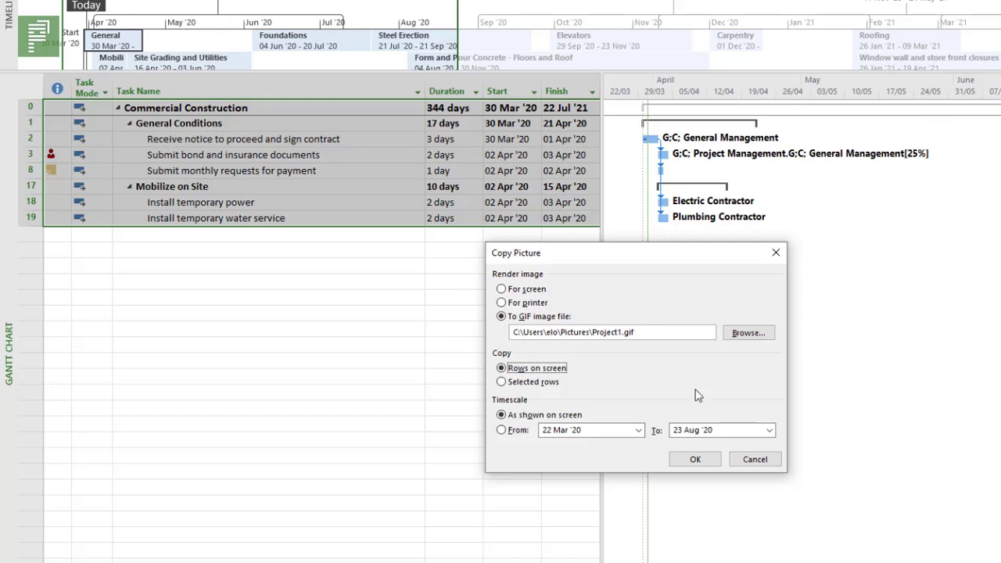
# - Set the timescale To date to 12 June 2020 and save Project1.gif
pyautogui.click(769, 430)
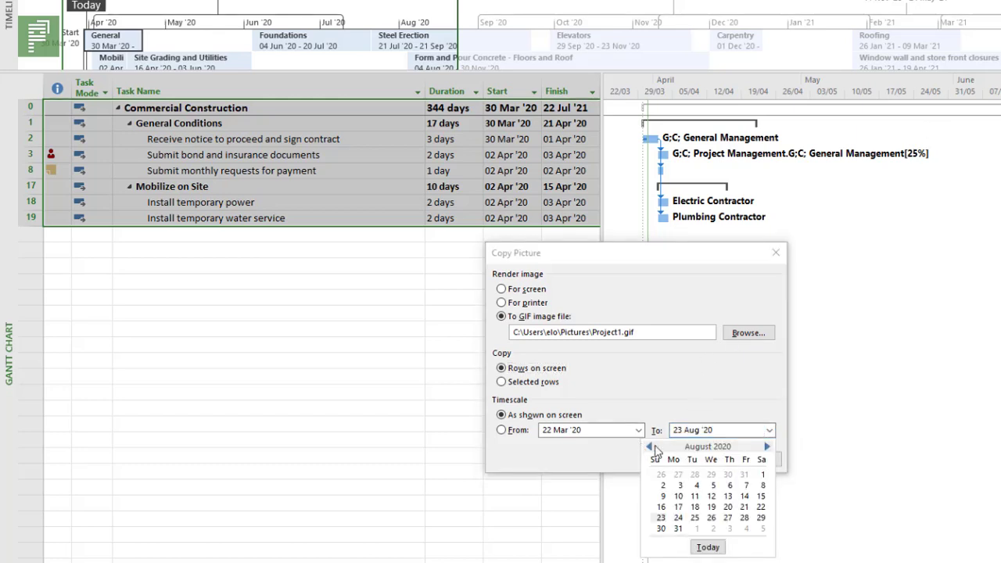
pyautogui.click(648, 445)
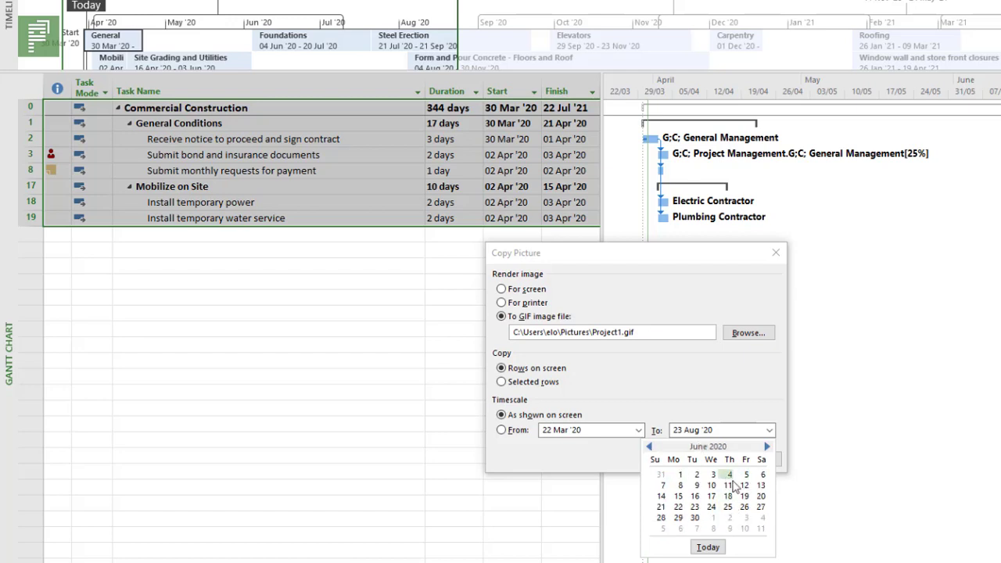
pyautogui.click(741, 485)
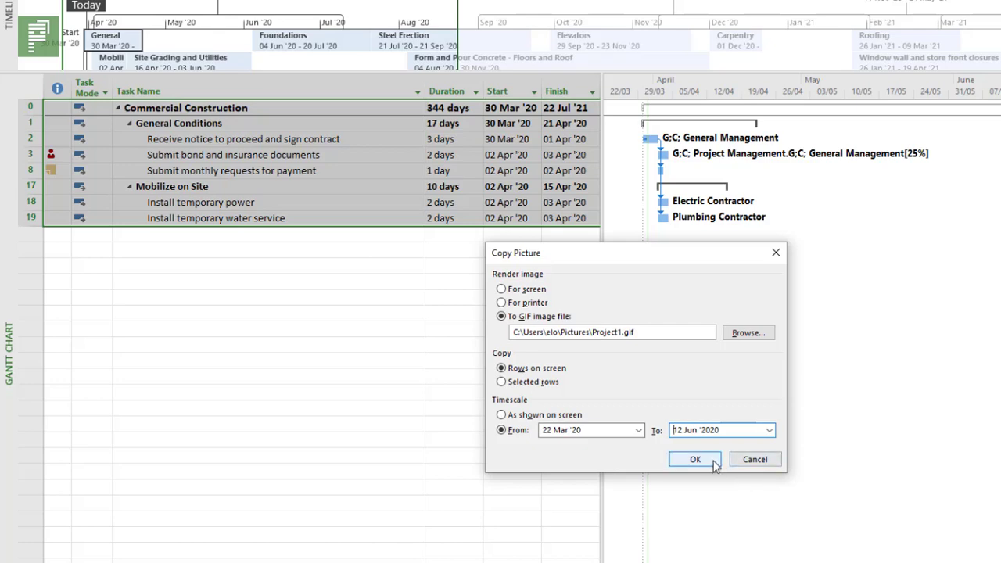
pyautogui.click(695, 460)
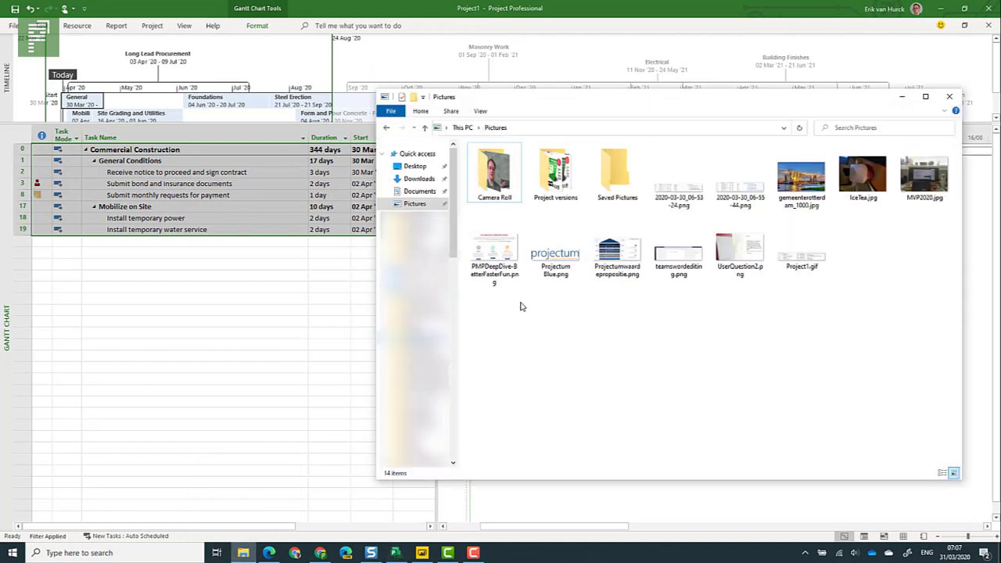
# - Open Project1.gif from the Pictures folder in the Photos app
pyautogui.click(800, 254)
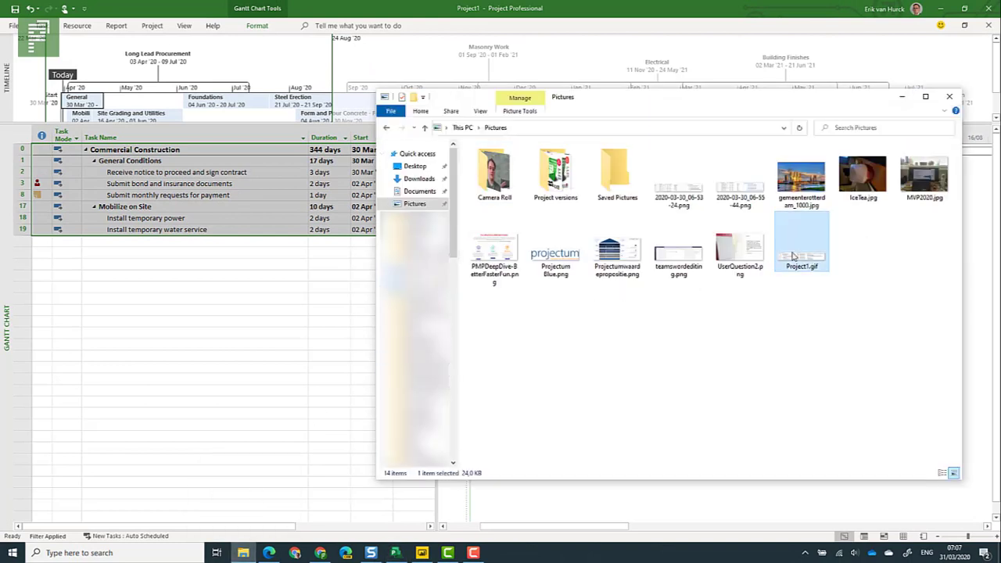
pyautogui.doubleClick(801, 241)
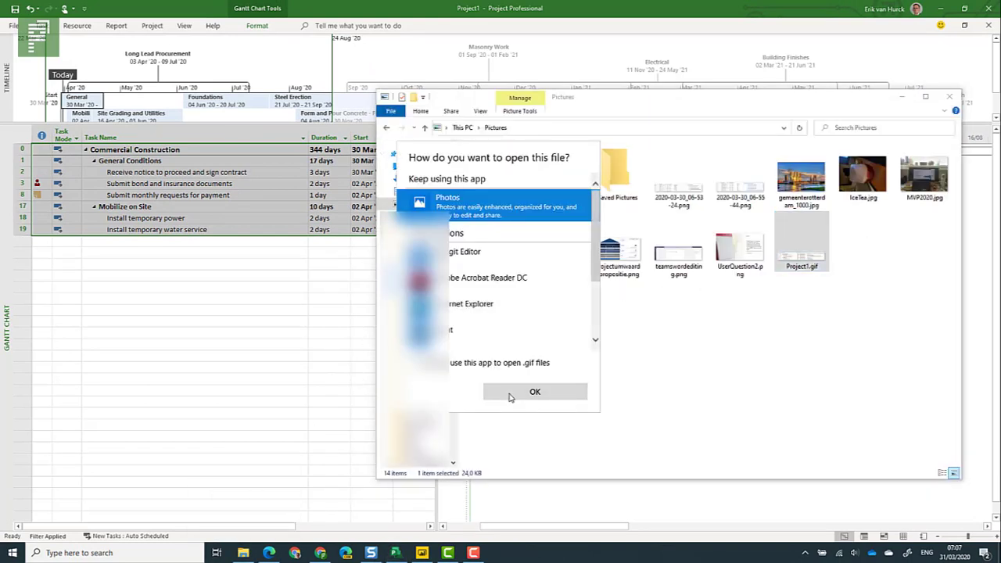
pyautogui.click(535, 391)
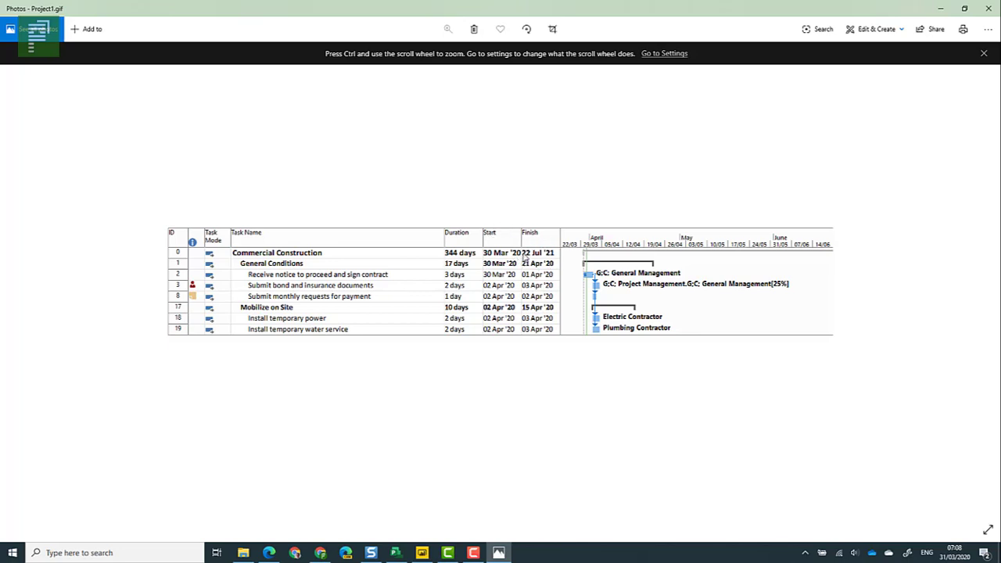
# - Close the Photos viewer and return to the project schedule
pyautogui.click(982, 53)
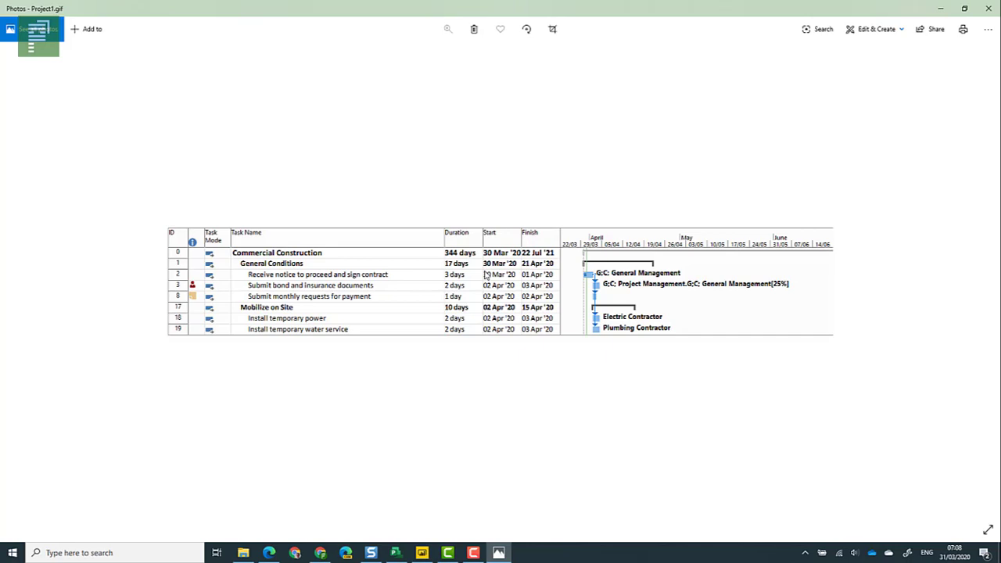
pyautogui.moveTo(664, 299)
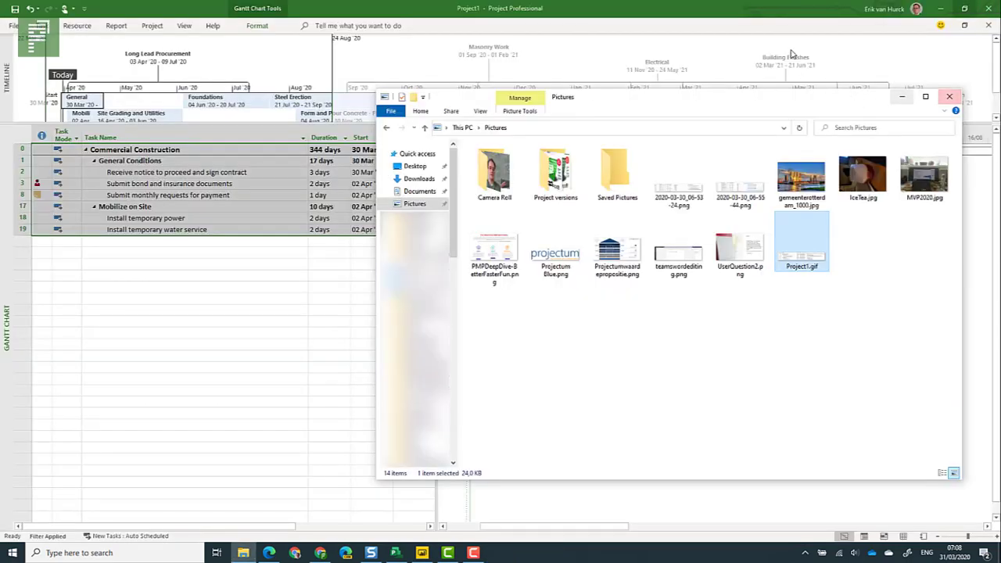
pyautogui.click(950, 97)
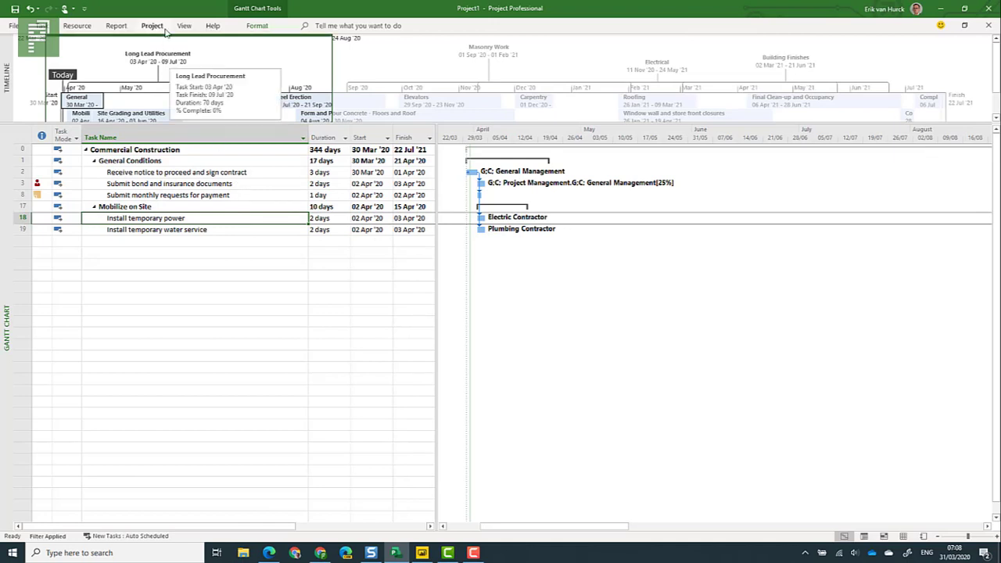
# - Show the Upcoming Tasks dashboard report from the Report ribbon's Dashboards list
pyautogui.click(116, 25)
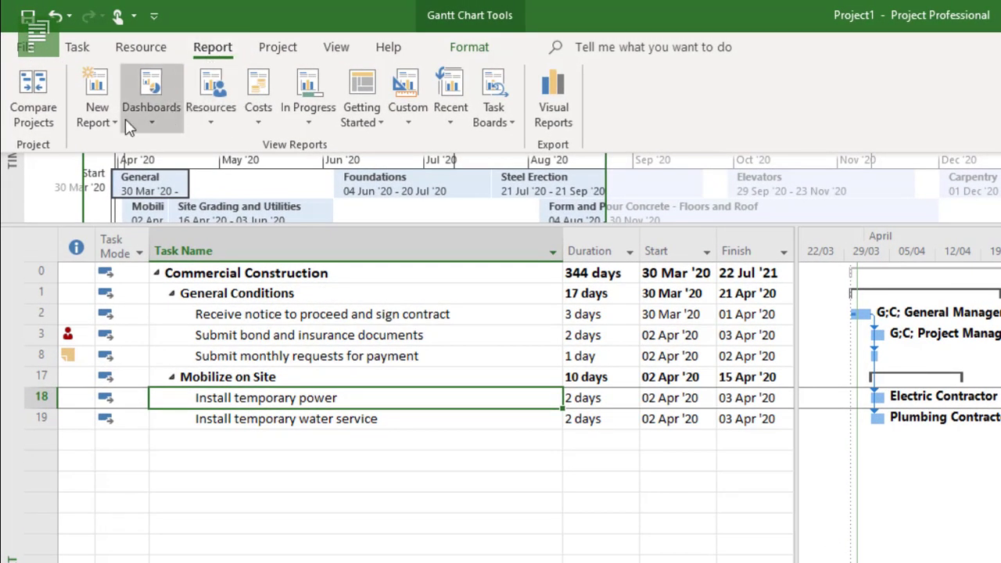
pyautogui.moveTo(211, 63)
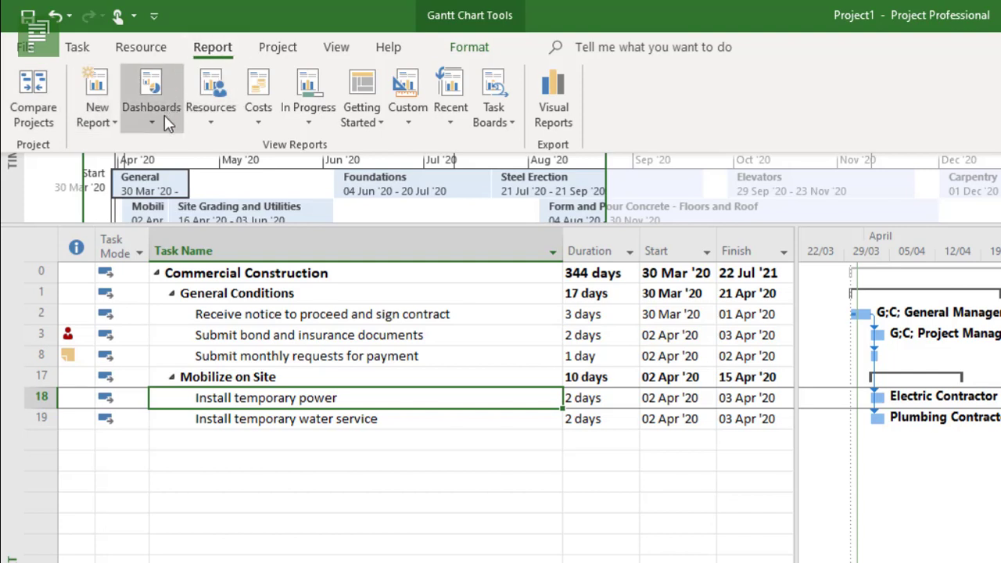
pyautogui.click(150, 122)
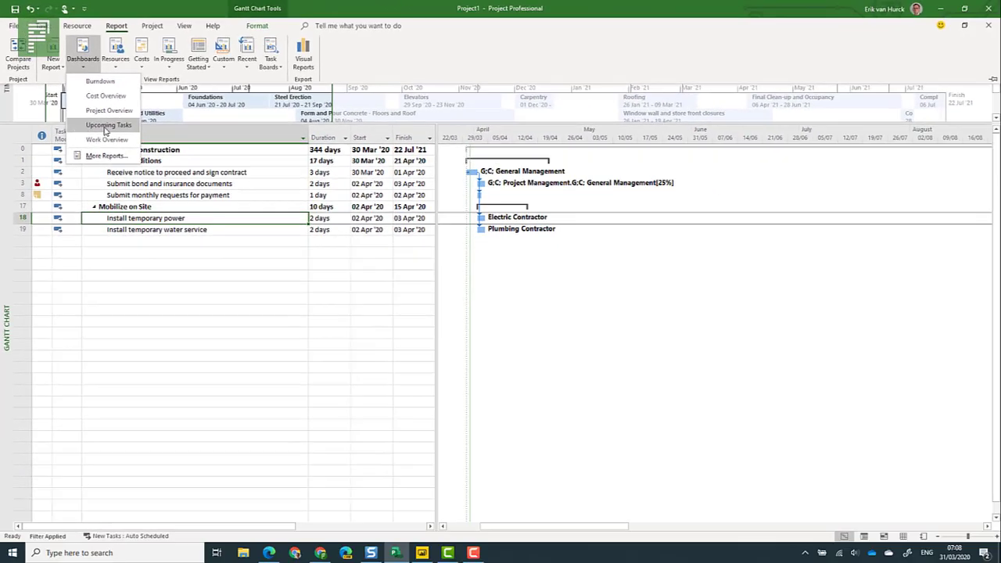
pyautogui.click(108, 125)
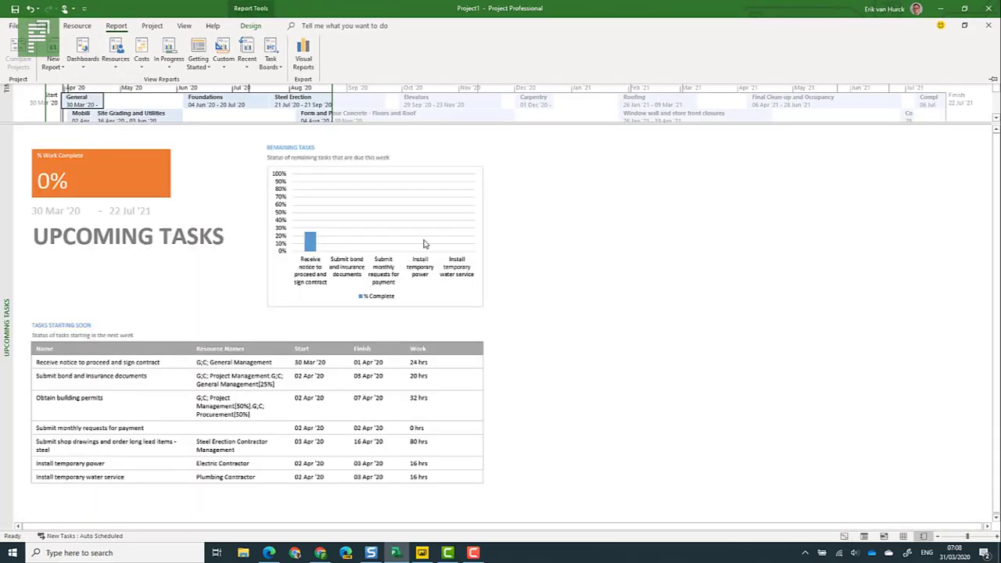
pyautogui.moveTo(423, 228)
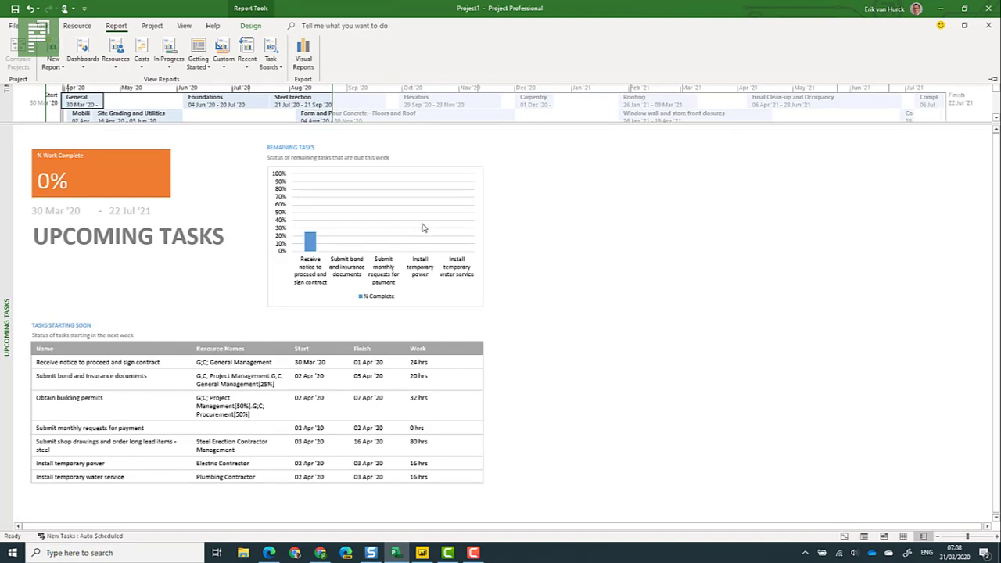
pyautogui.moveTo(435, 254)
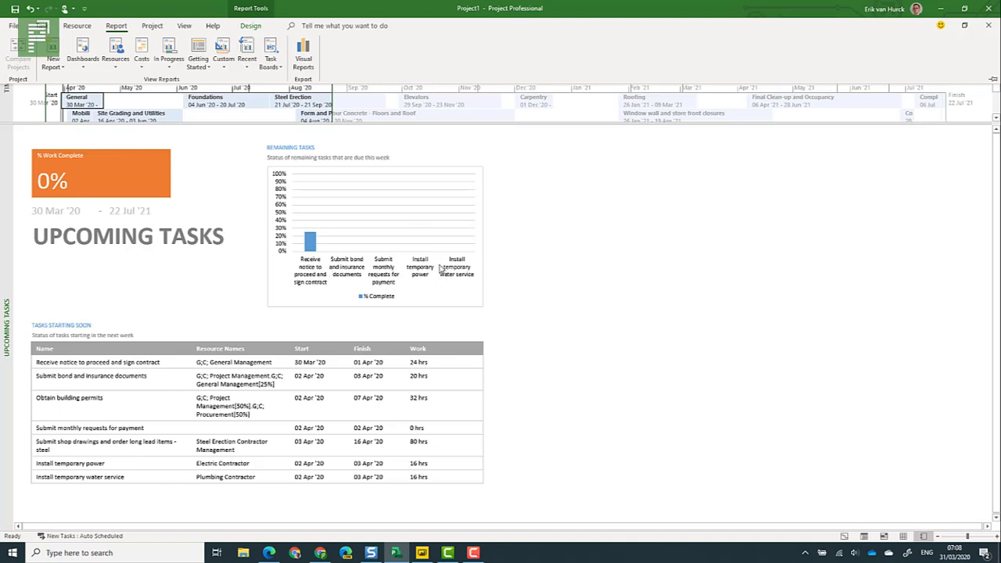
pyautogui.moveTo(297, 250)
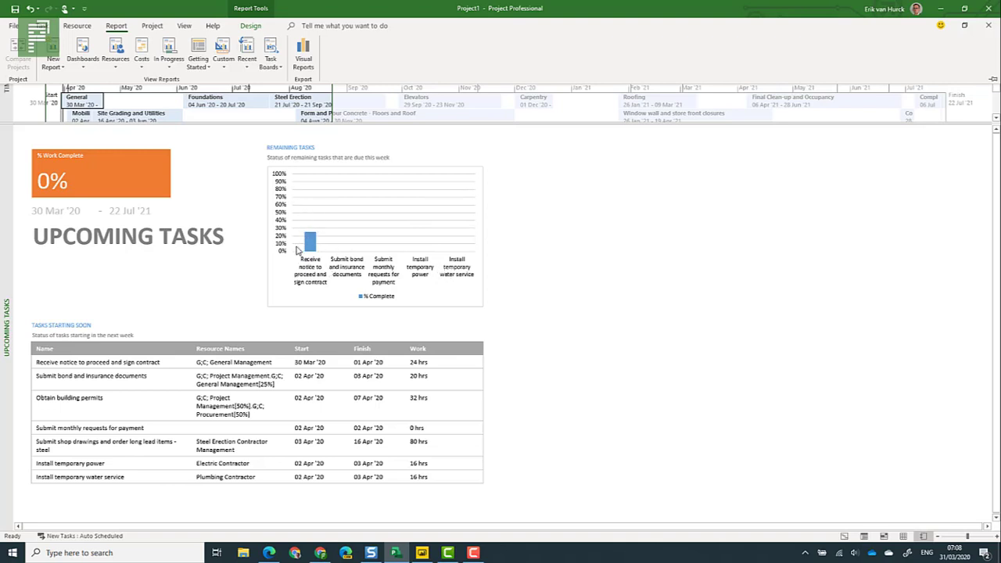
pyautogui.moveTo(50, 340)
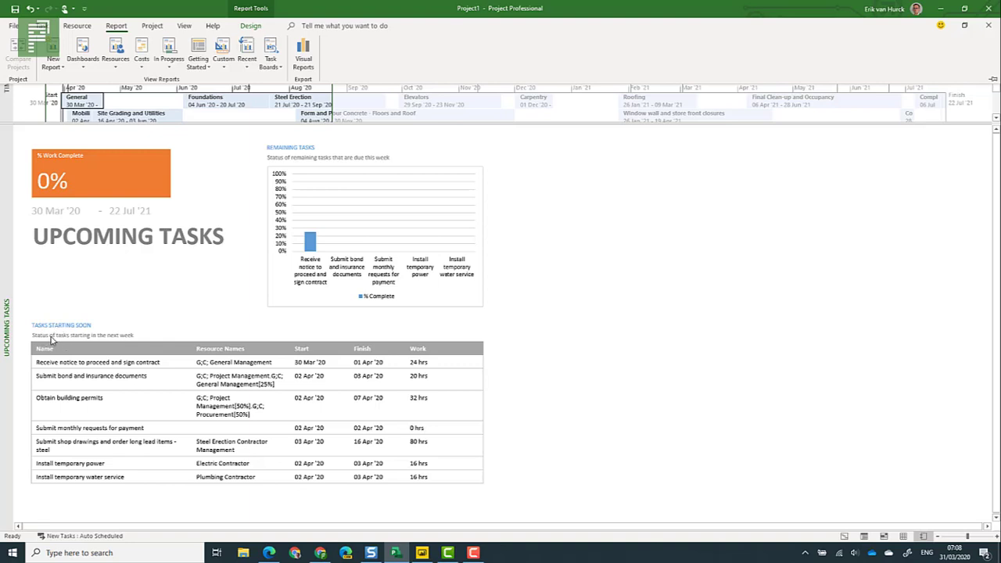
pyautogui.moveTo(129, 366)
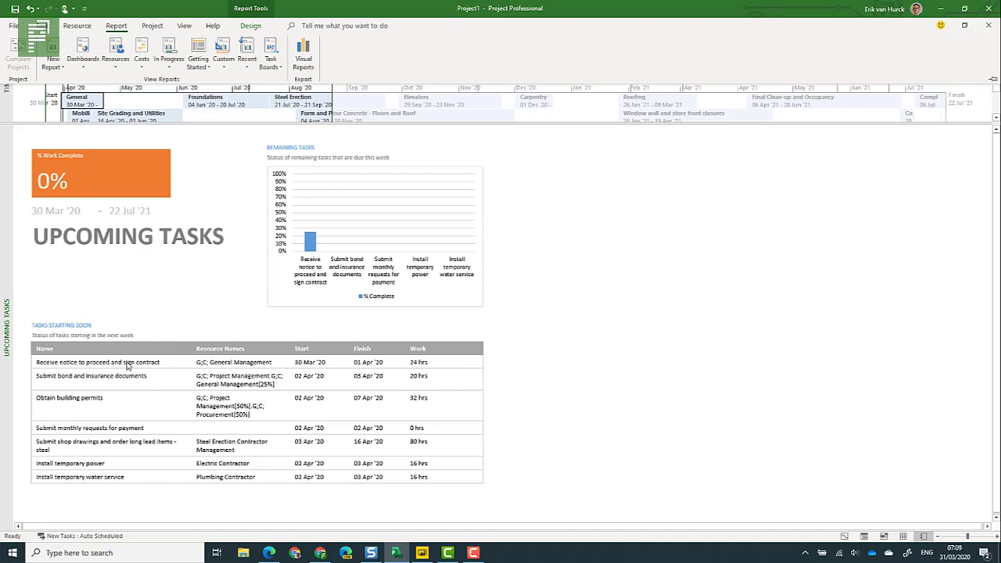
pyautogui.moveTo(360, 380)
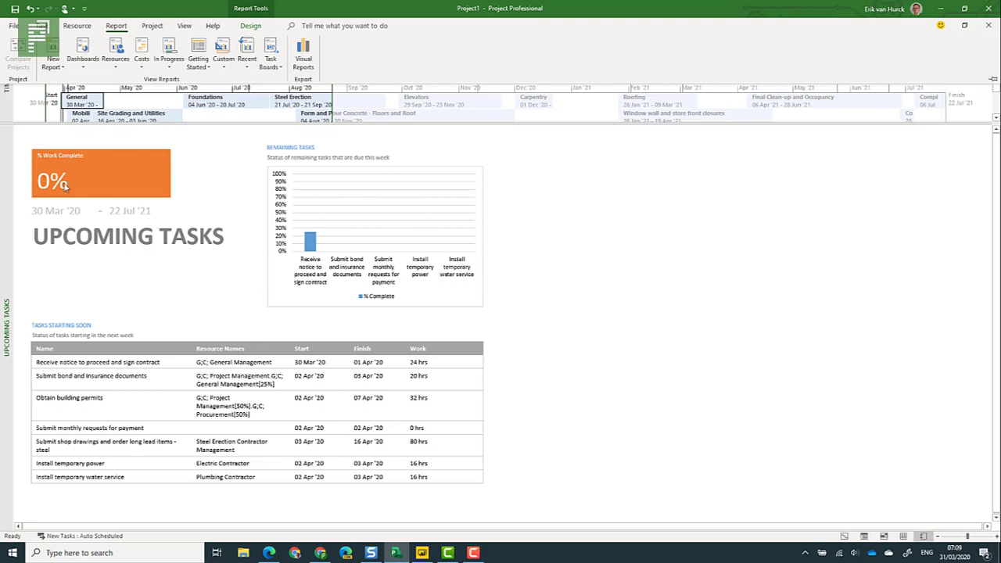
pyautogui.moveTo(110, 188)
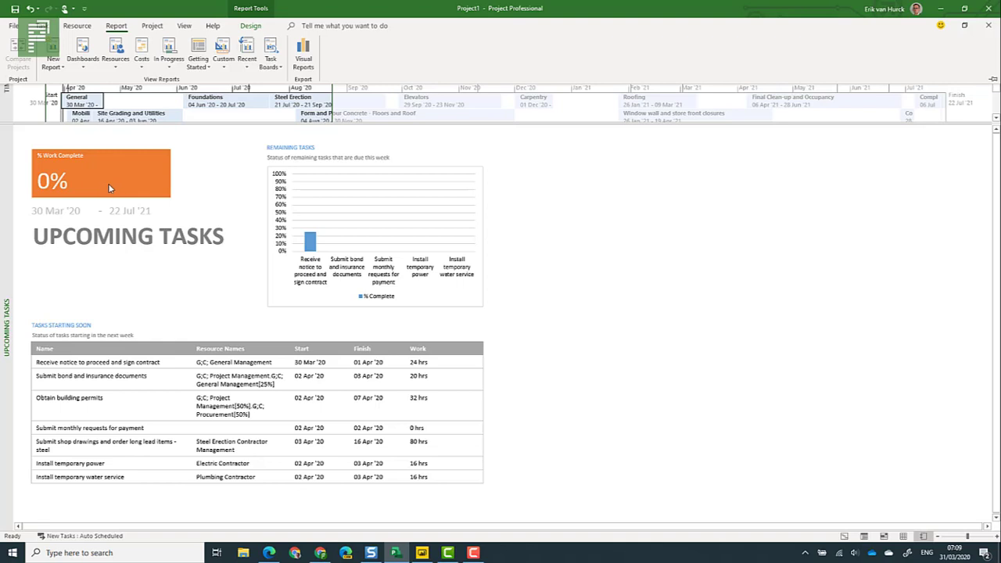
pyautogui.moveTo(161, 213)
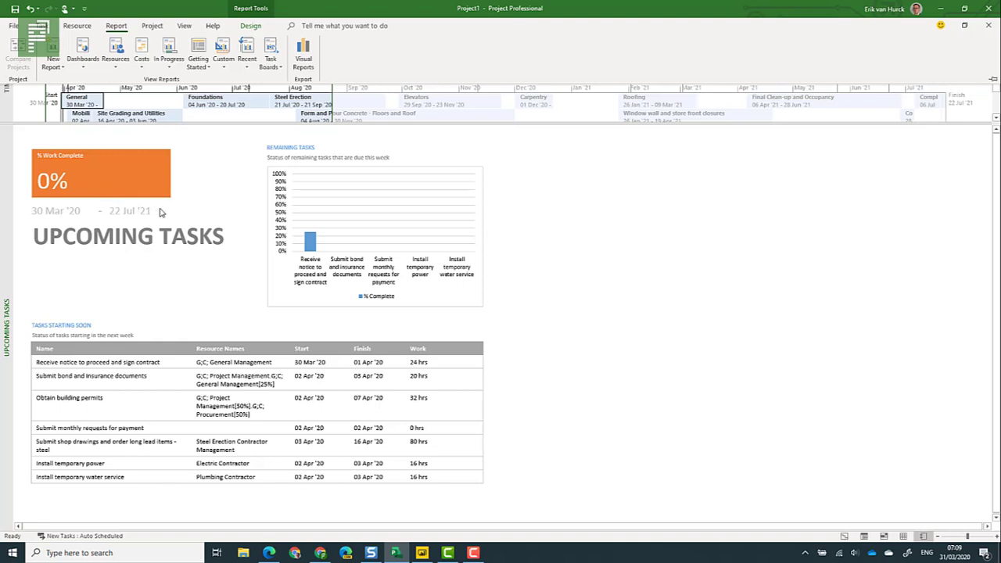
pyautogui.moveTo(148, 217)
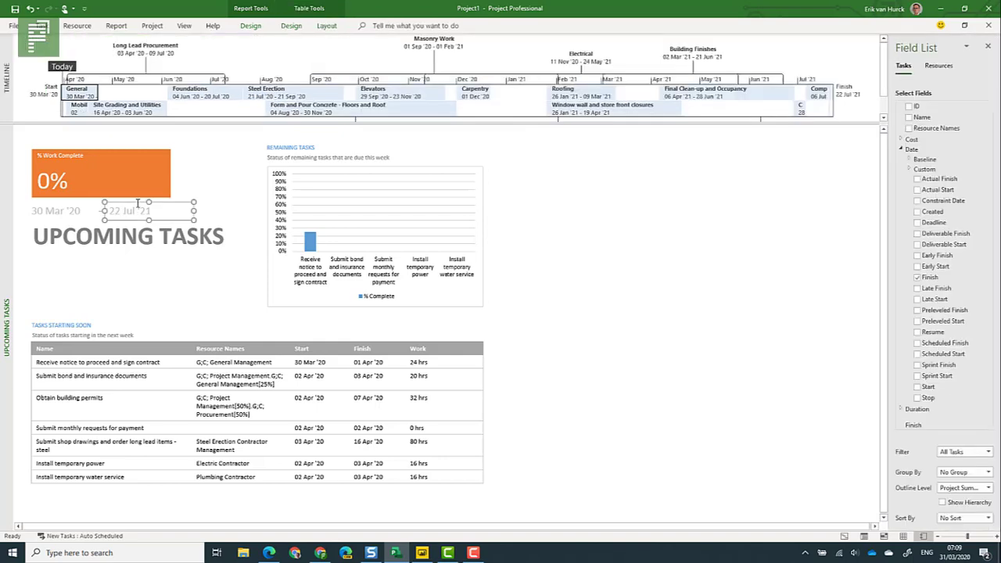
pyautogui.click(394, 553)
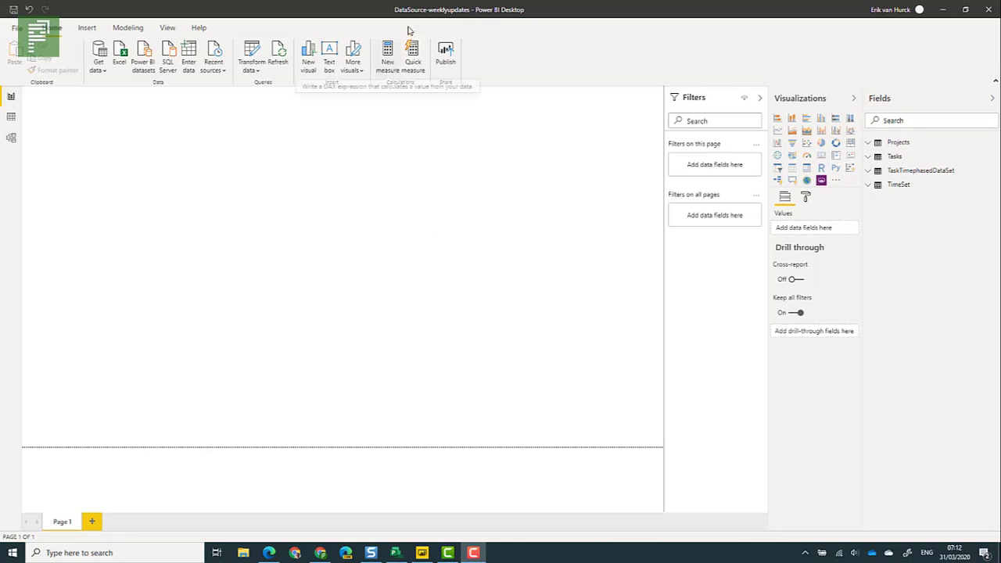
pyautogui.moveTo(413, 19)
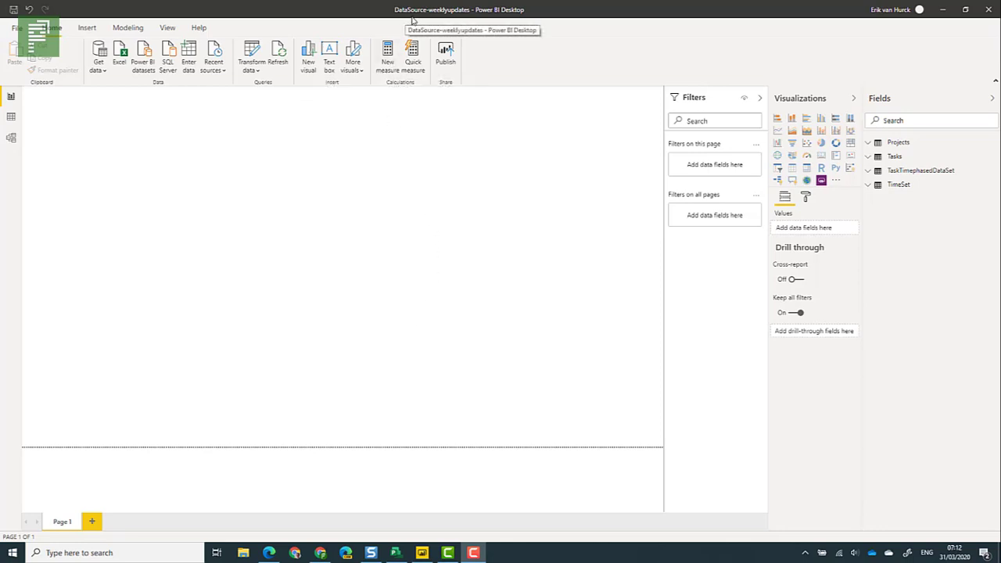
pyautogui.moveTo(735, 132)
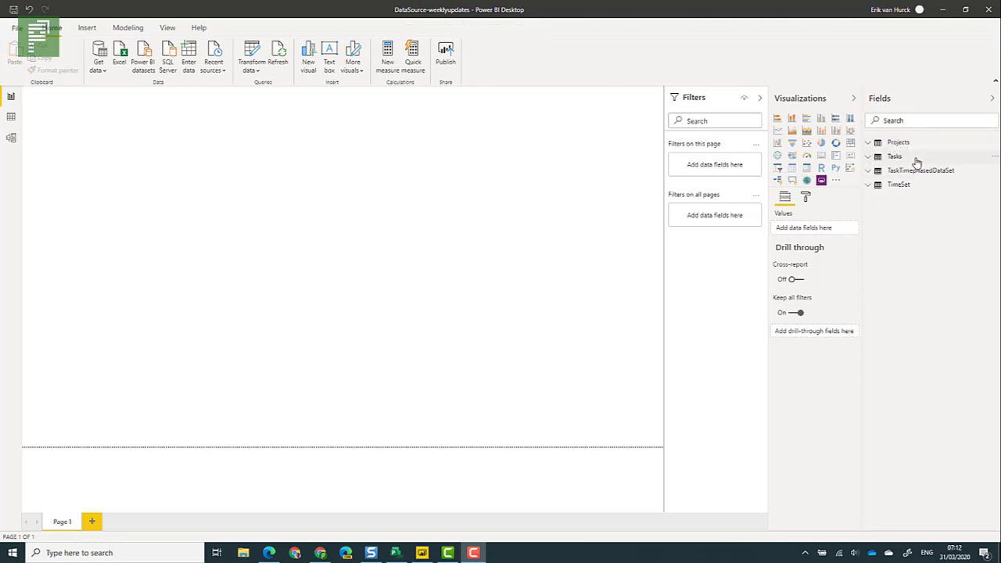
pyautogui.moveTo(919, 171)
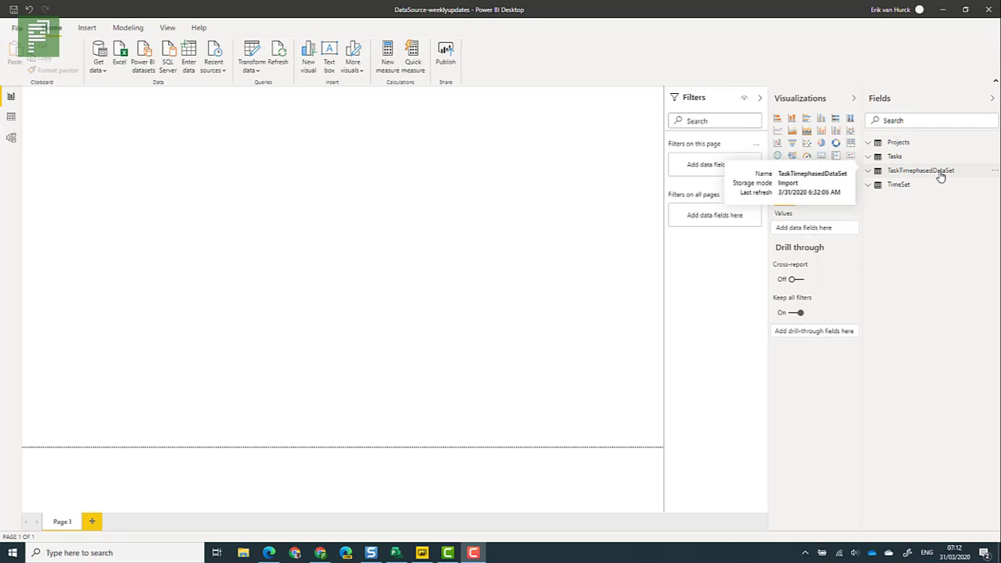
pyautogui.moveTo(552, 241)
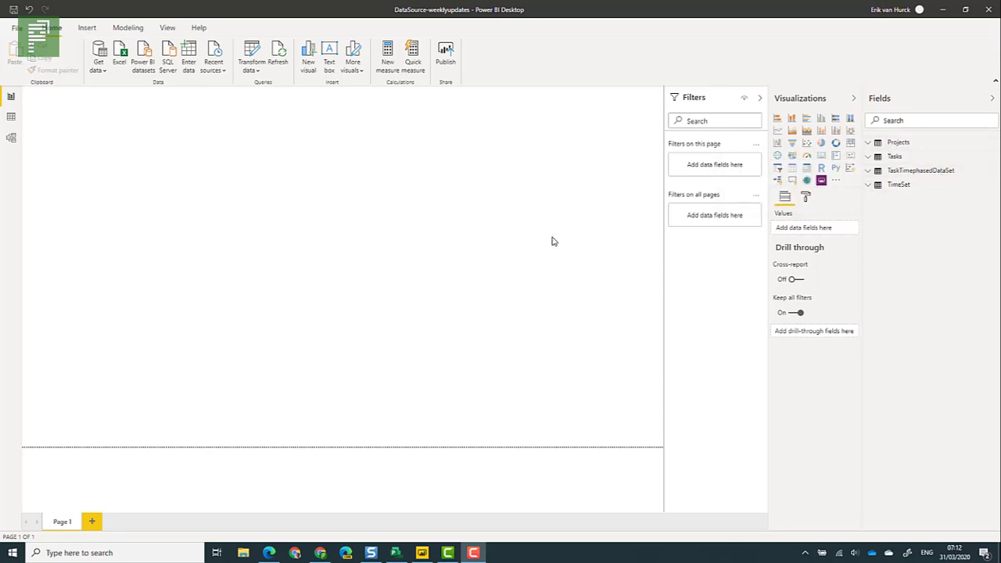
pyautogui.moveTo(460, 251)
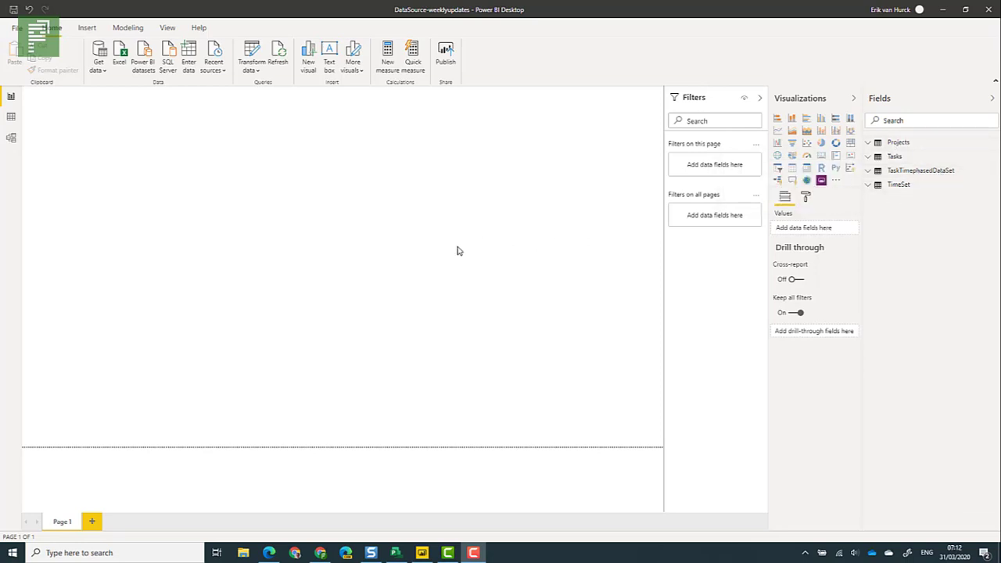
pyautogui.moveTo(272, 134)
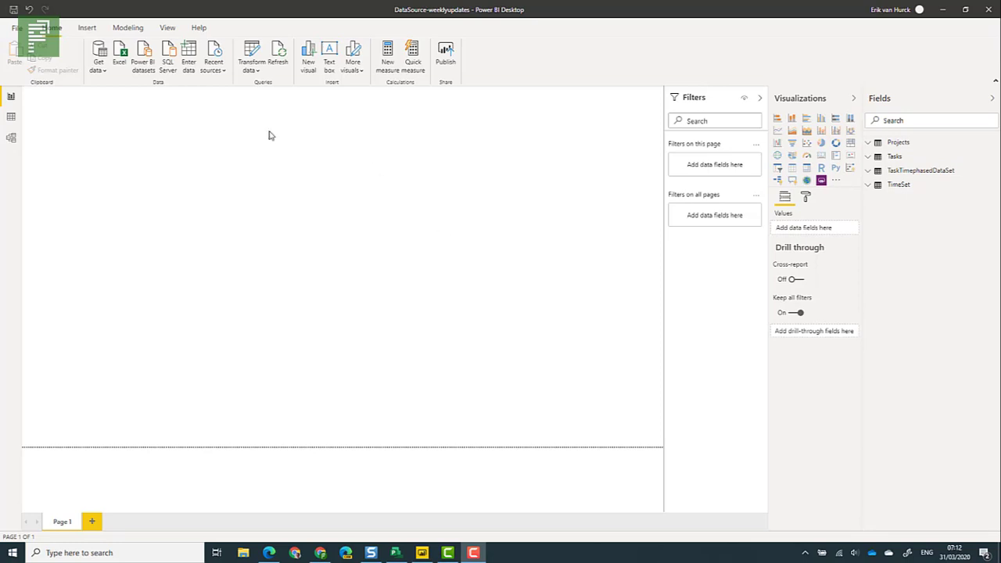
# - Start a new Power BI Desktop report via File > New
pyautogui.click(16, 28)
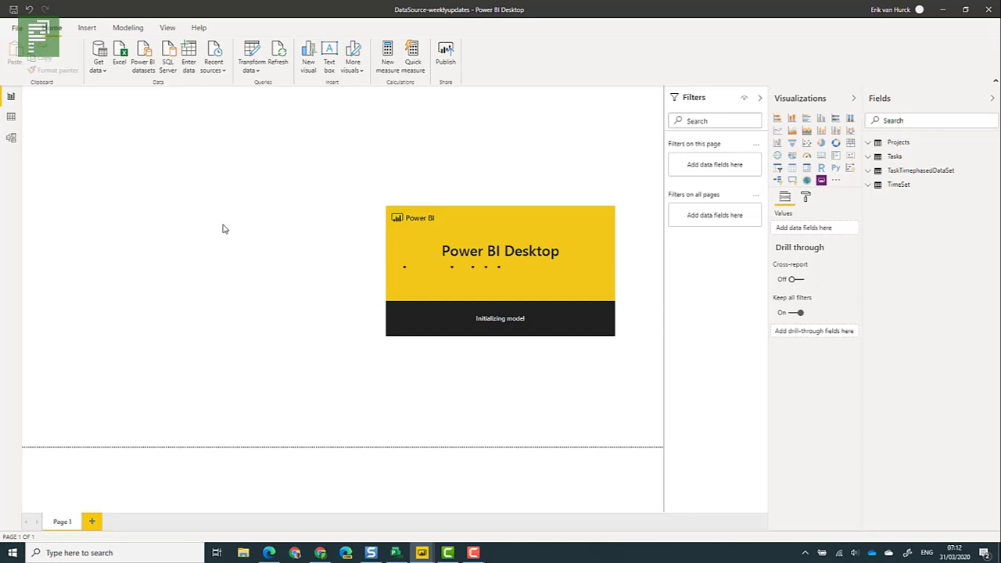
# - Live-connect the report to the published DataSource-weeklyupdates Power BI dataset
pyautogui.click(97, 55)
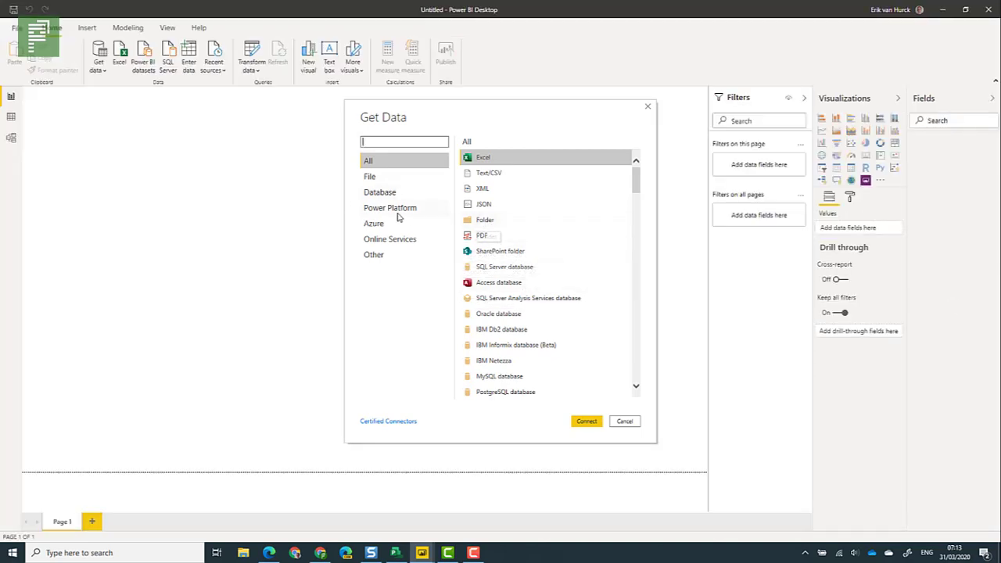
pyautogui.click(390, 206)
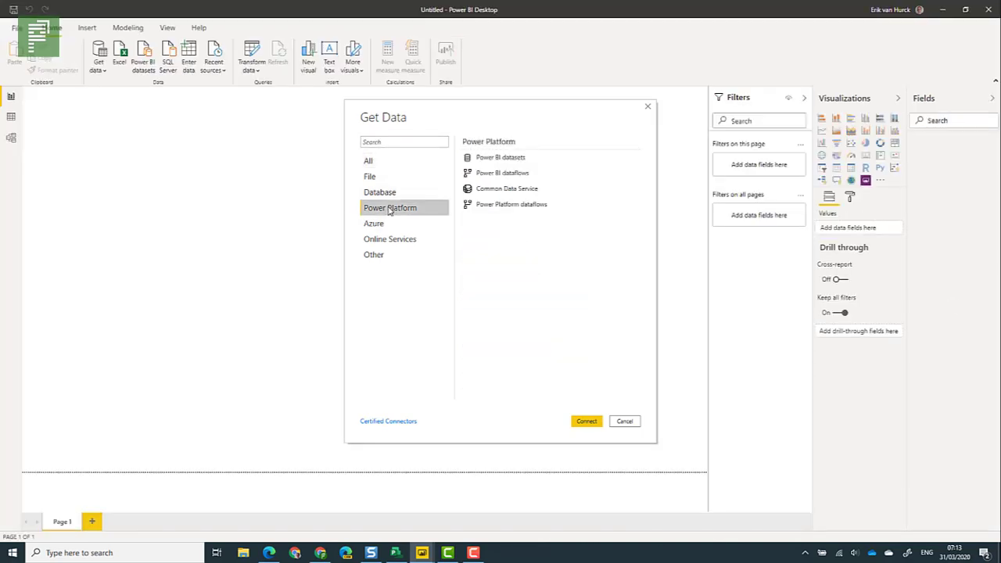
pyautogui.moveTo(501, 157)
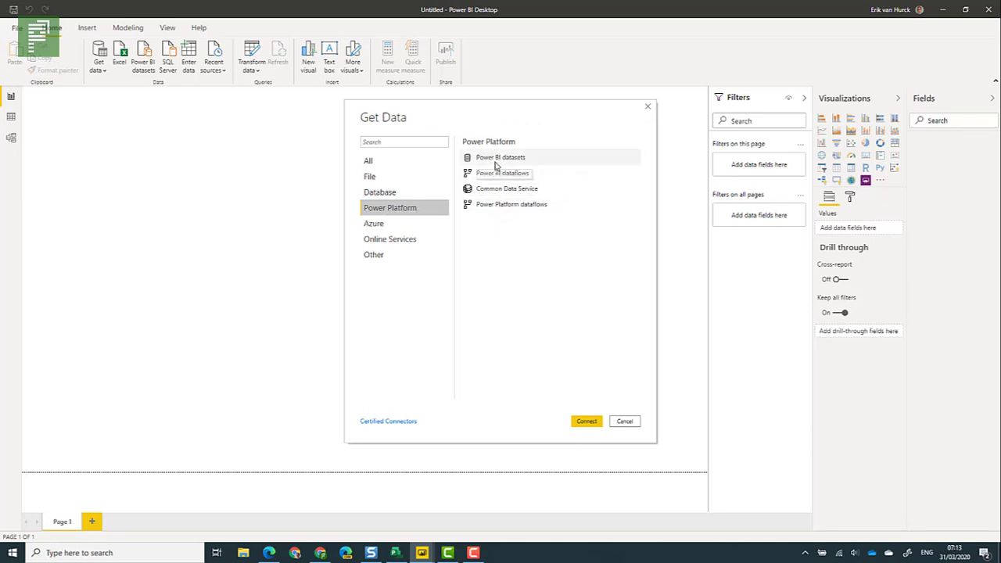
pyautogui.moveTo(504, 172)
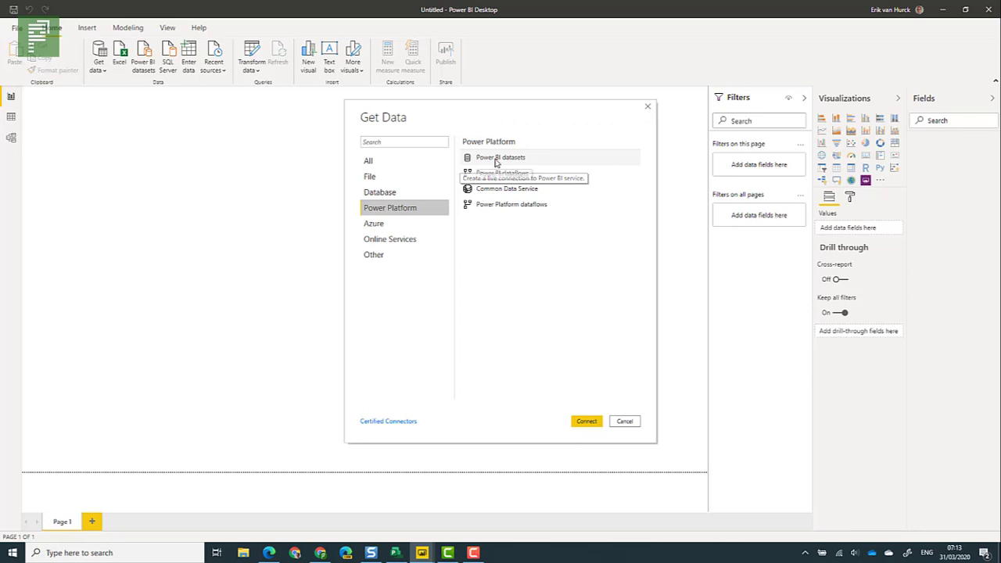
pyautogui.moveTo(535, 161)
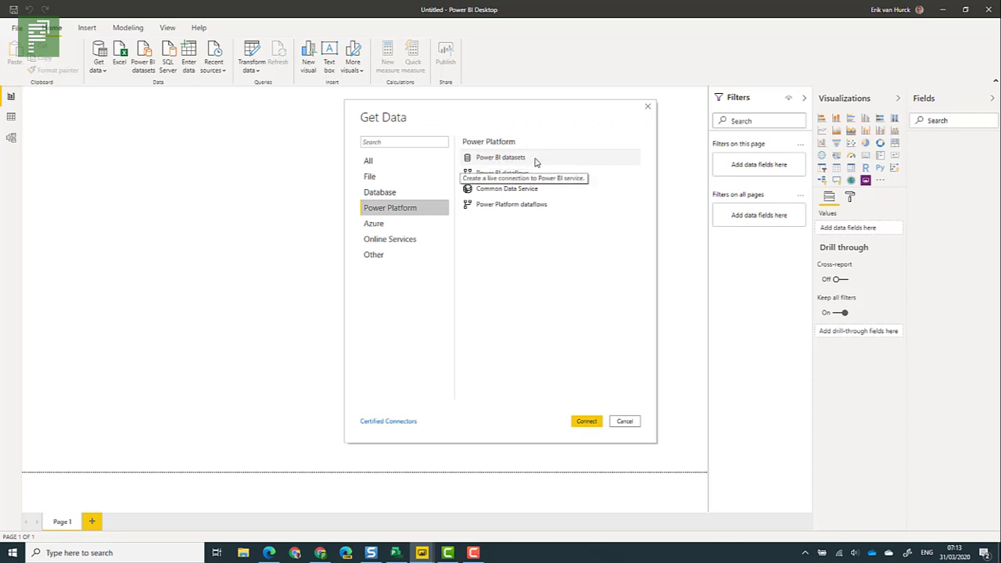
pyautogui.click(585, 420)
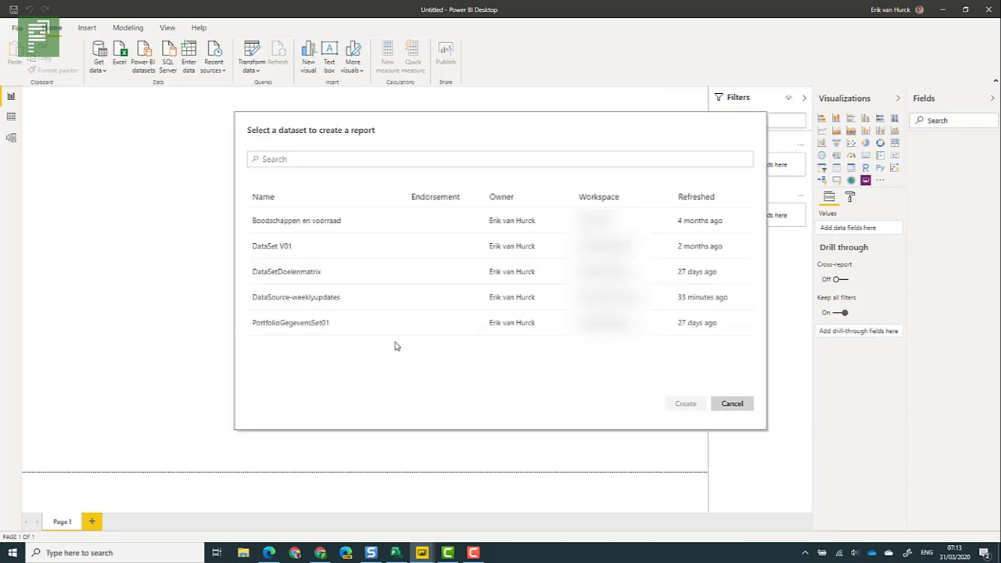
pyautogui.moveTo(359, 297)
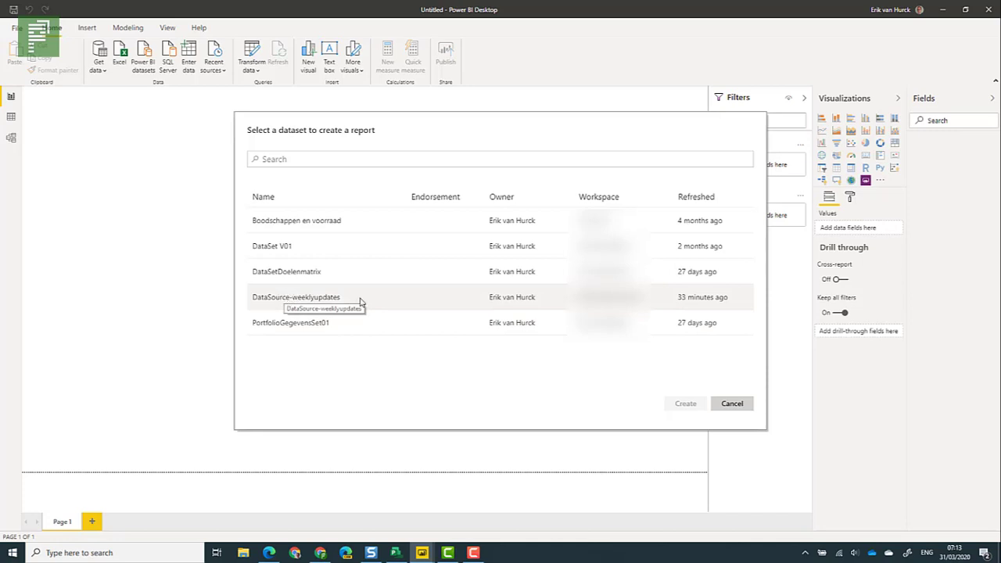
pyautogui.click(291, 322)
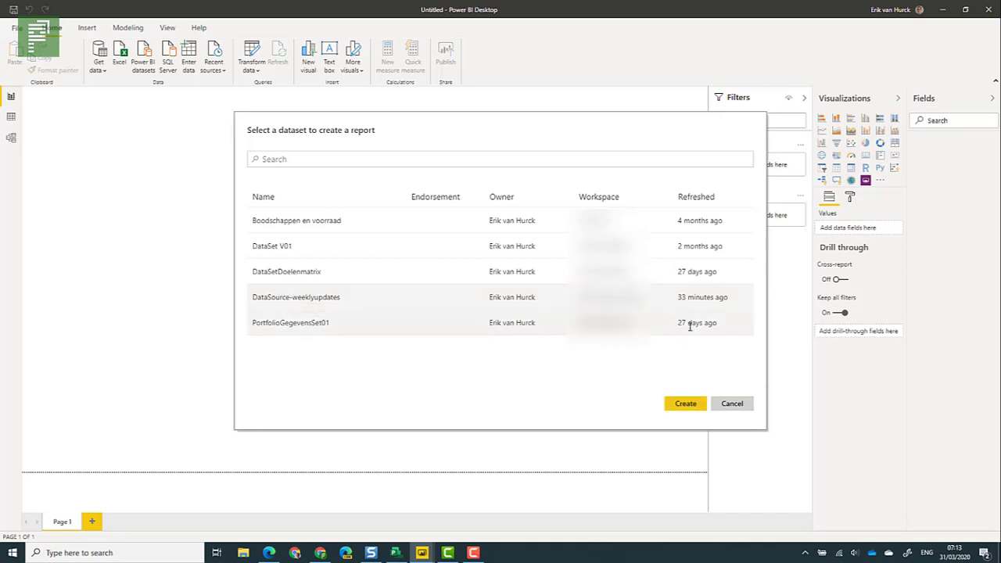
pyautogui.click(732, 403)
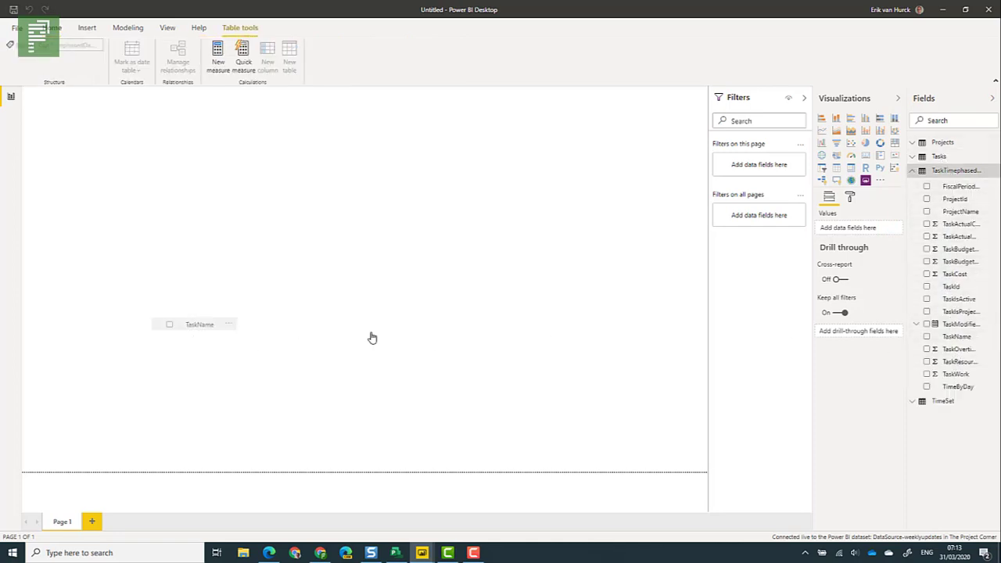
# - Add TaskName and TaskWork as a new table visual and expand the TimeSet fields
pyautogui.click(926, 336)
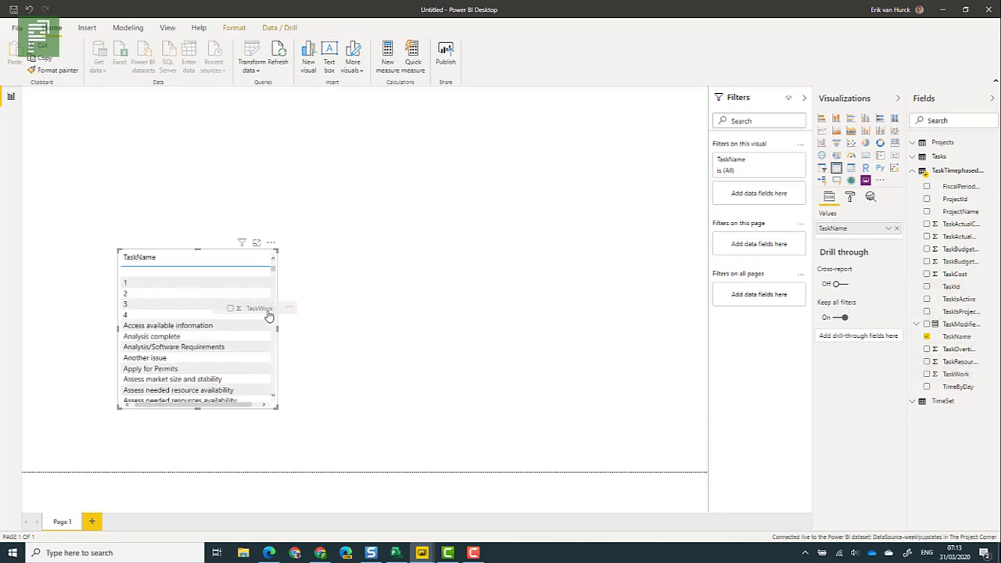
pyautogui.click(928, 374)
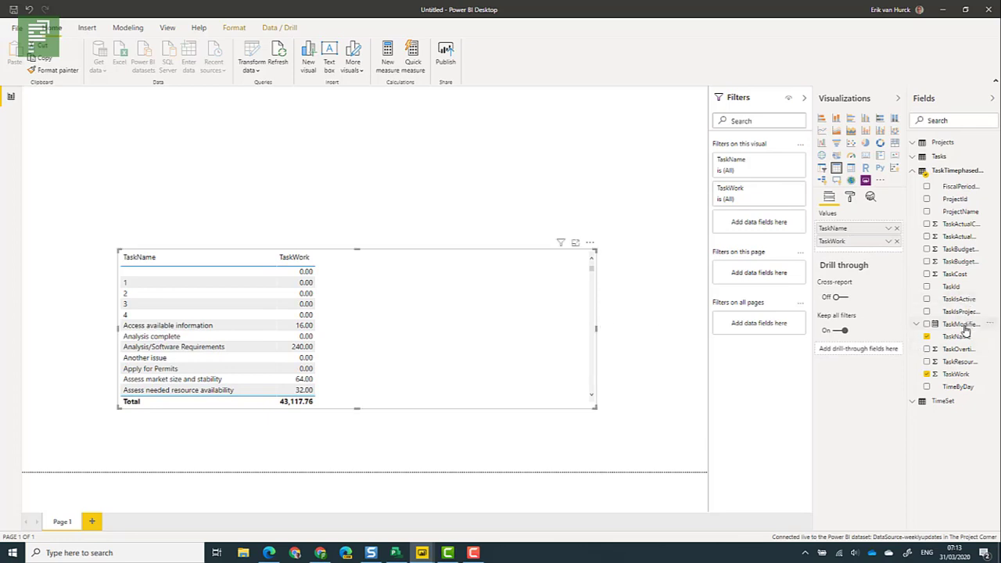
pyautogui.moveTo(942, 380)
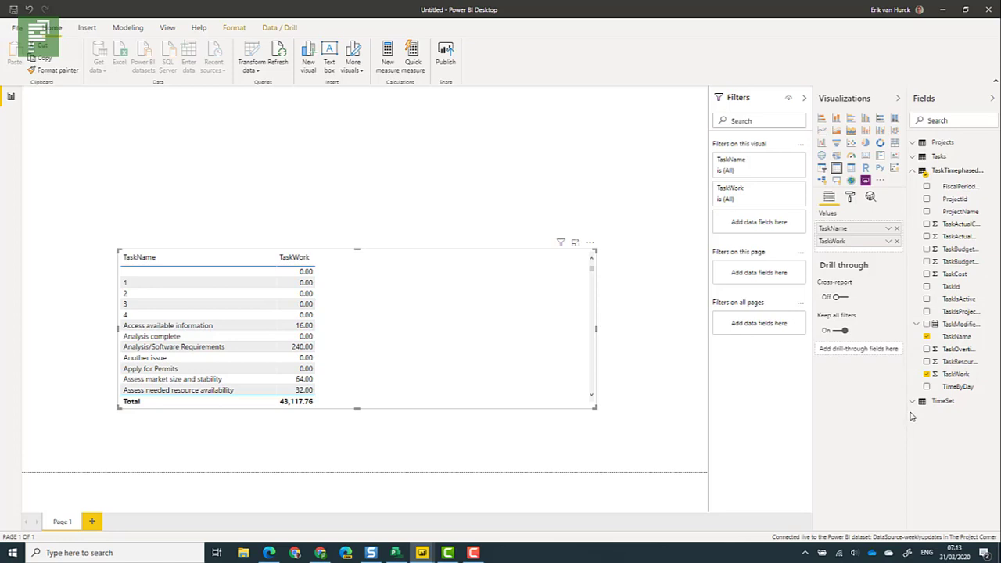
pyautogui.click(912, 400)
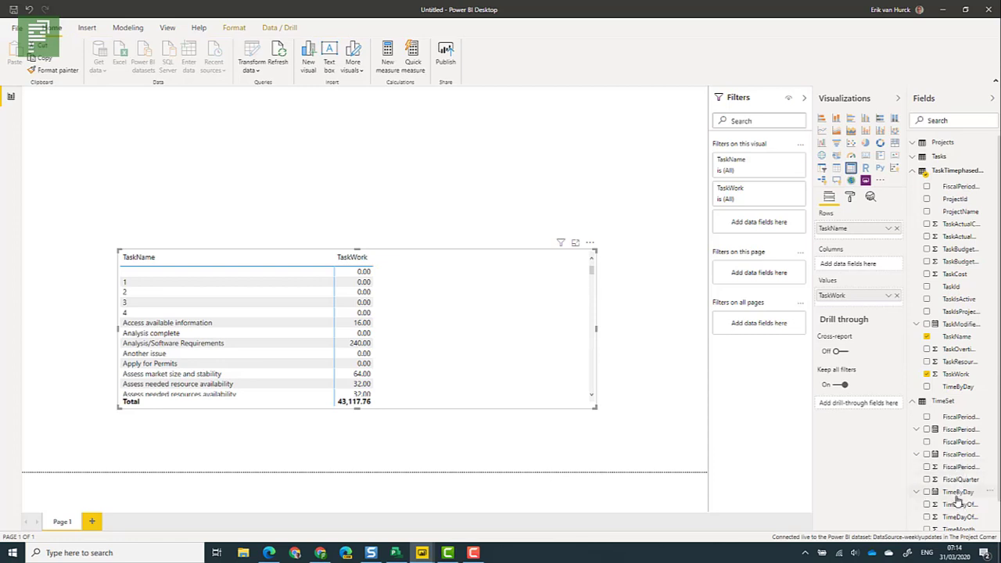
pyautogui.moveTo(857, 263)
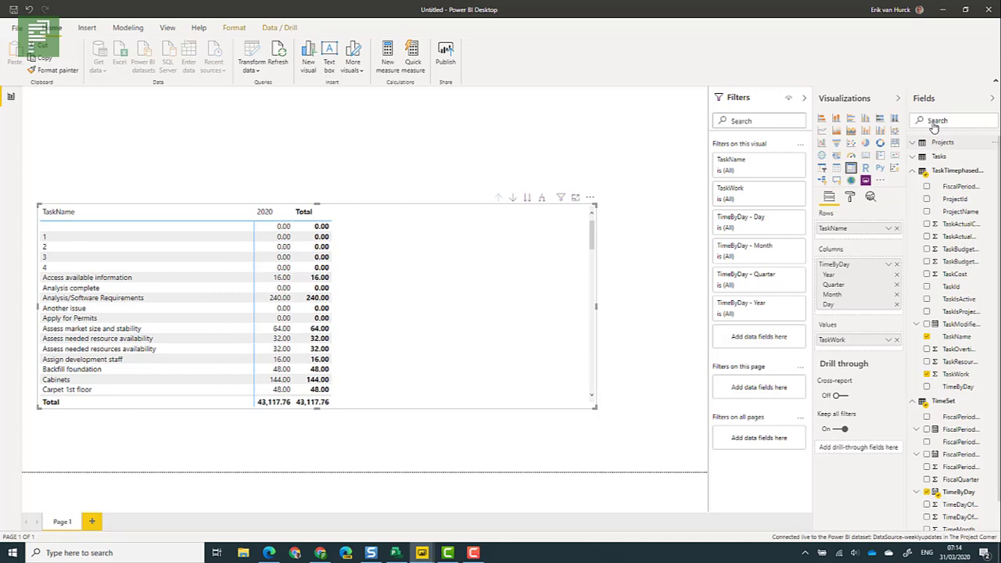
# - Add ProjectName to the matrix rows via field search and enlarge the matrix
pyautogui.write('pr')
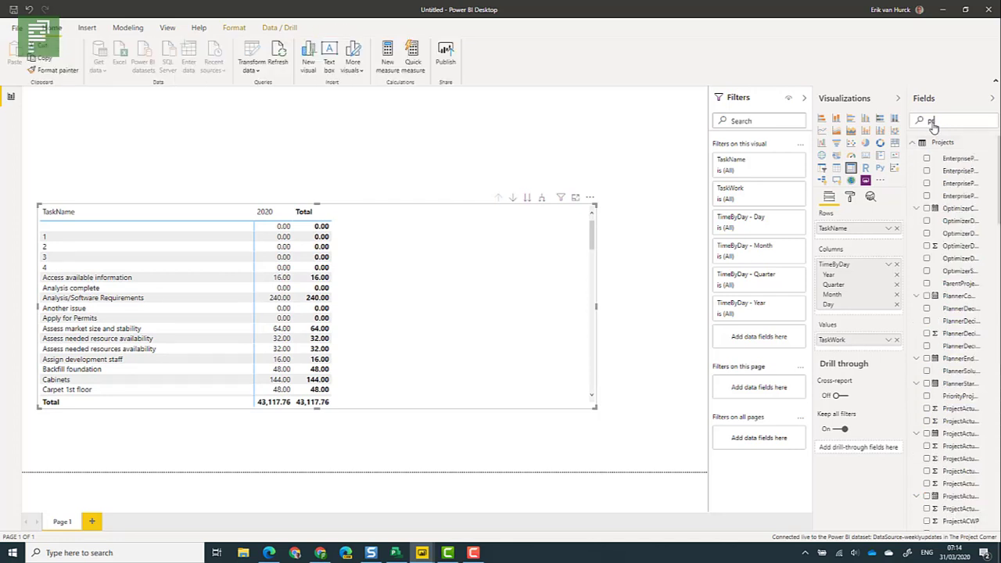
pyautogui.write('rojectname')
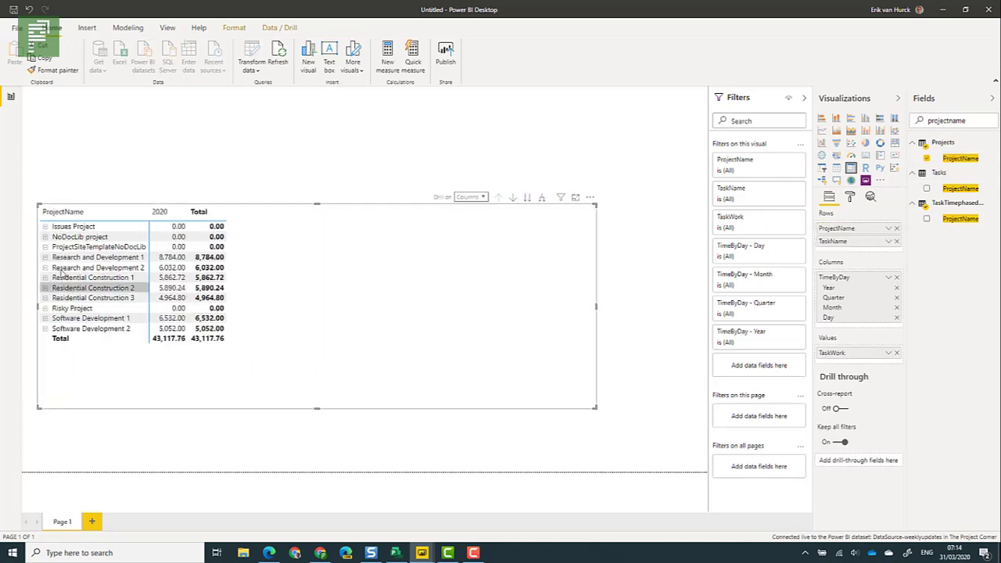
pyautogui.moveTo(147, 213)
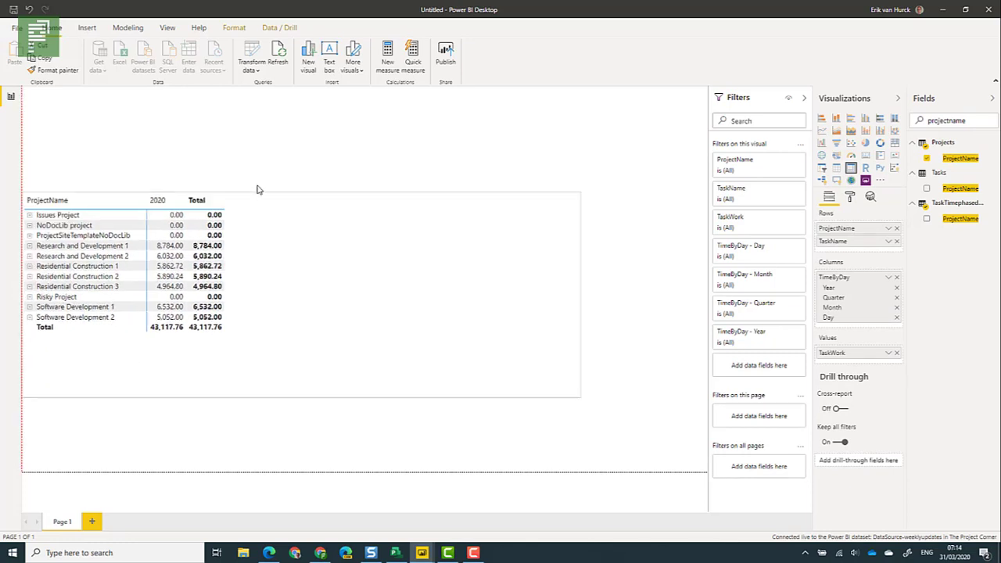
pyautogui.click(125, 265)
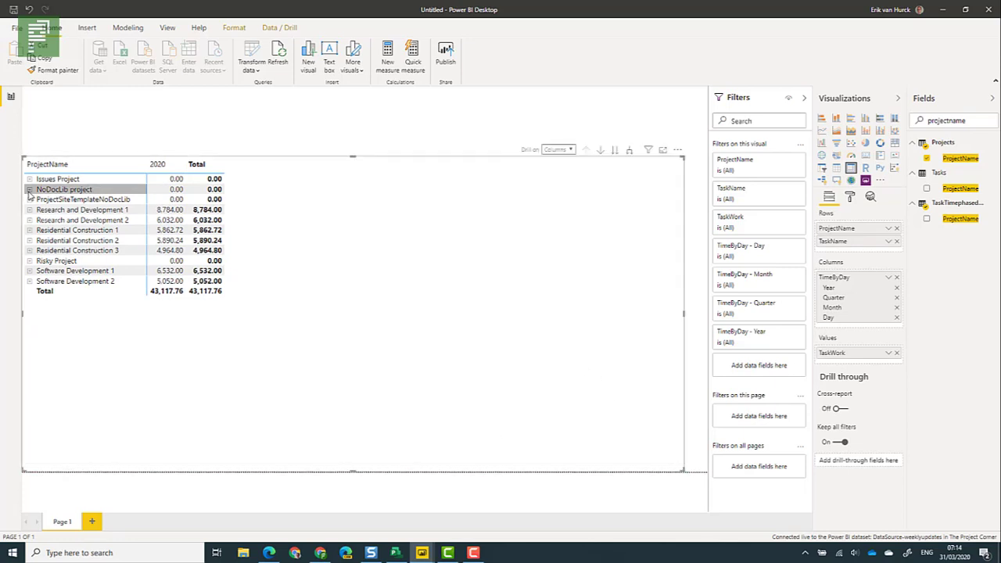
pyautogui.click(28, 189)
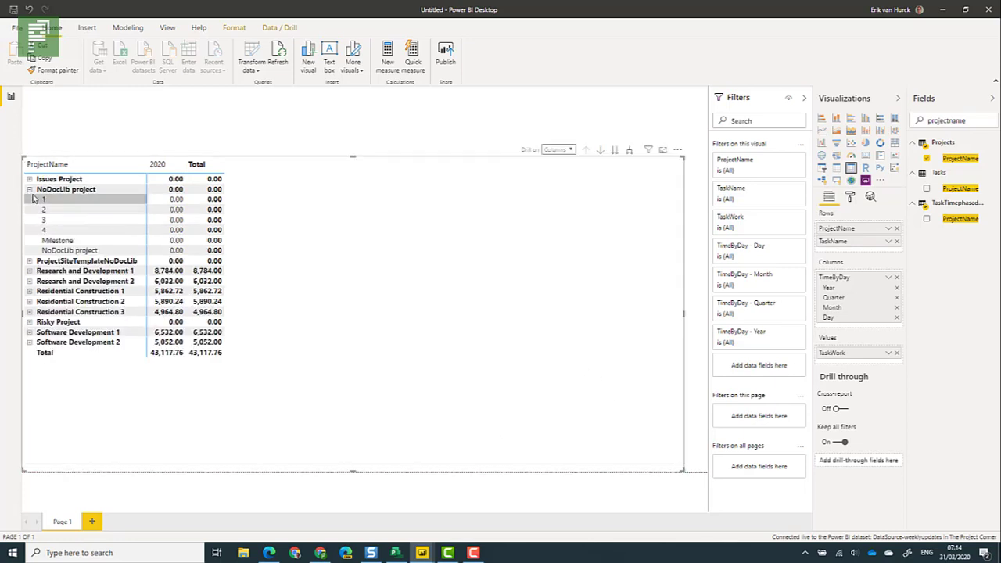
pyautogui.click(29, 189)
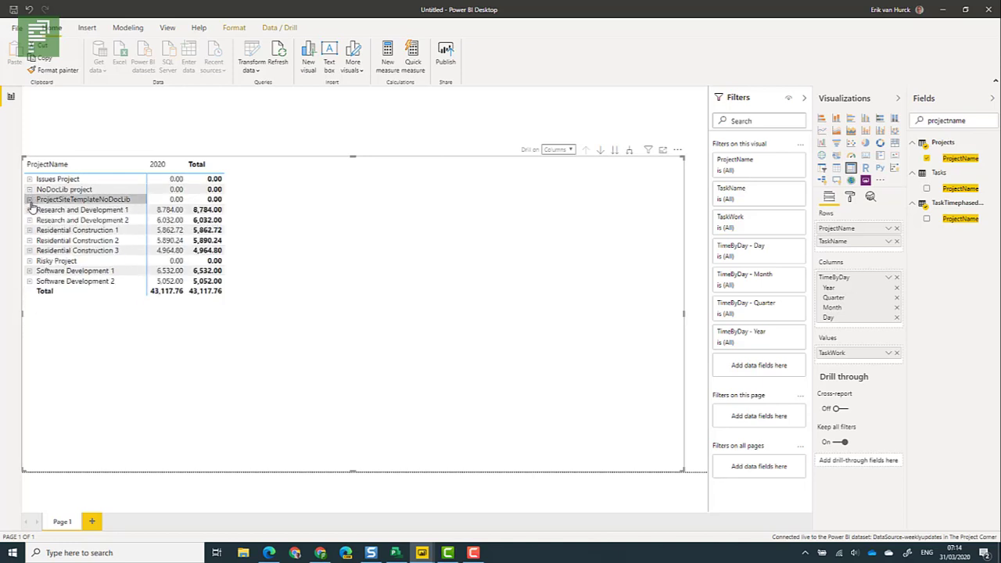
# - Expand the time columns from years down through quarters and months to days
pyautogui.click(29, 210)
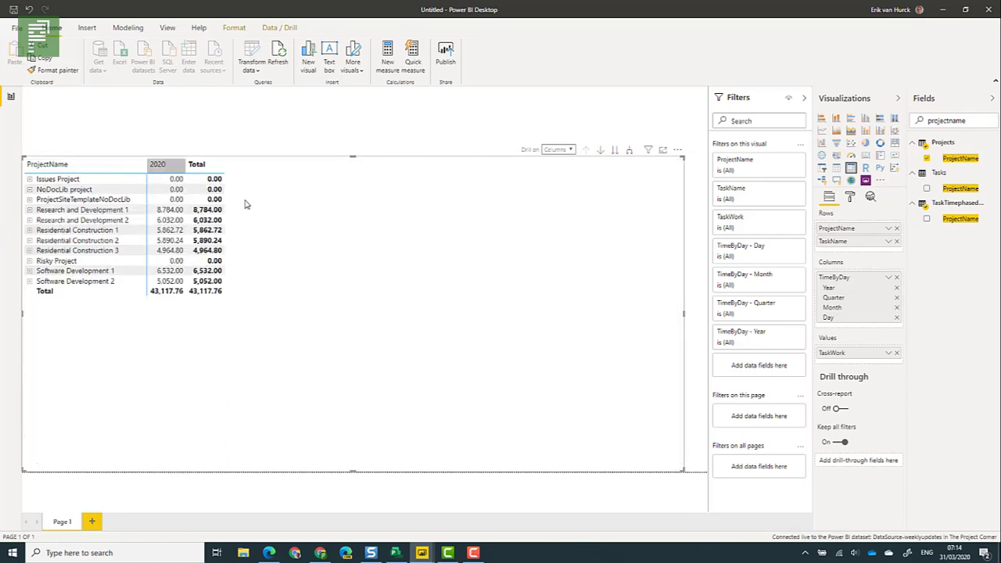
pyautogui.click(629, 150)
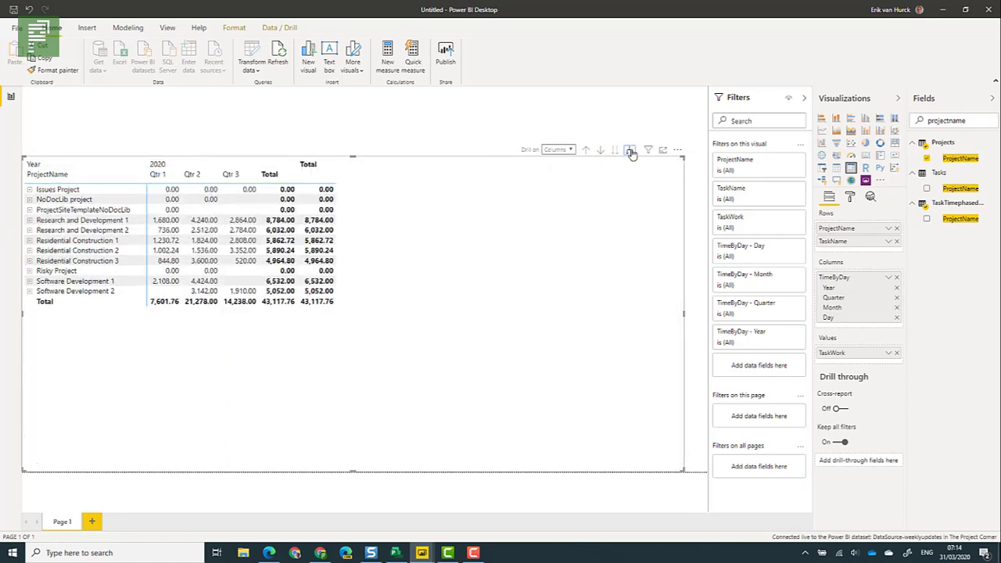
pyautogui.click(630, 150)
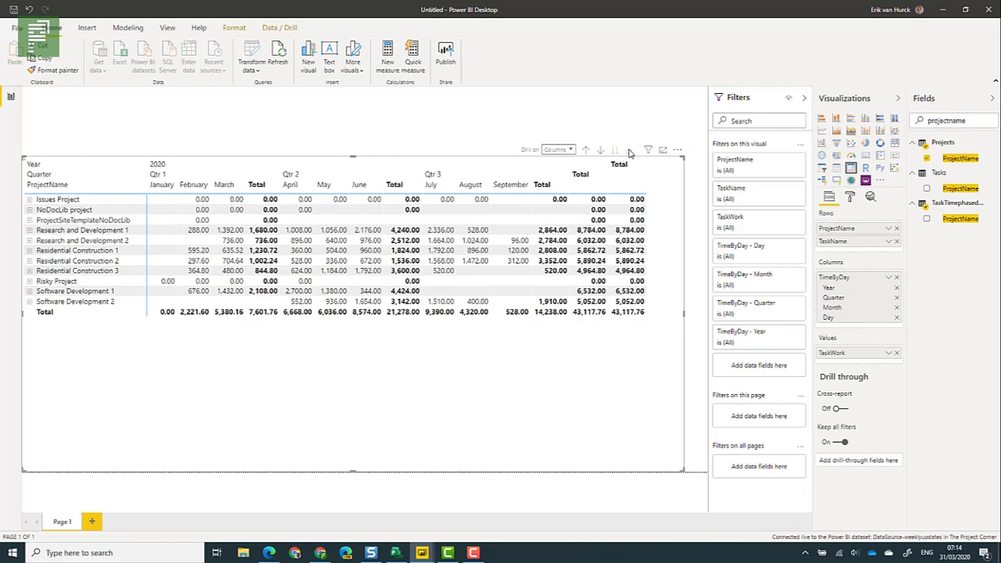
pyautogui.click(616, 151)
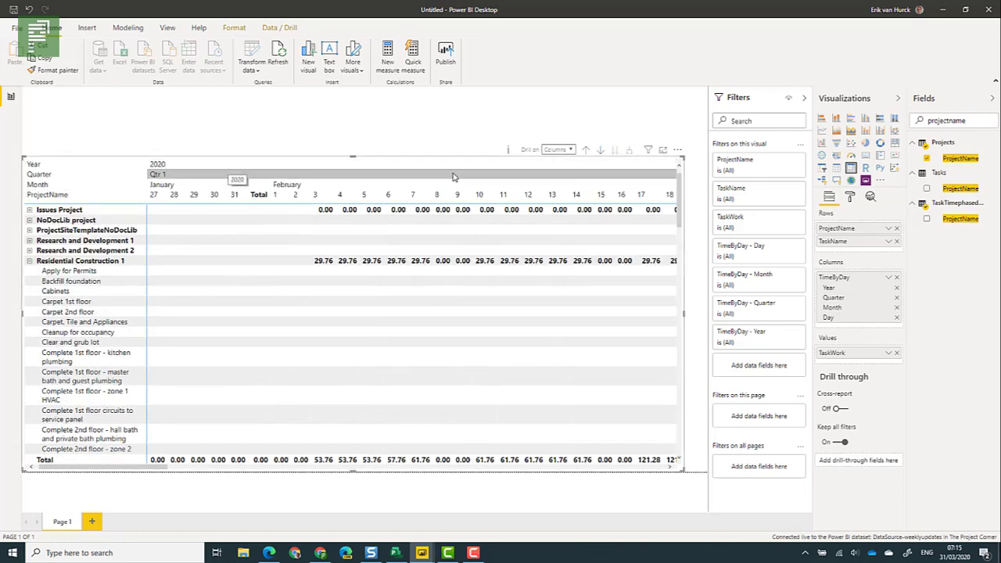
pyautogui.moveTo(384, 165)
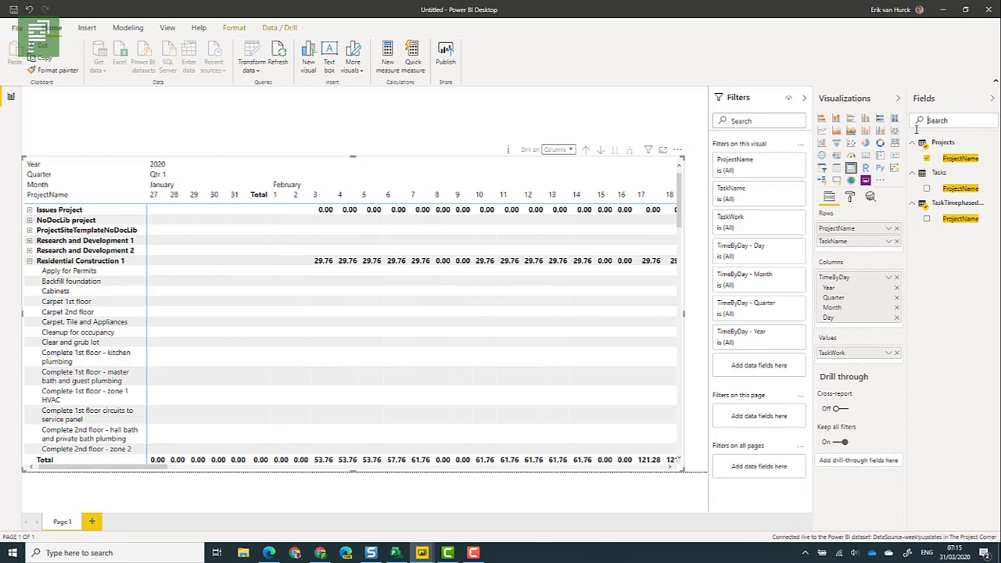
# - Add a TimeByDay slicer above the matrix and set it to Relative date mode
pyautogui.click(914, 141)
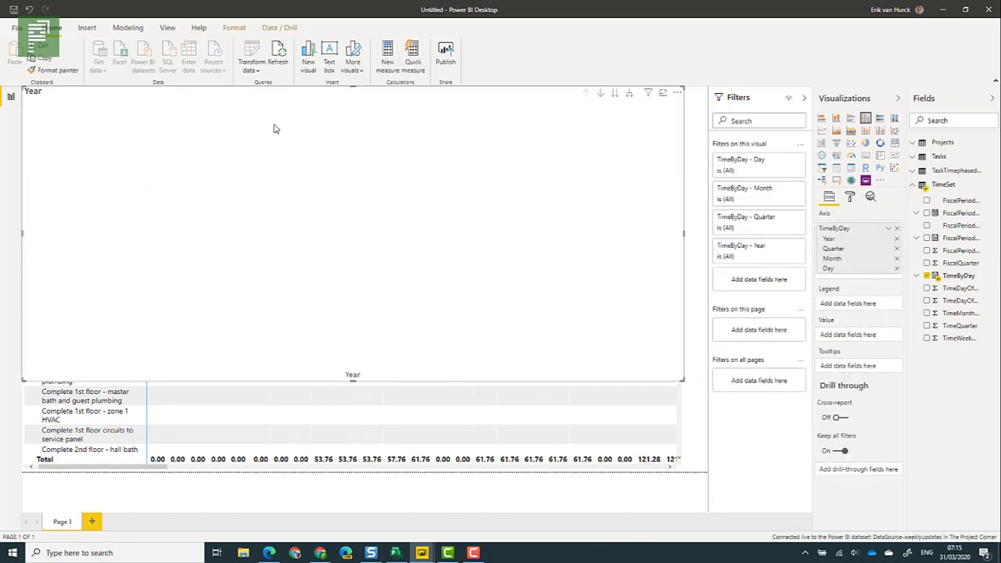
pyautogui.moveTo(823, 172)
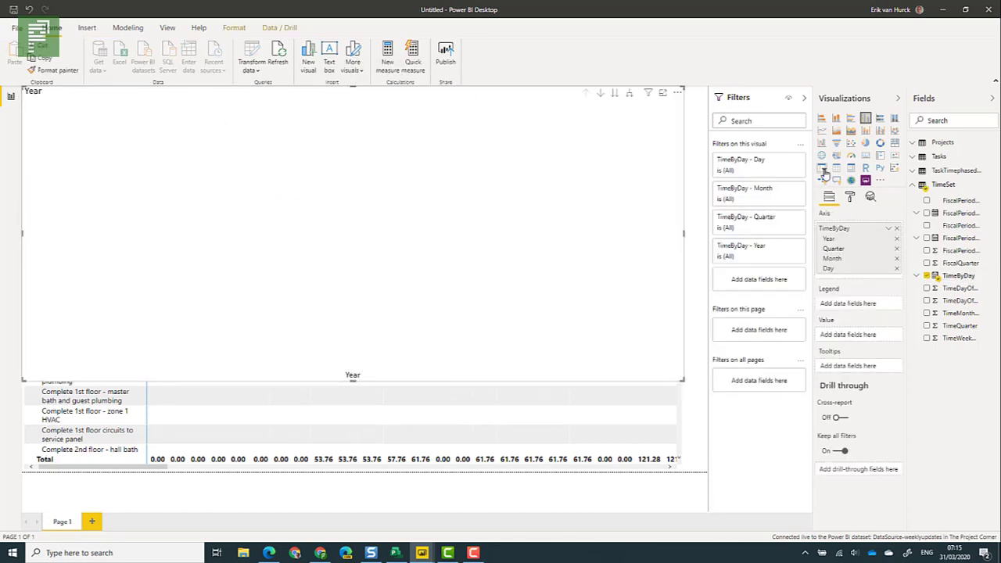
pyautogui.click(822, 168)
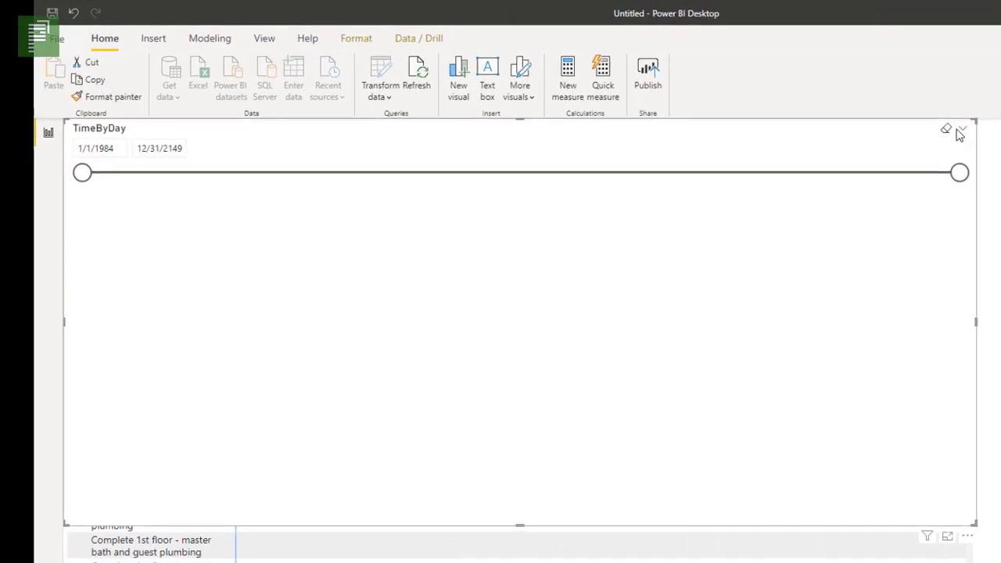
pyautogui.click(960, 129)
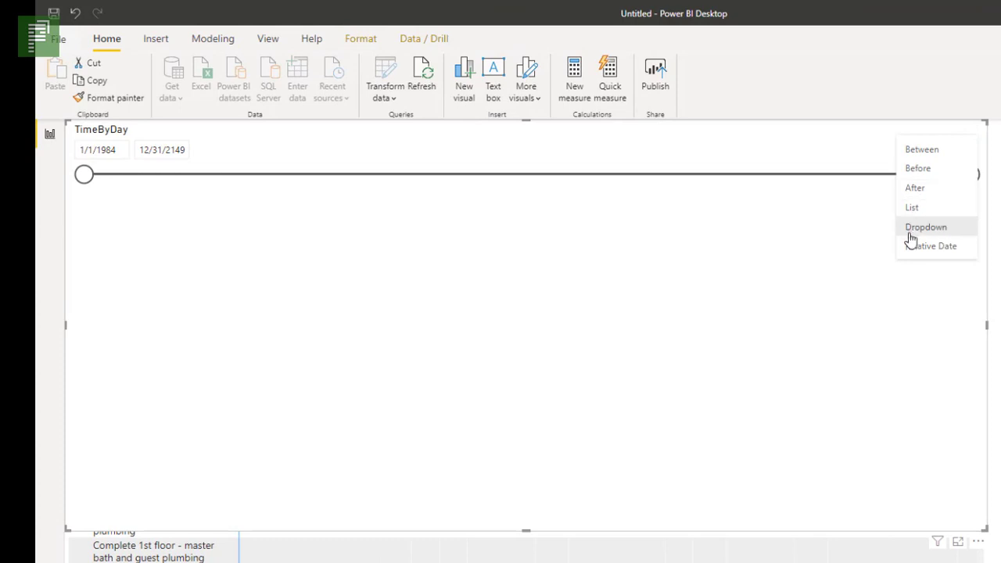
pyautogui.moveTo(951, 250)
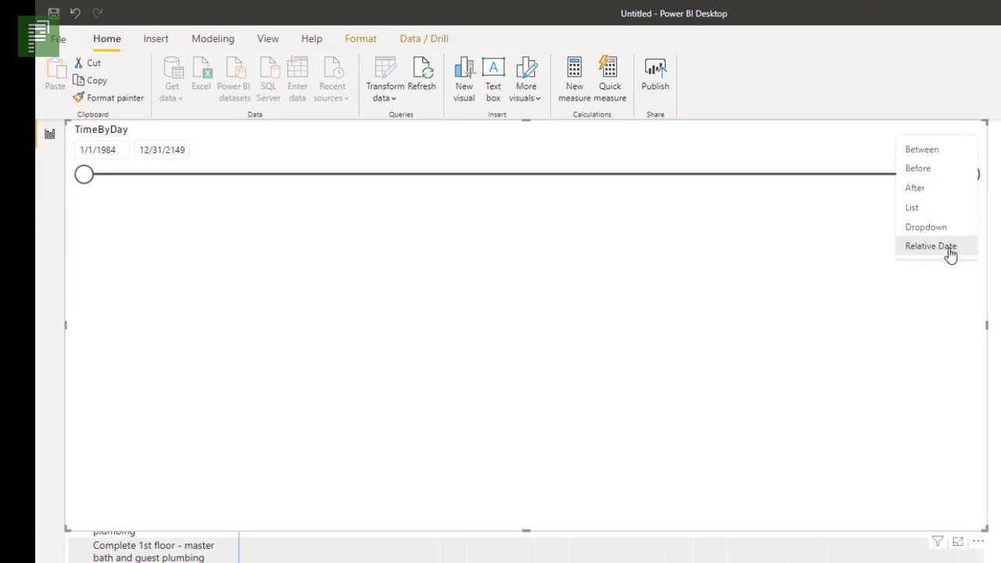
pyautogui.click(929, 246)
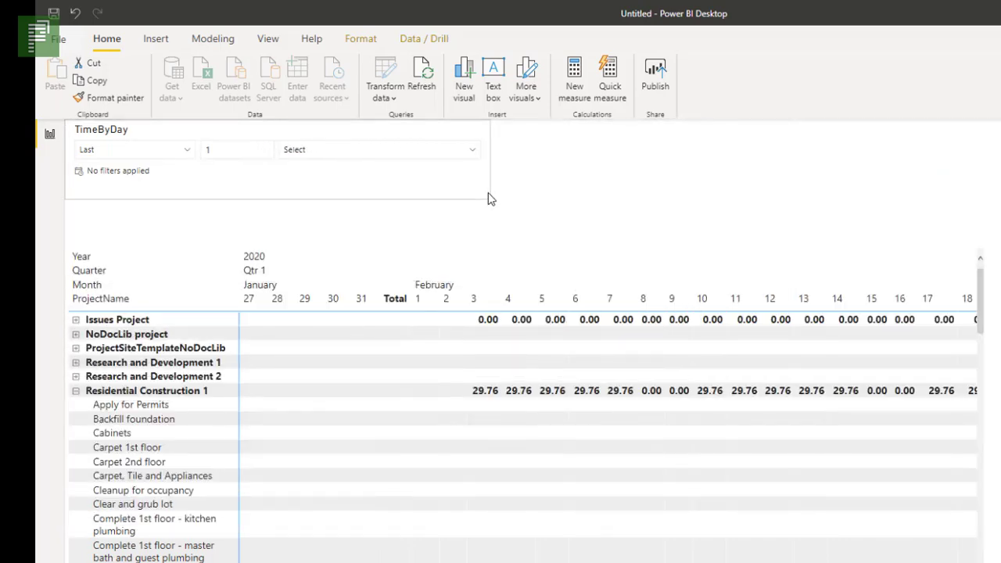
# - Set the slicer to the Next 1 Weeks (Calendar), covering 4/5/2020–4/11/2020
pyautogui.click(133, 151)
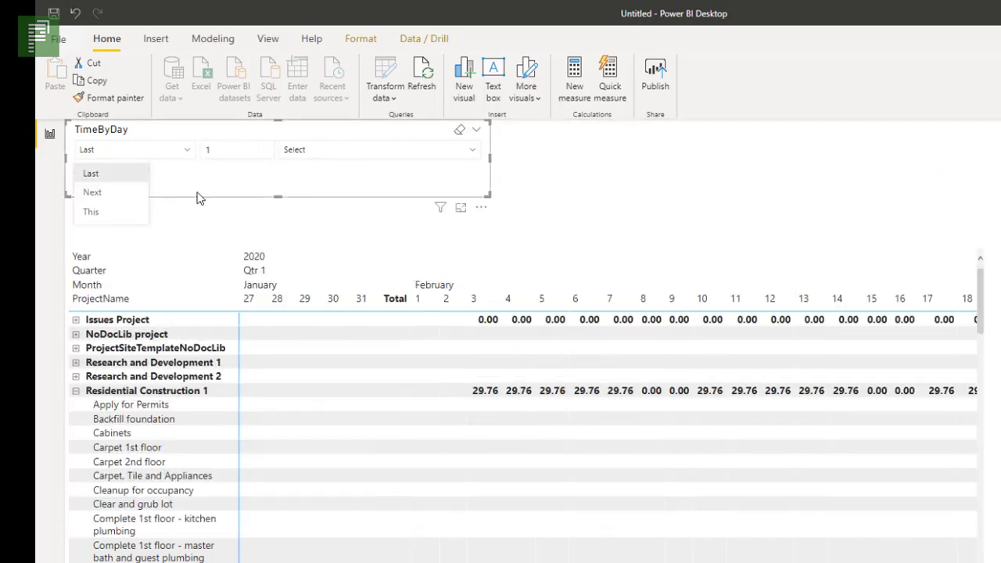
pyautogui.click(90, 191)
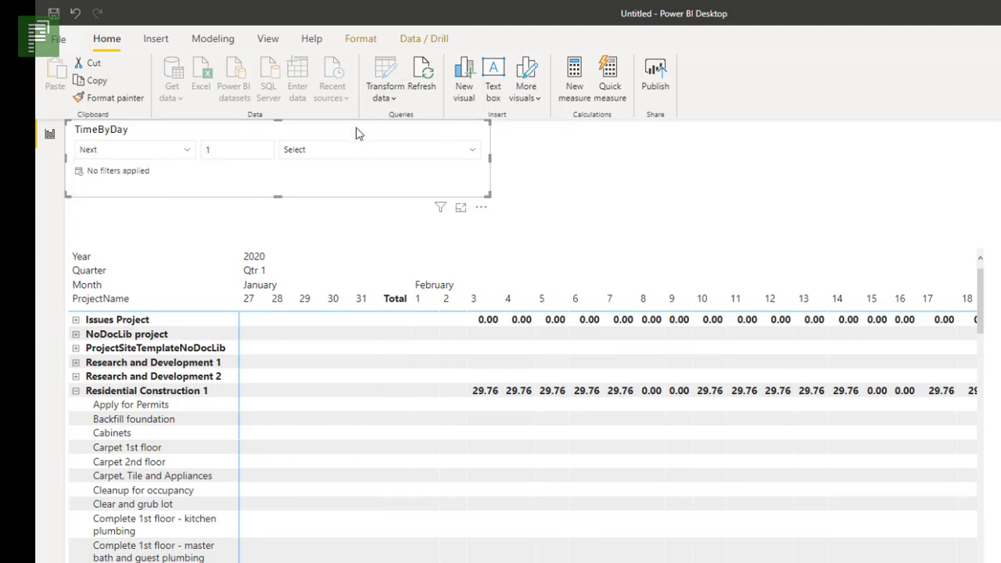
pyautogui.click(379, 150)
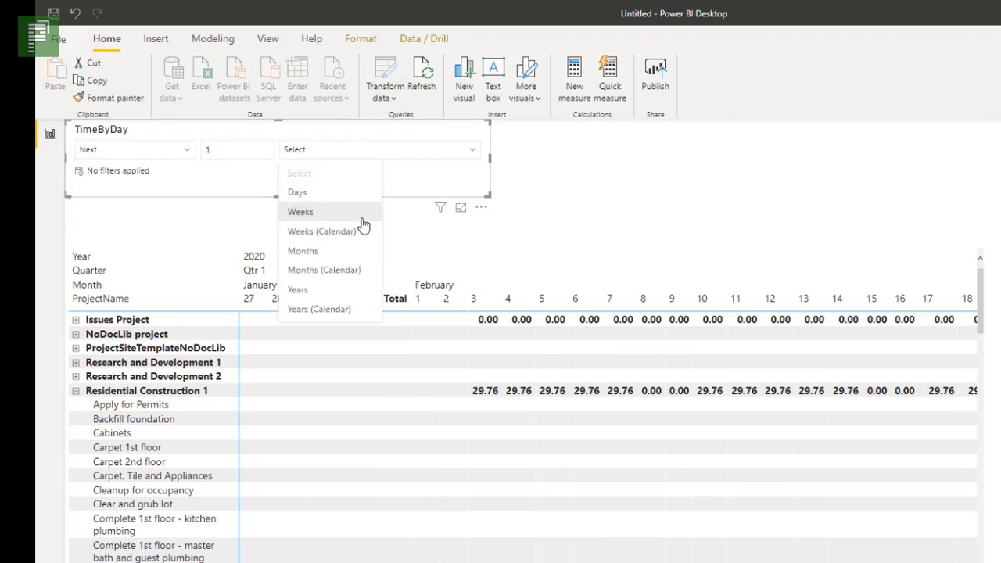
pyautogui.click(300, 211)
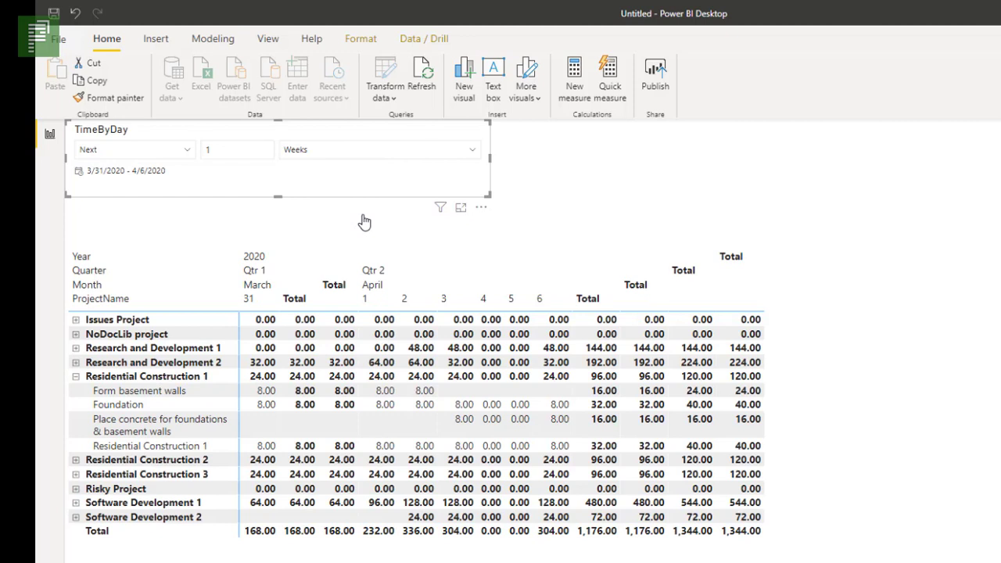
pyautogui.click(249, 299)
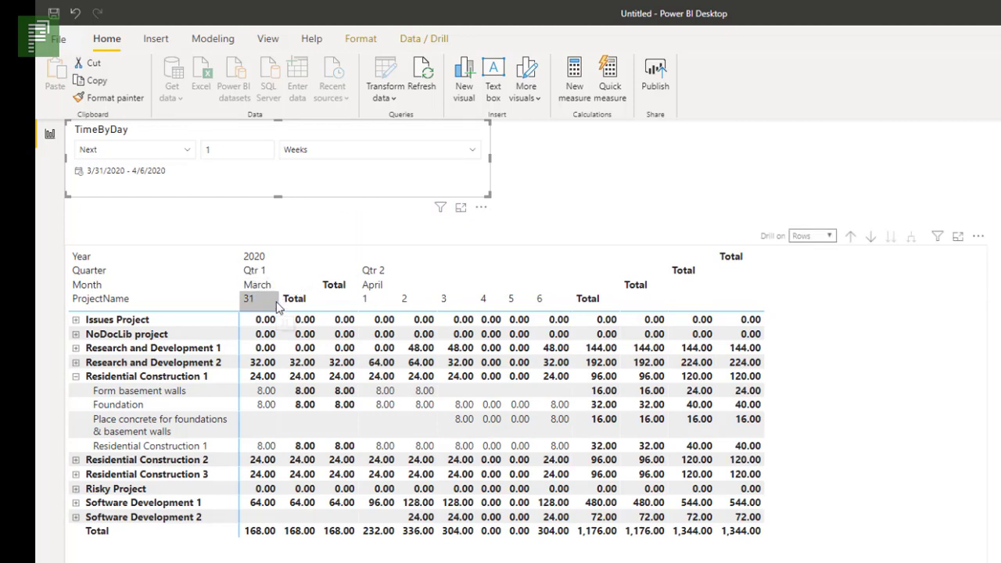
pyautogui.moveTo(259, 300)
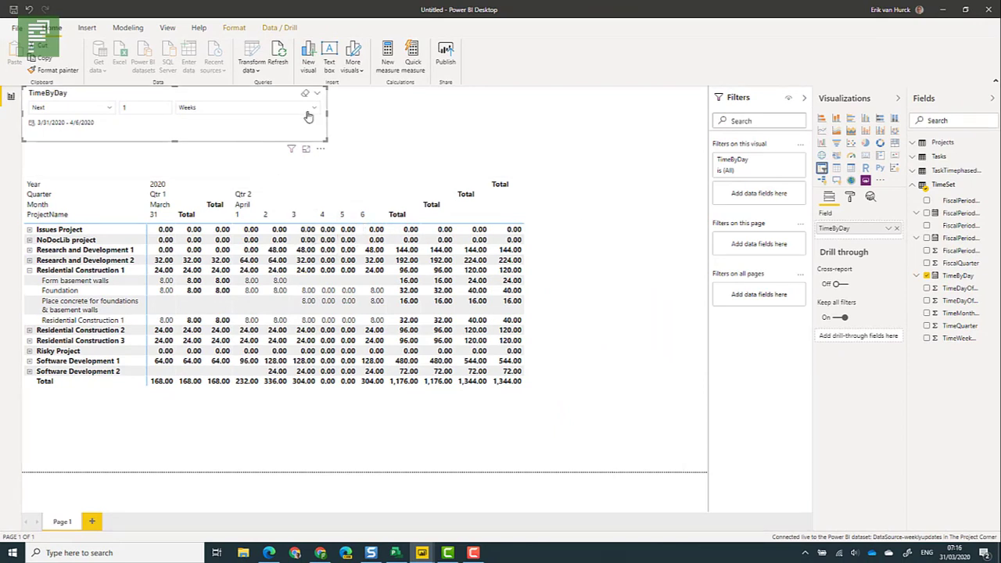
pyautogui.click(312, 107)
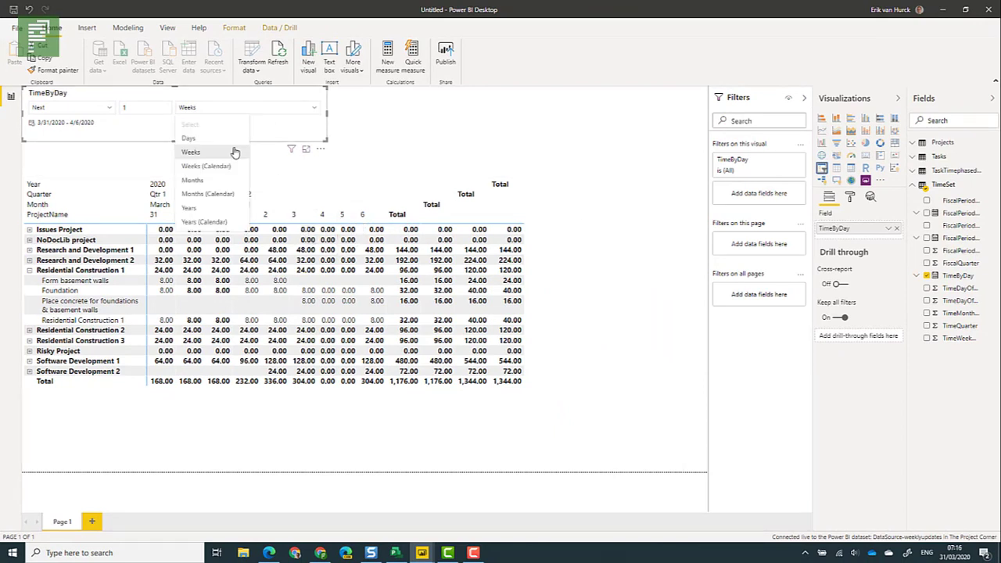
pyautogui.moveTo(205, 165)
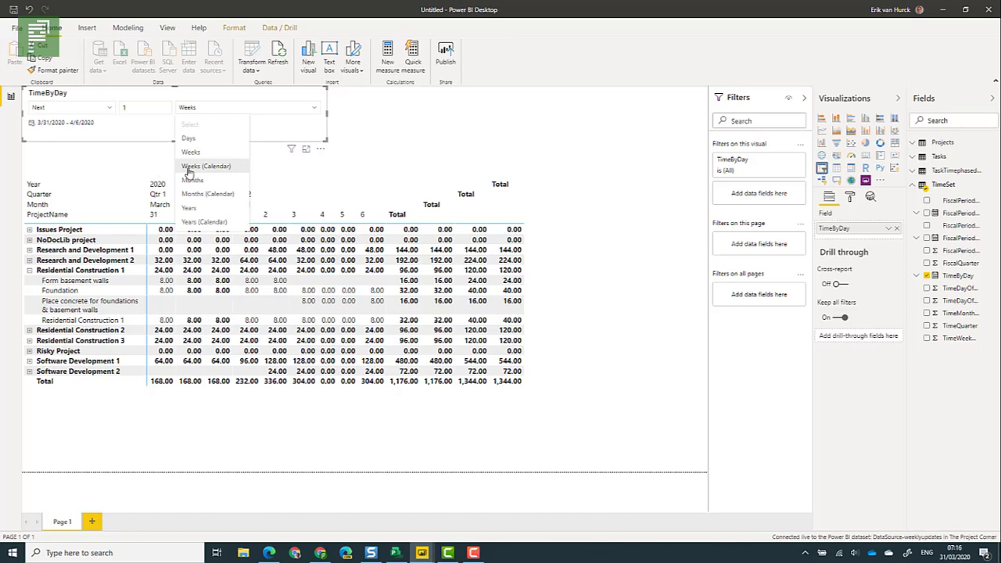
pyautogui.click(207, 166)
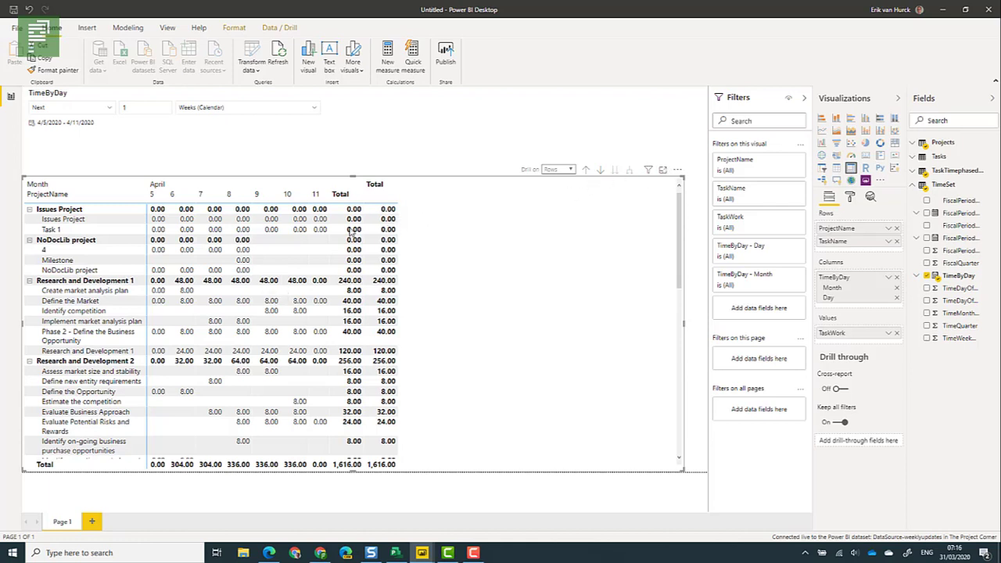
pyautogui.moveTo(285, 166)
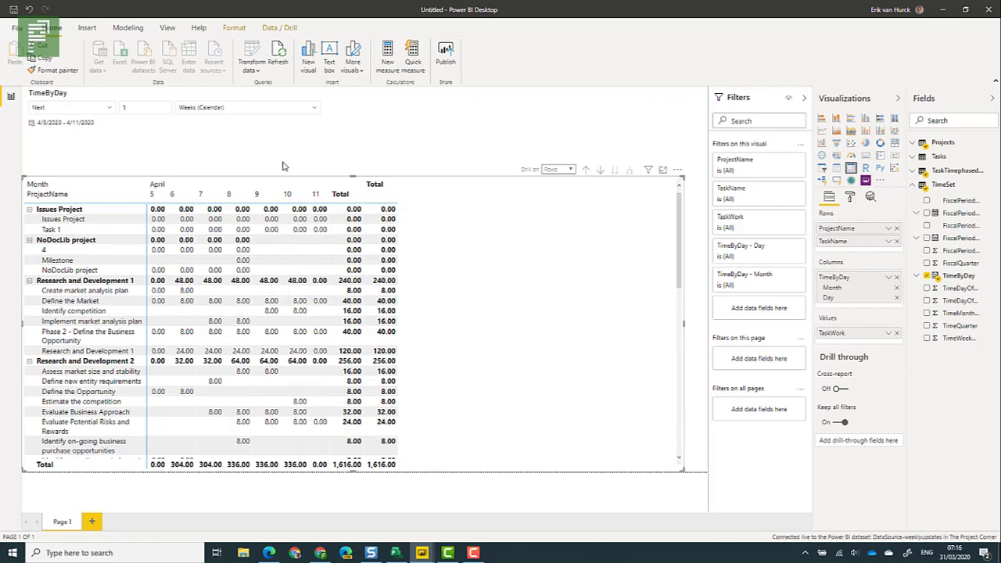
pyautogui.moveTo(698, 320)
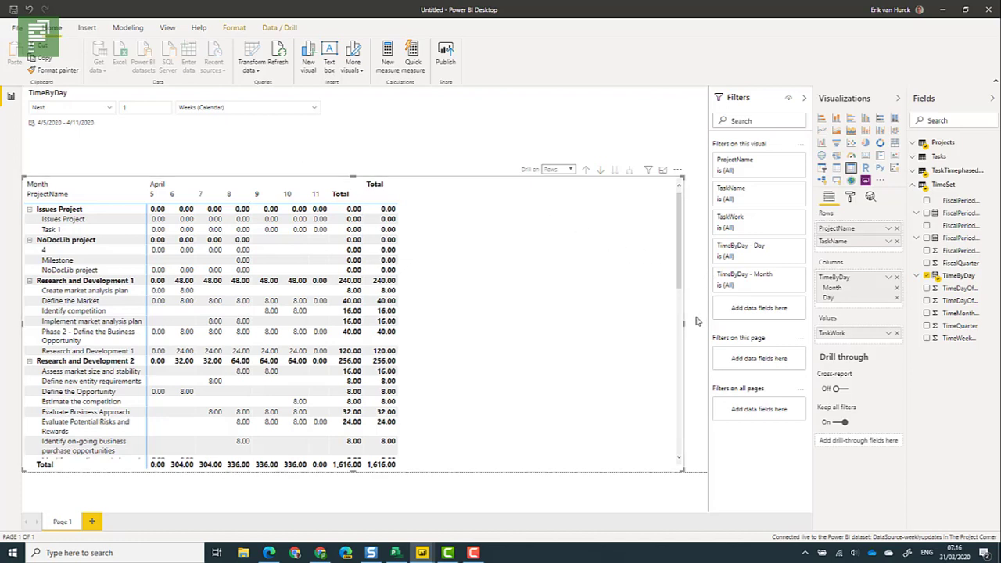
pyautogui.moveTo(685, 322)
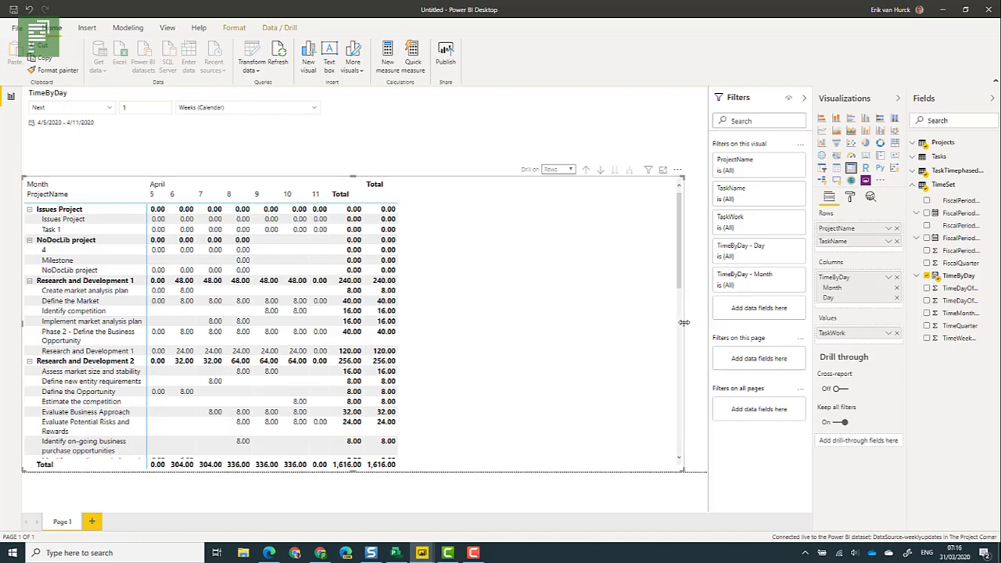
# - Narrow the matrix to free canvas space and filter the field list to 'project'
pyautogui.moveTo(684, 322); pyautogui.dragTo(438, 323)
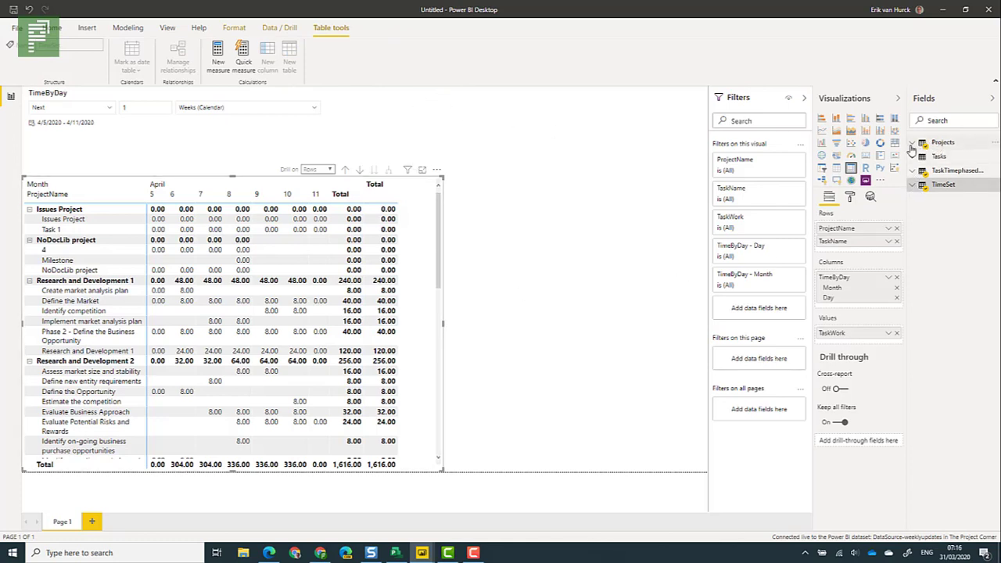
pyautogui.moveTo(876, 144)
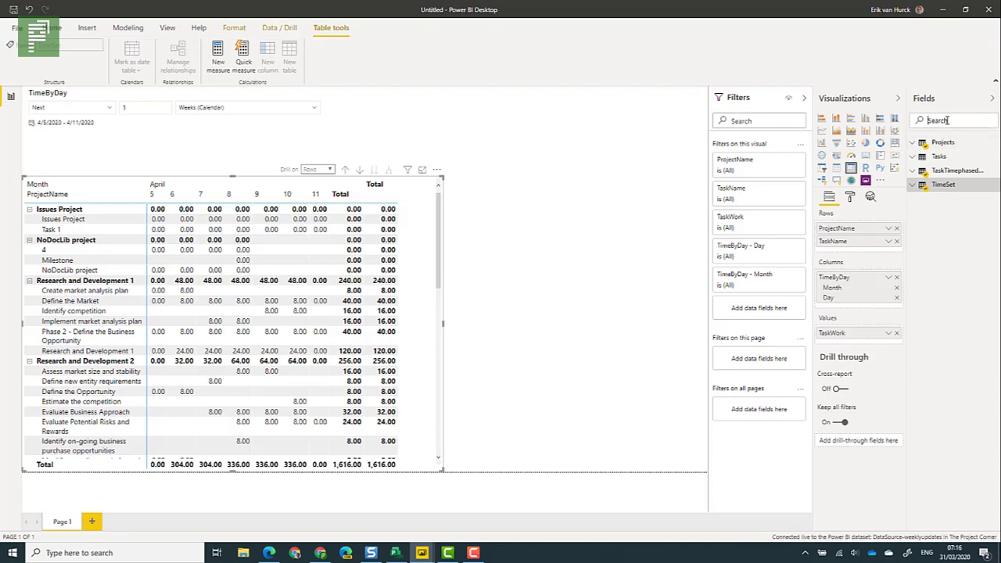
pyautogui.write('projectname')
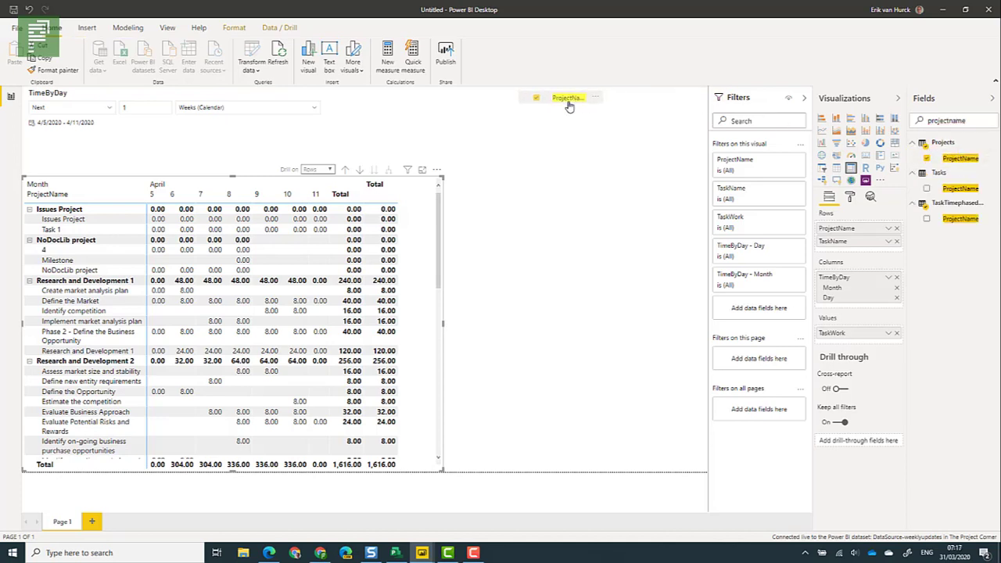
# - Add a ProjectName slicer to the page and switch it to Dropdown style
pyautogui.click(566, 97)
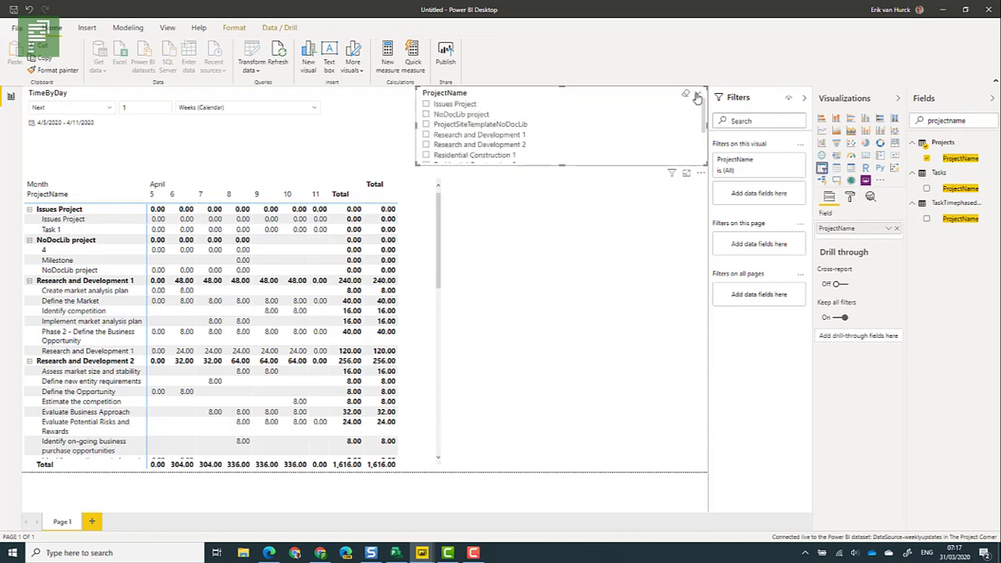
pyautogui.click(694, 106)
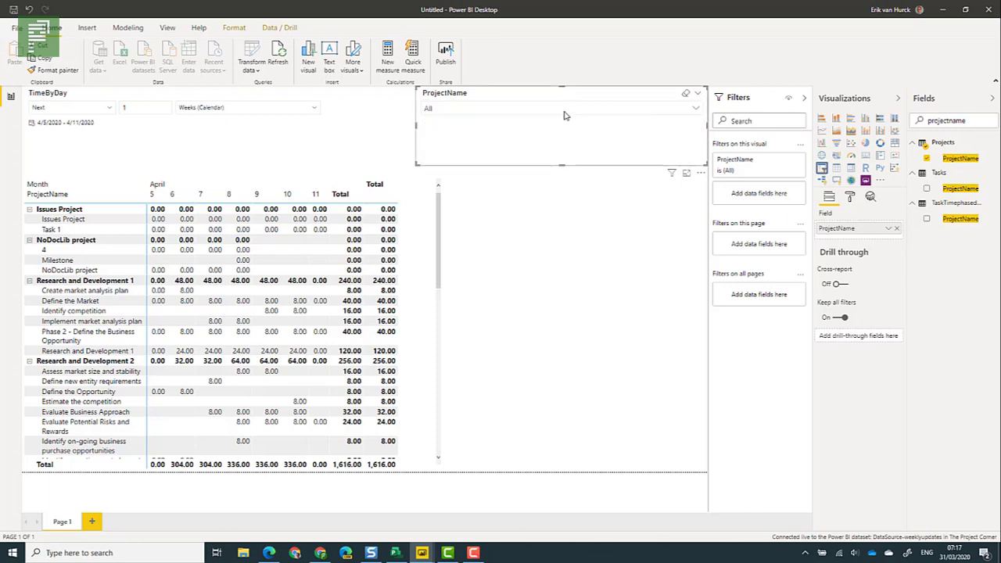
pyautogui.click(694, 108)
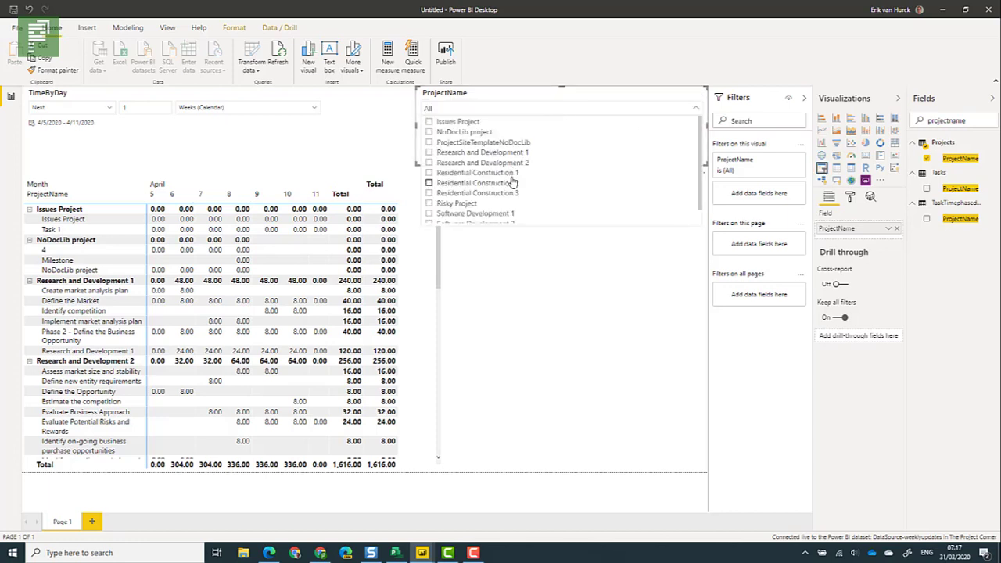
# - Filter through Residential Construction 2 and Risky Project, ending on Software Development 1
pyautogui.click(429, 182)
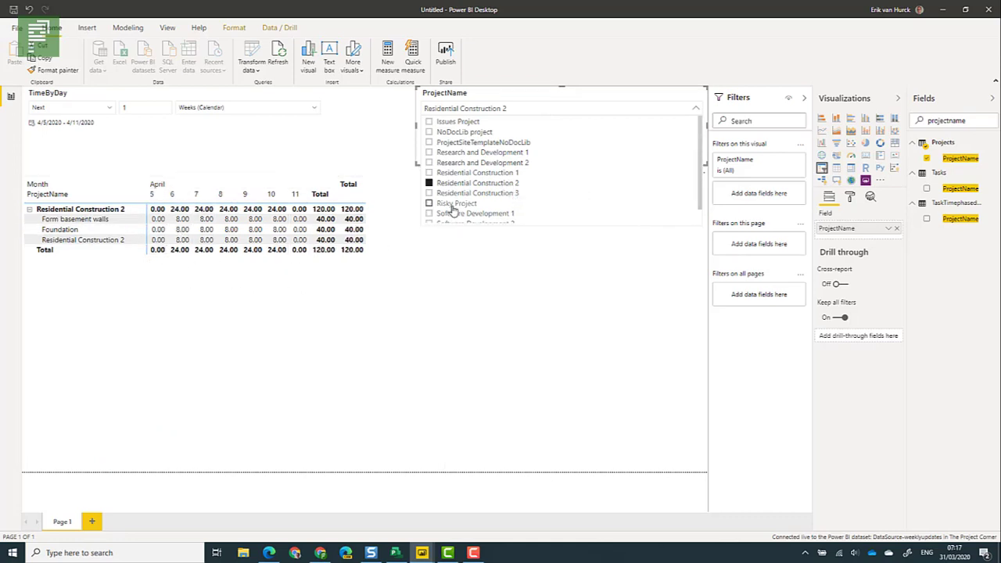
pyautogui.click(457, 204)
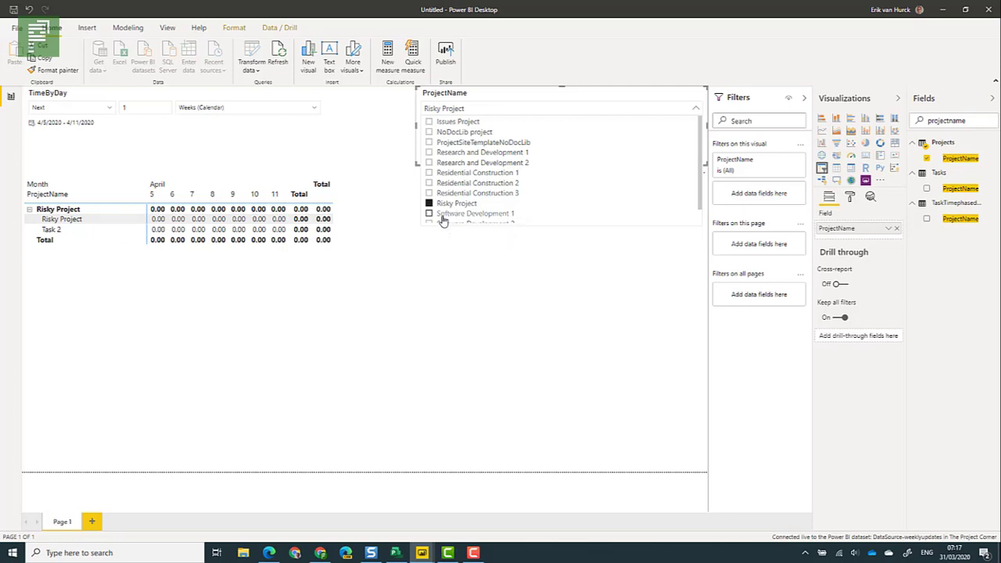
pyautogui.click(476, 212)
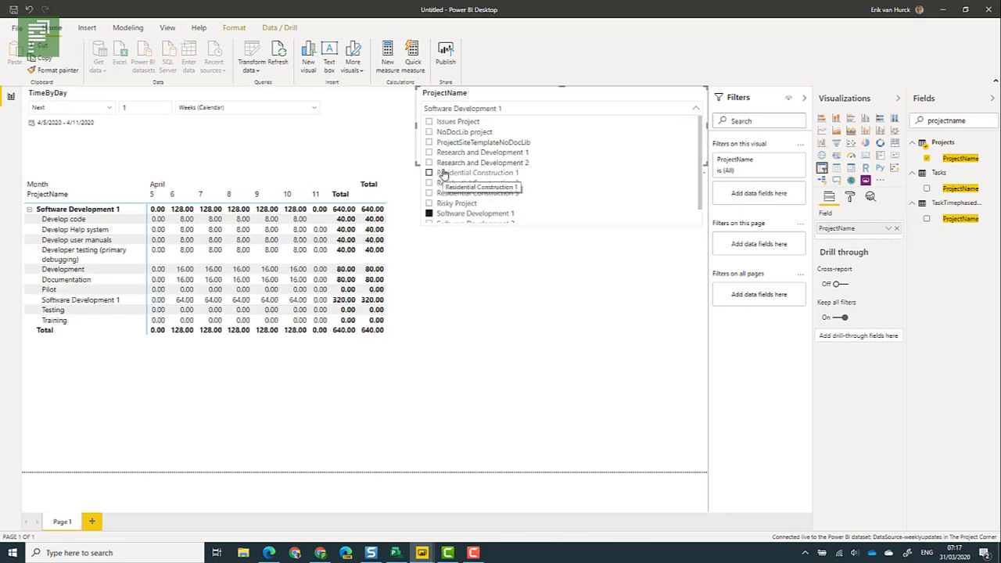
pyautogui.moveTo(550, 185)
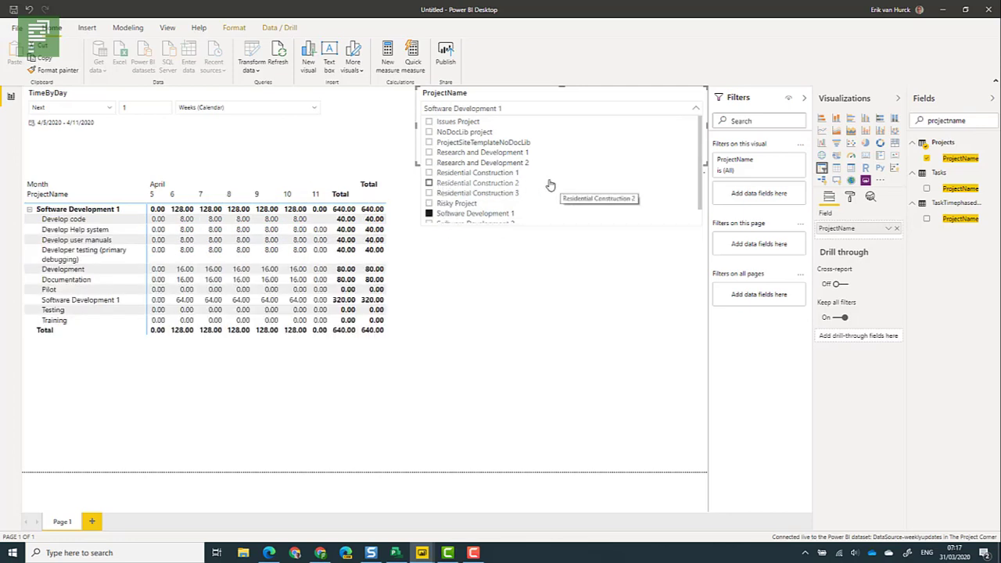